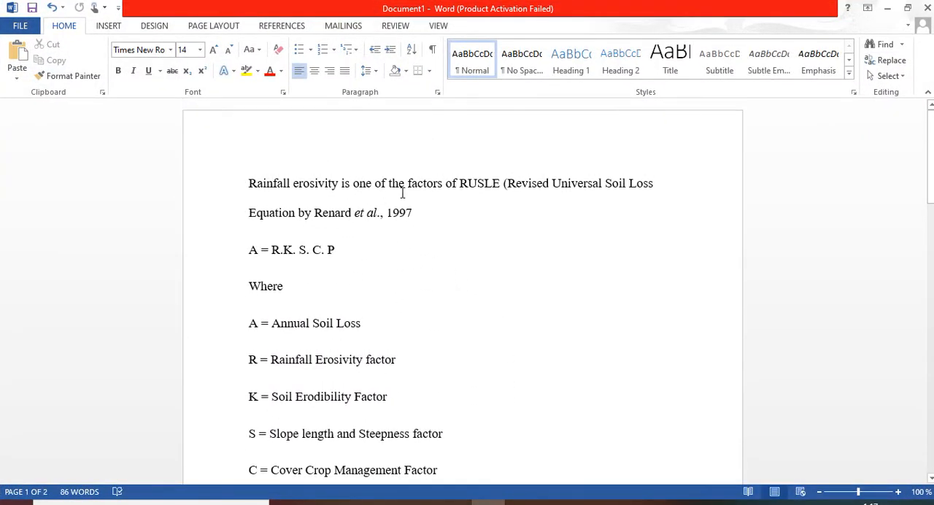
mouse_move(536, 199)
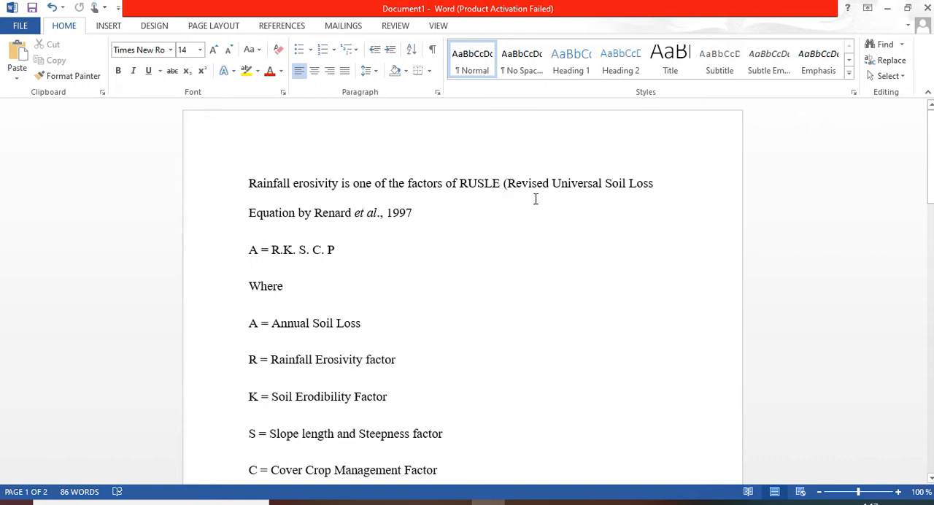
mouse_move(313, 225)
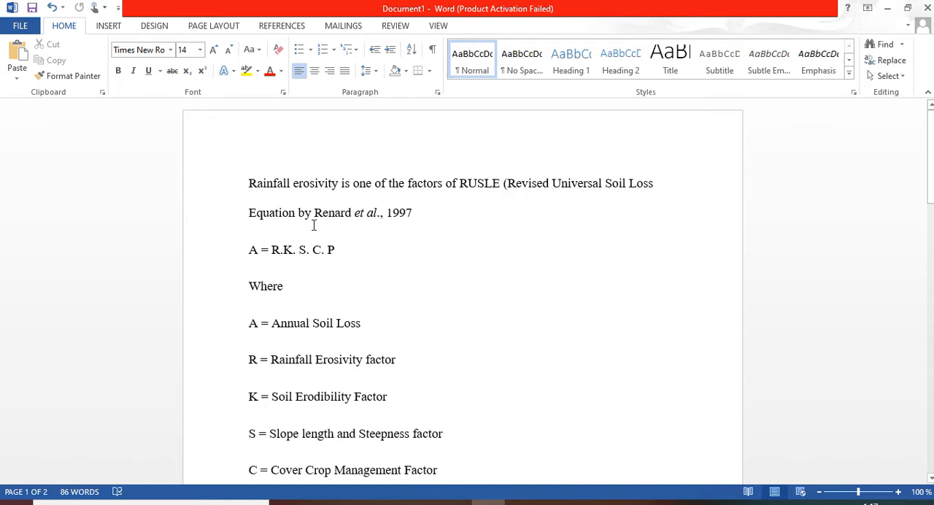
Step: Scroll the Baruteen rainfall sheet, checking the 1999 total in Q4 and the 1062.757 average
scroll(down, 3)
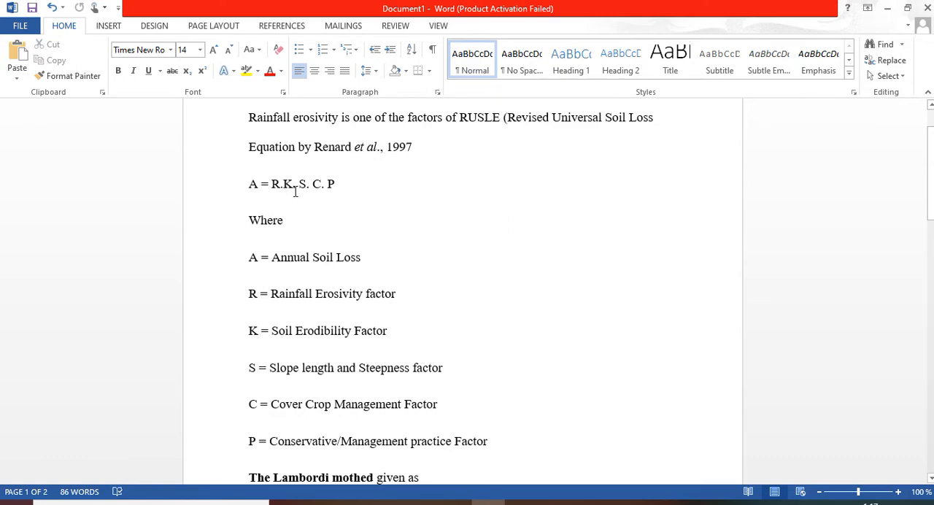
scroll(down, 3)
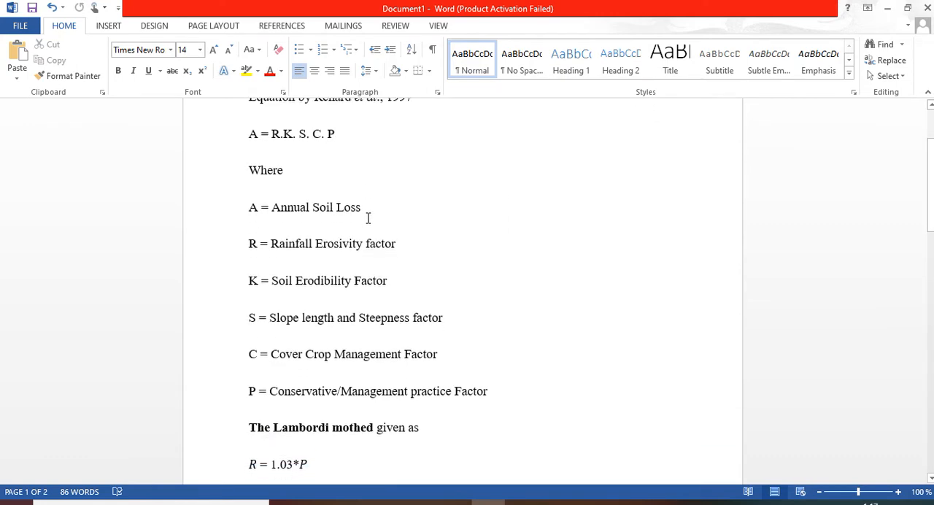
scroll(down, 3)
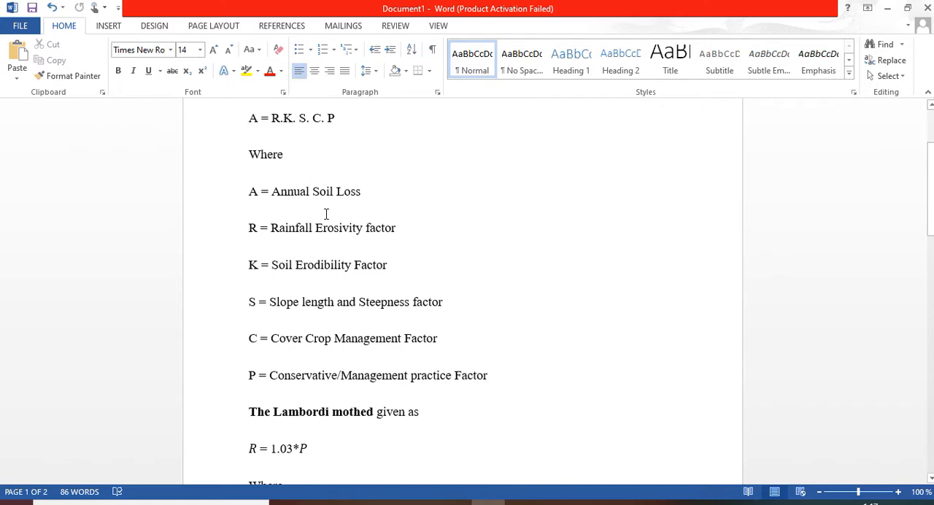
scroll(down, 3)
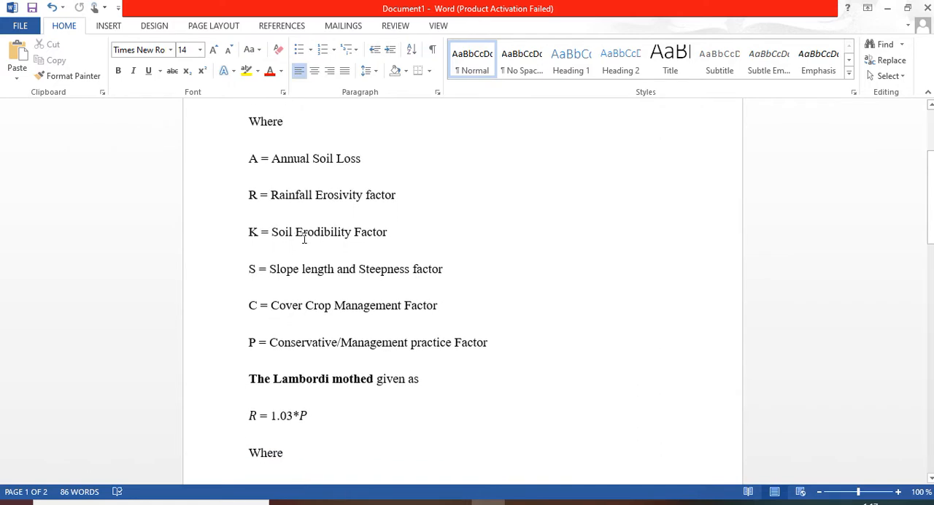
scroll(down, 3)
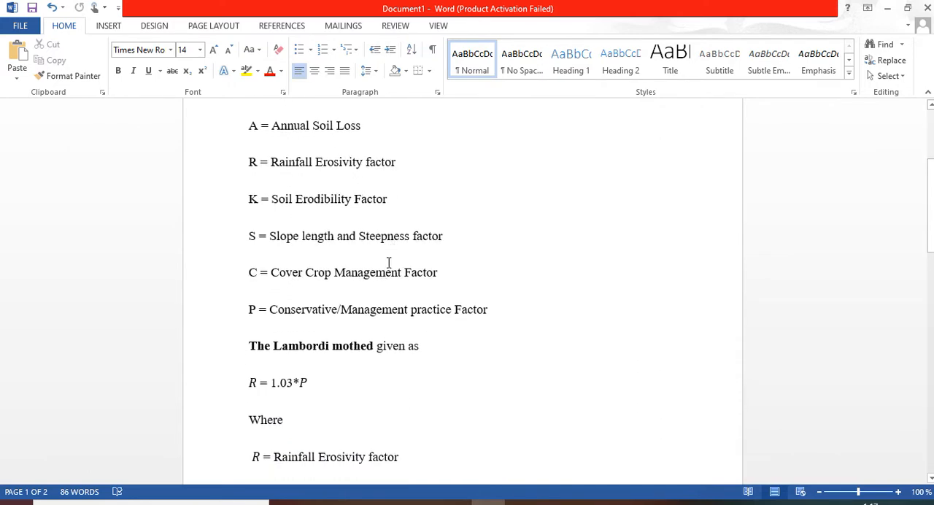
scroll(down, 3)
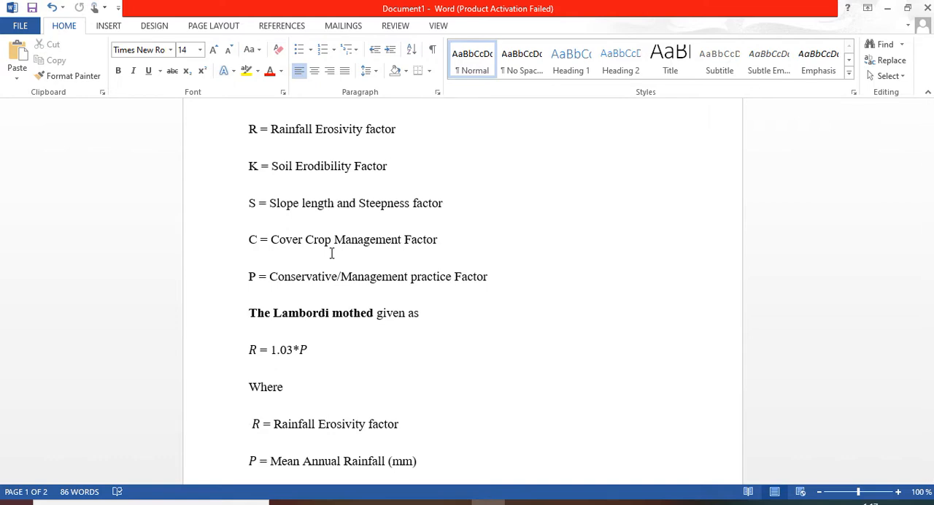
scroll(down, 3)
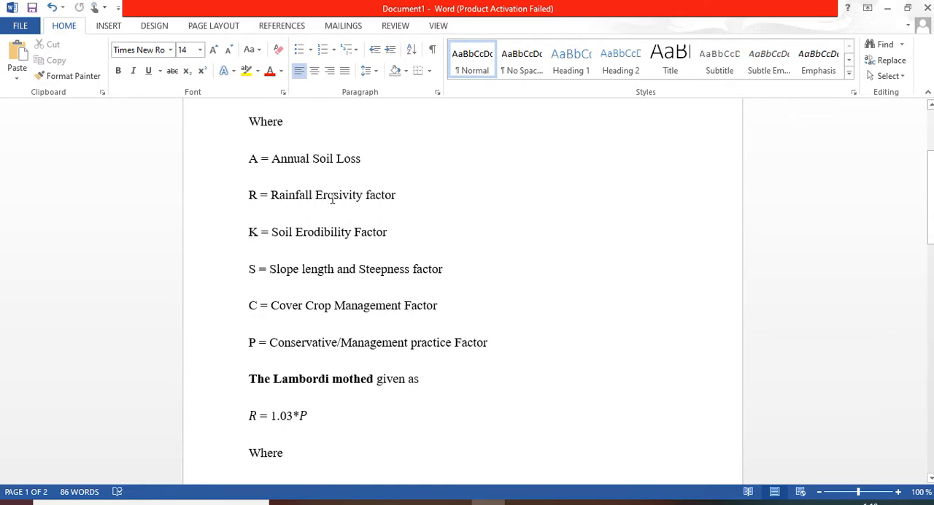
scroll(down, 3)
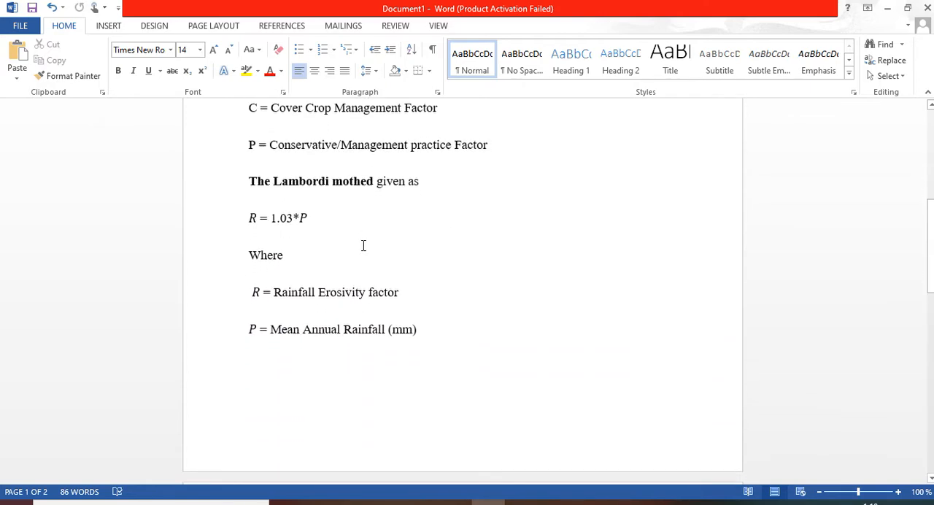
scroll(down, 3)
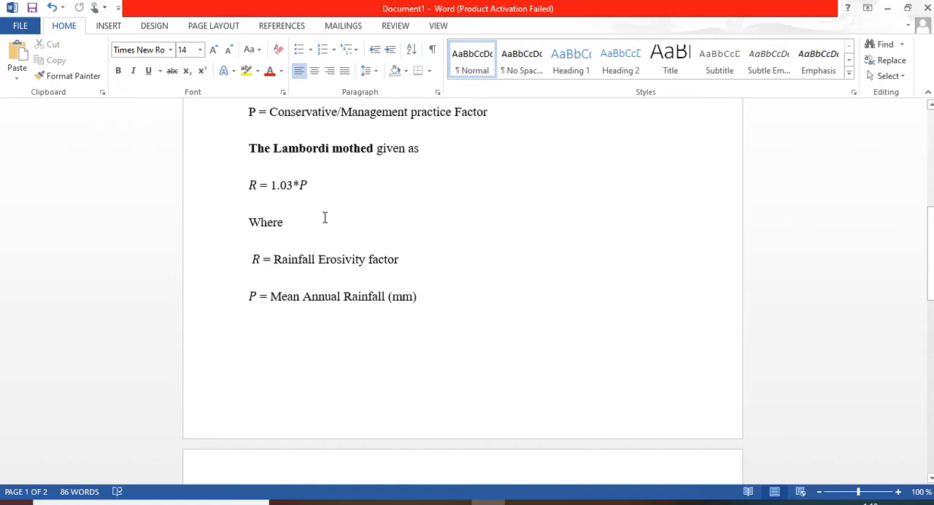
mouse_move(351, 197)
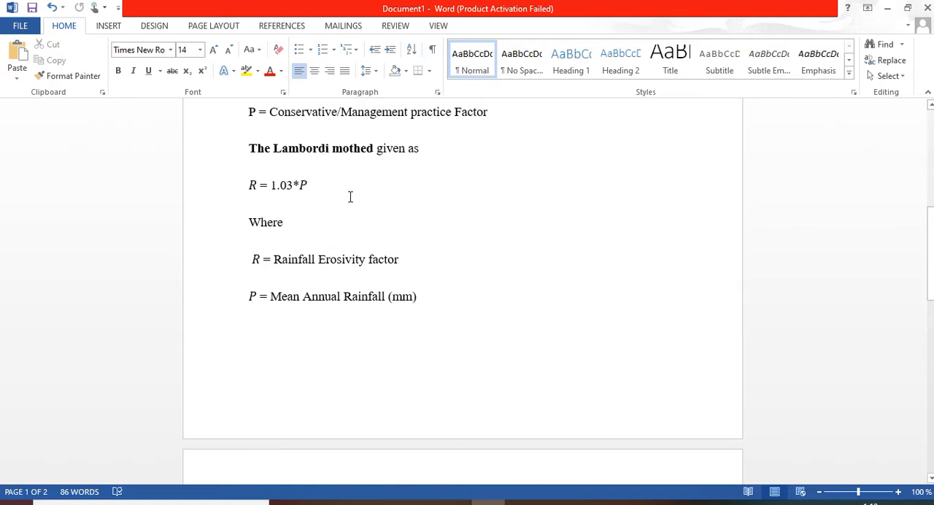
mouse_move(270, 192)
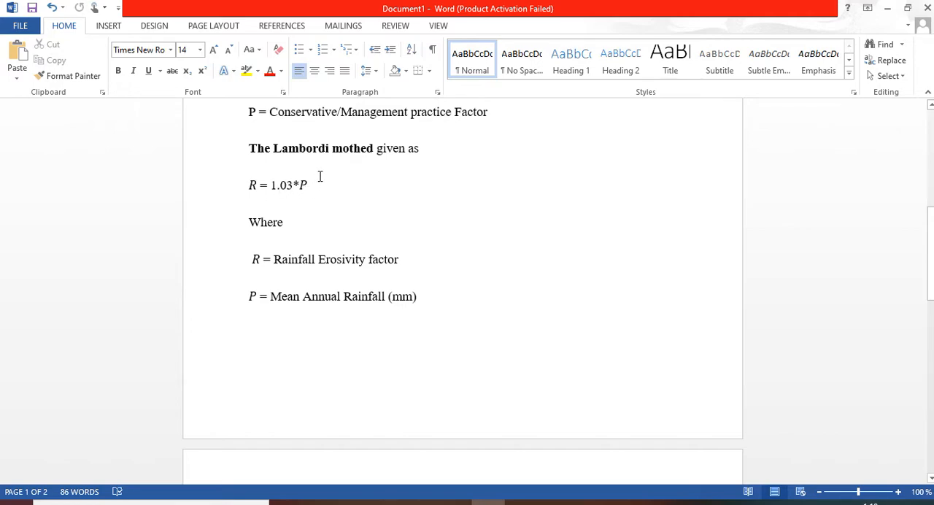
mouse_move(368, 311)
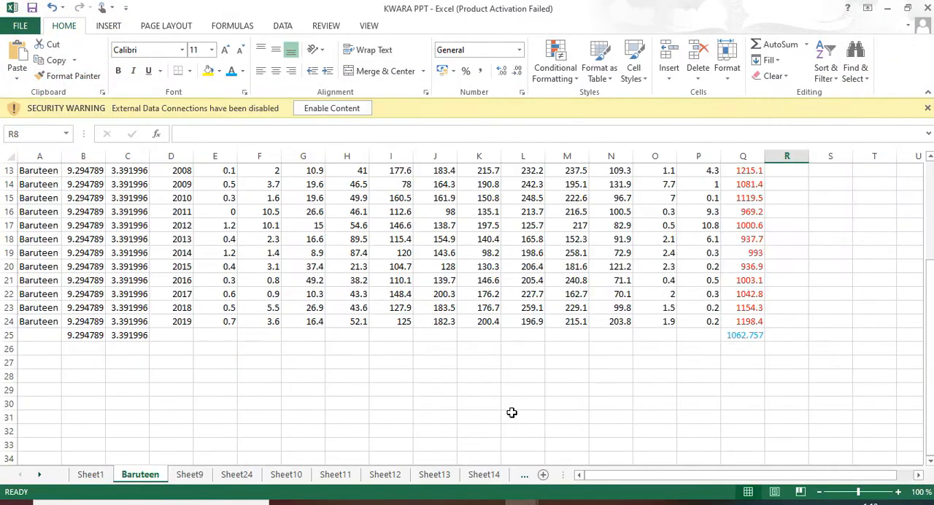
mouse_move(487, 381)
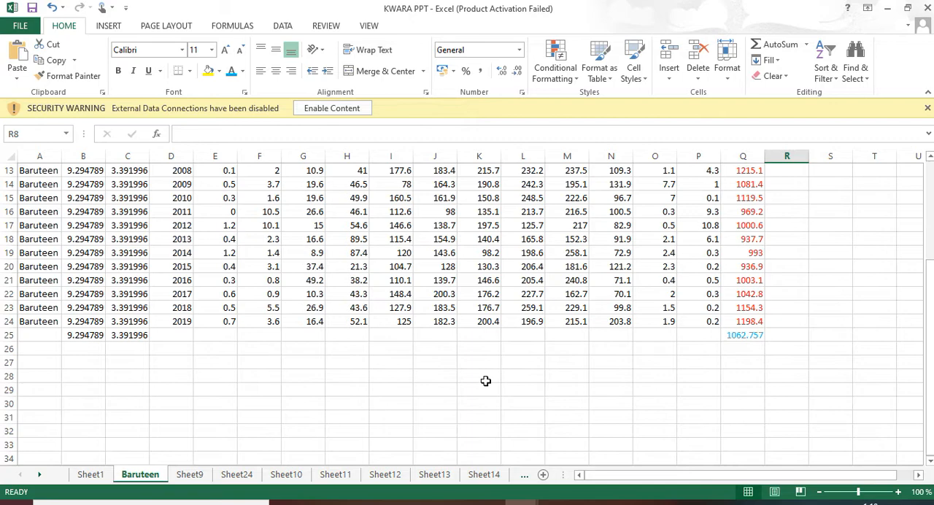
mouse_move(419, 309)
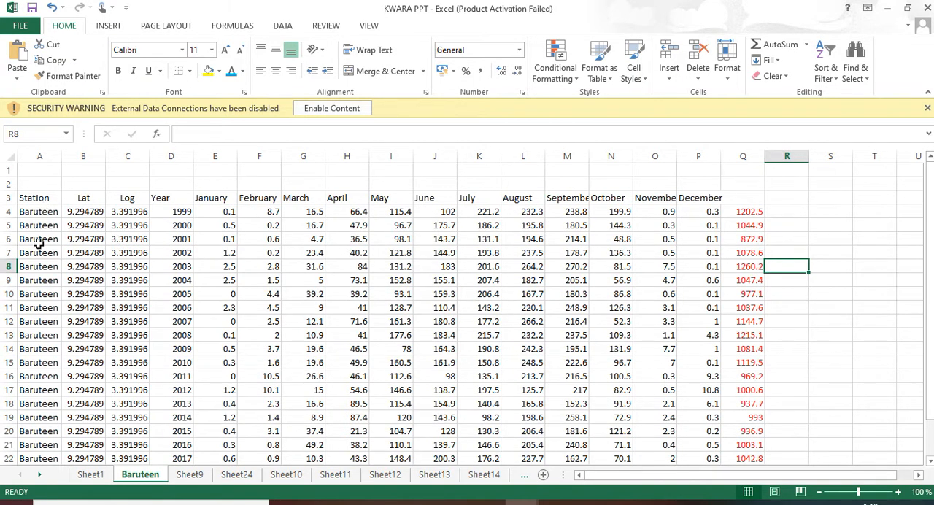
mouse_move(143, 211)
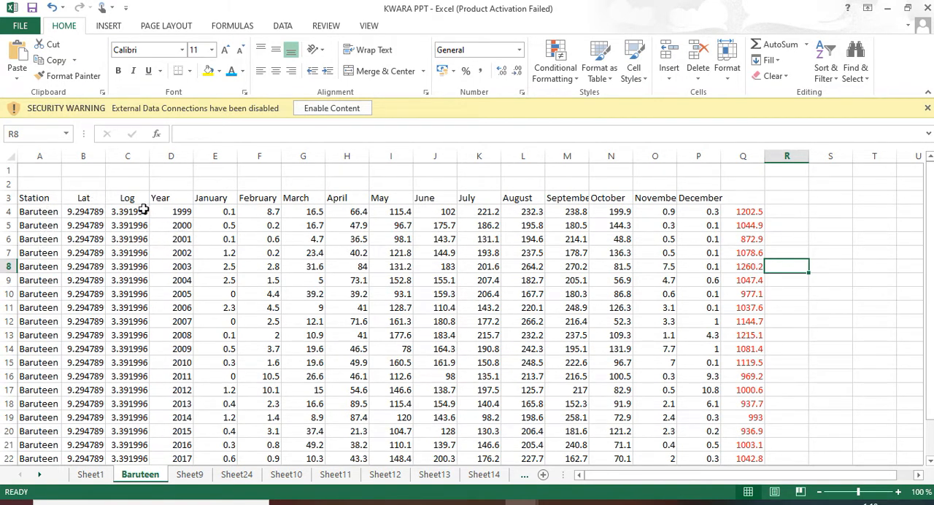
mouse_move(186, 225)
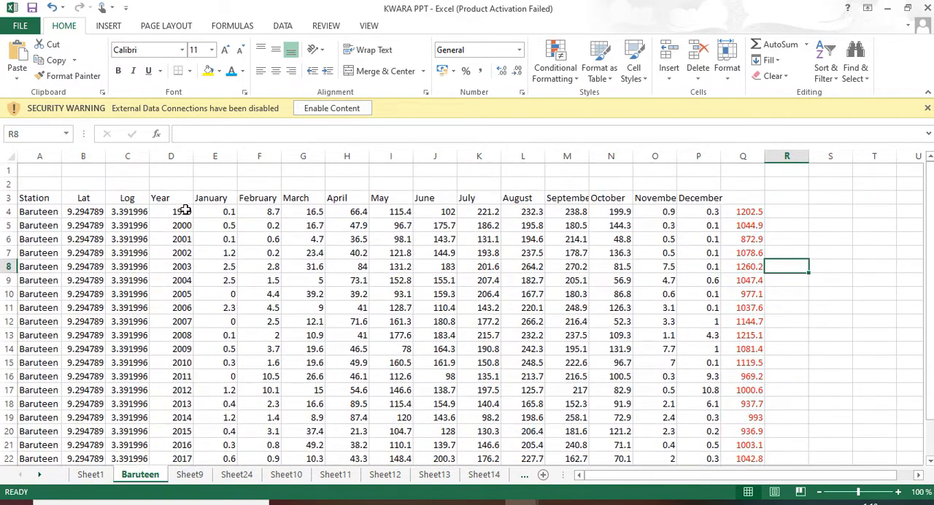
scroll(down, 3)
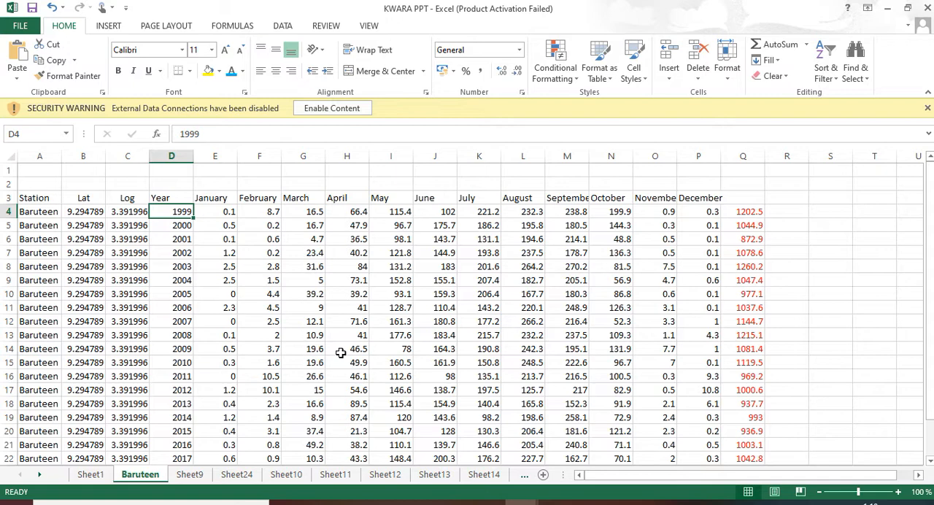
mouse_move(146, 223)
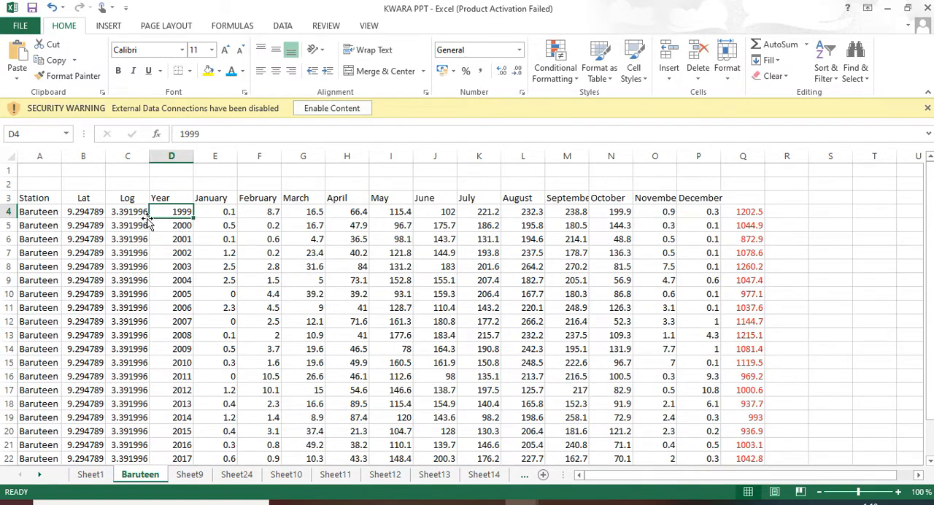
mouse_move(546, 200)
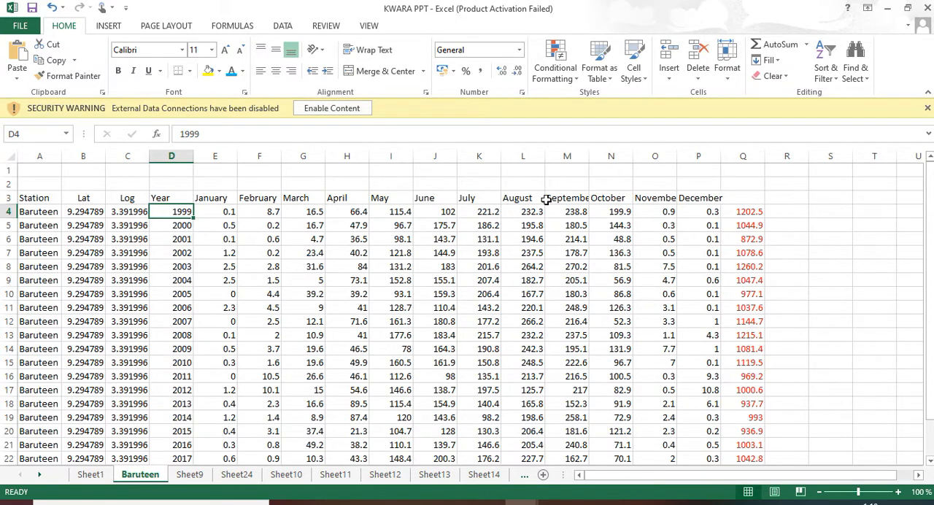
mouse_move(719, 198)
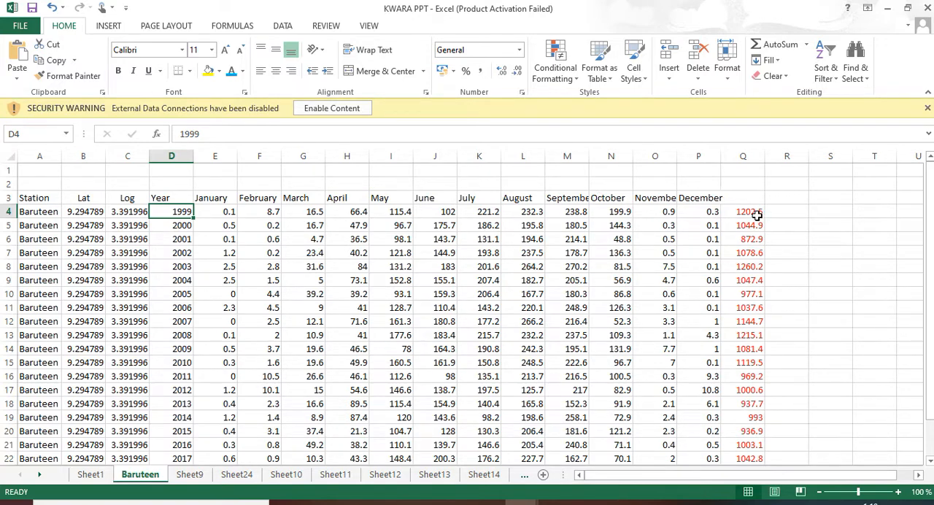
click(743, 211)
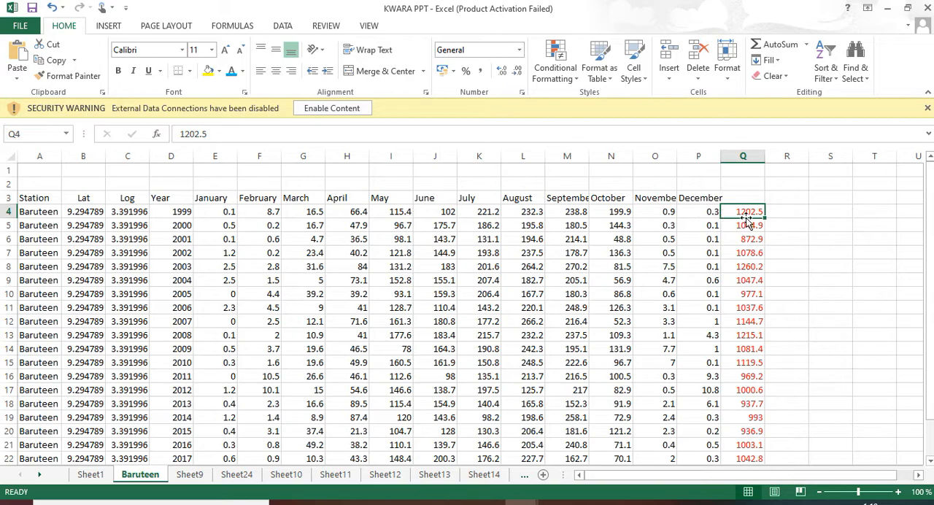
mouse_move(779, 211)
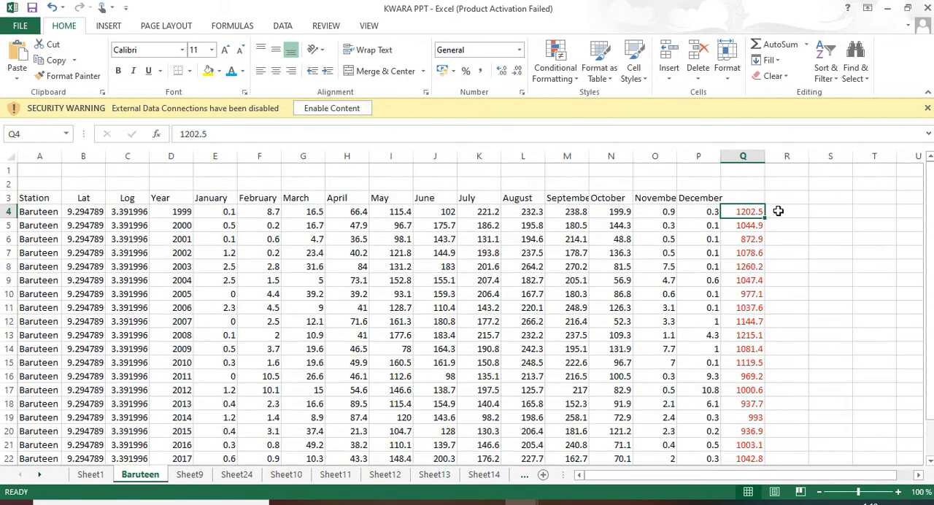
mouse_move(755, 220)
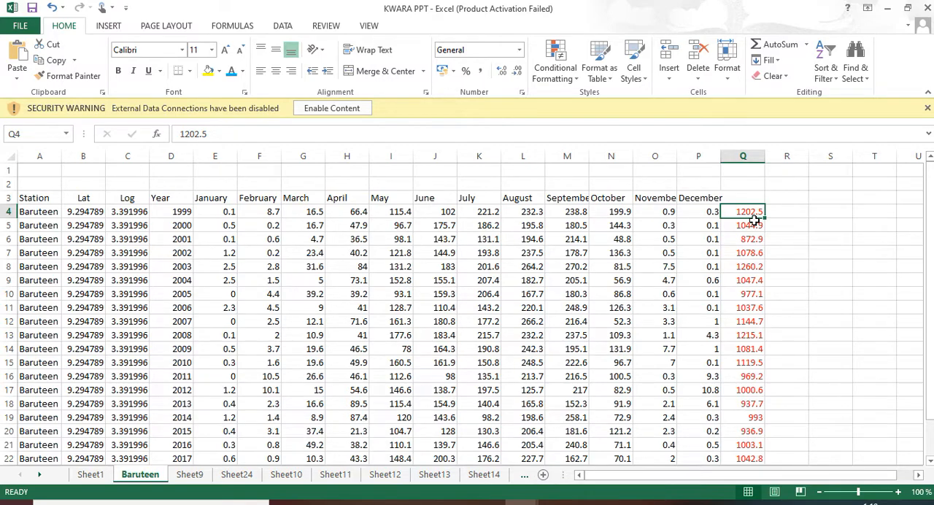
scroll(down, 3)
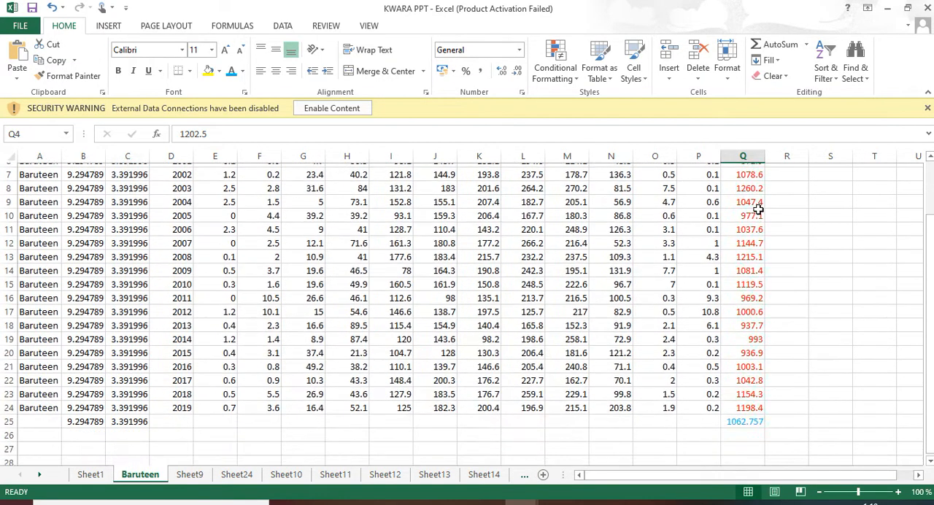
scroll(down, 3)
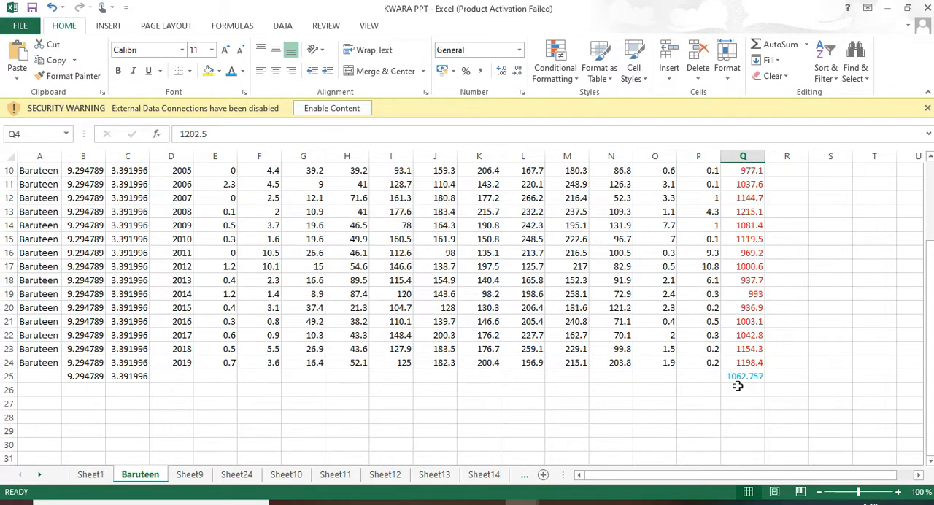
mouse_move(737, 352)
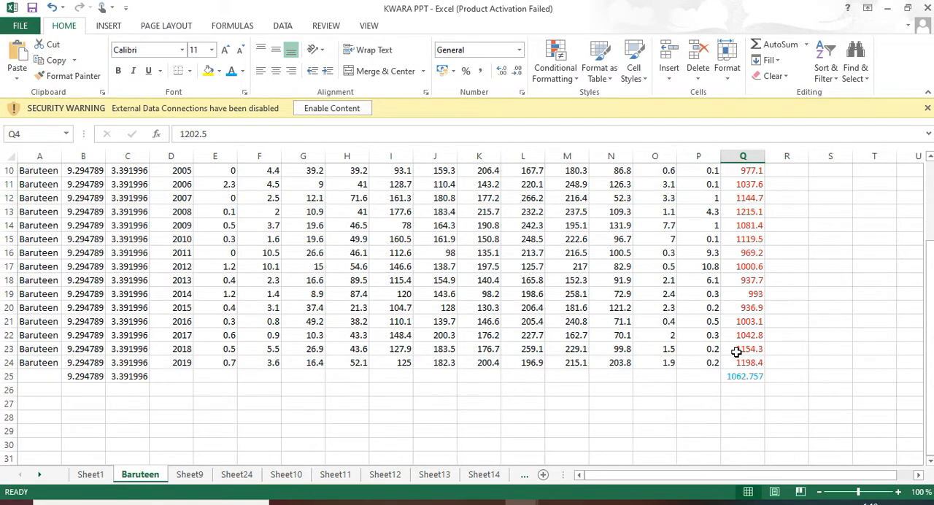
scroll(up, 3)
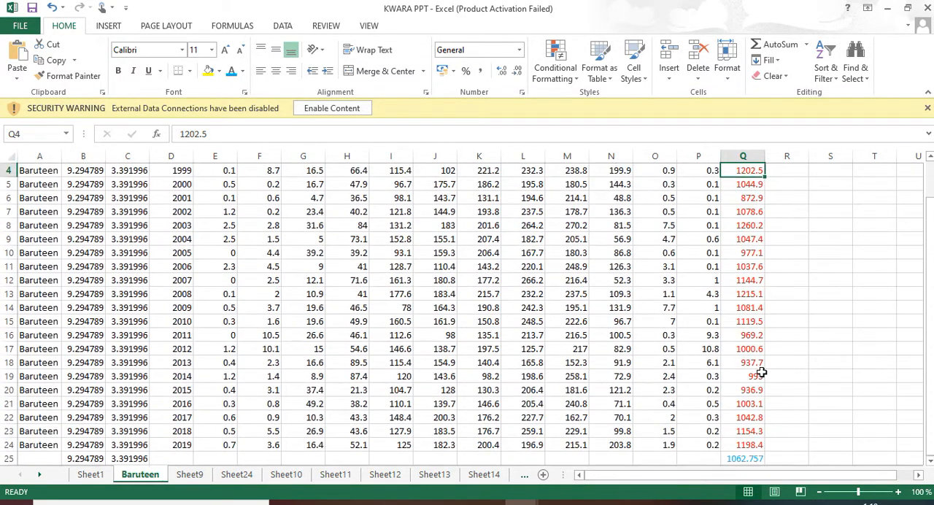
scroll(down, 3)
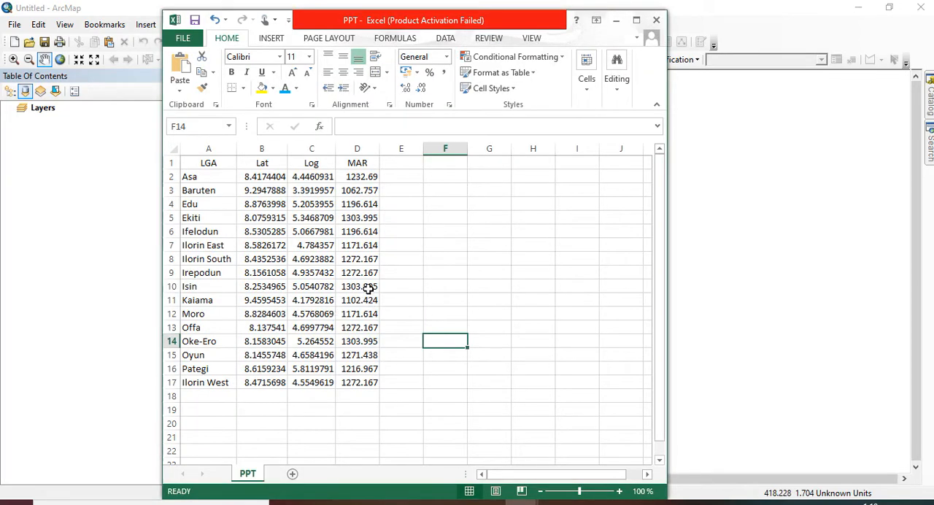
mouse_move(380, 245)
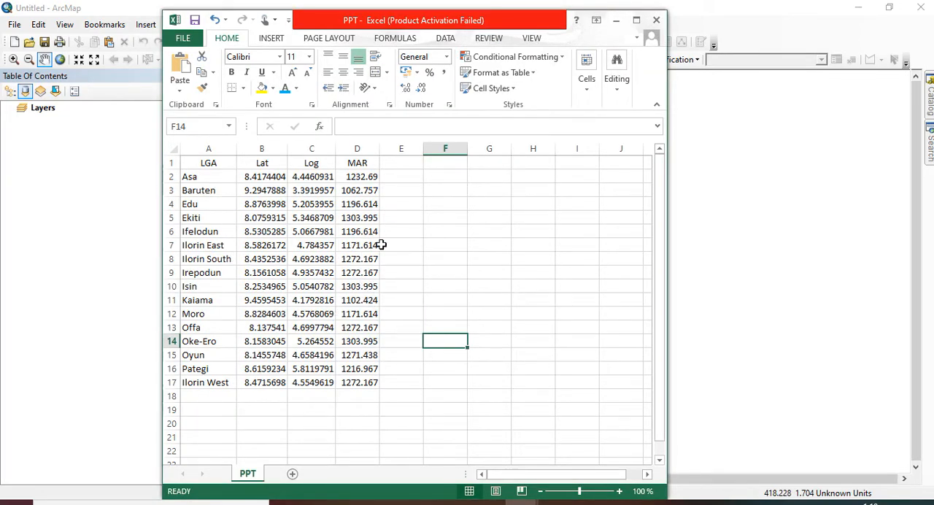
mouse_move(369, 176)
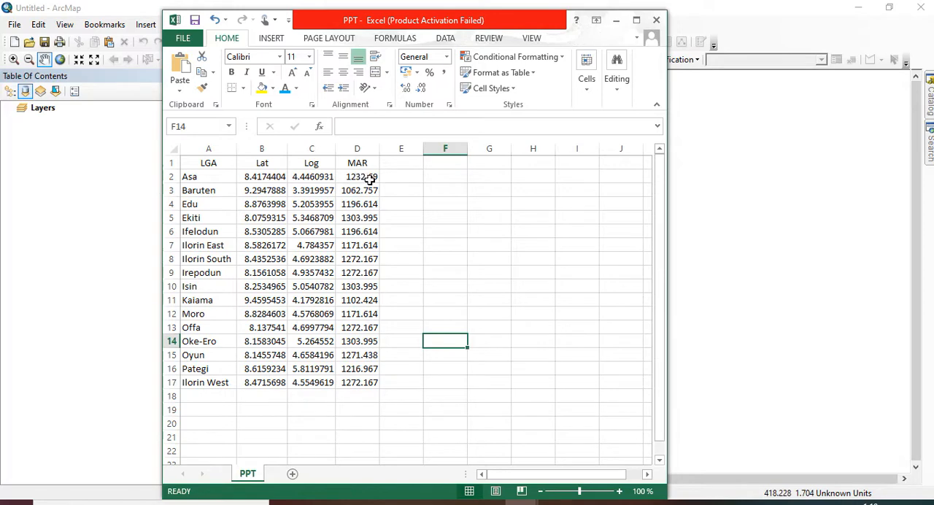
mouse_move(369, 204)
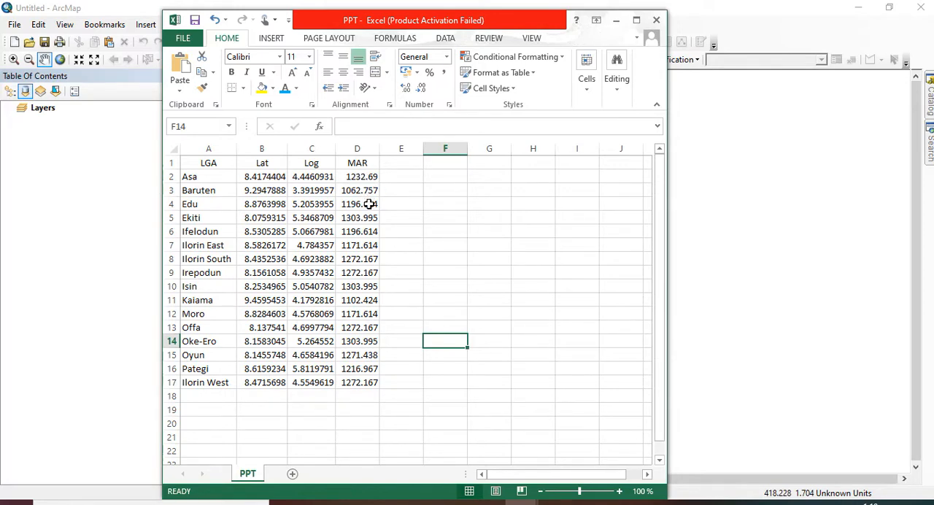
mouse_move(529, 163)
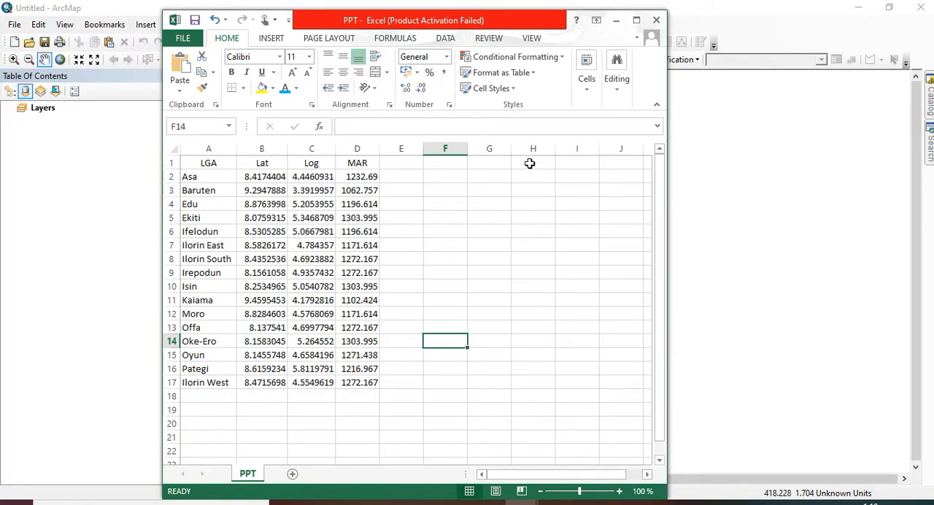
mouse_move(608, 24)
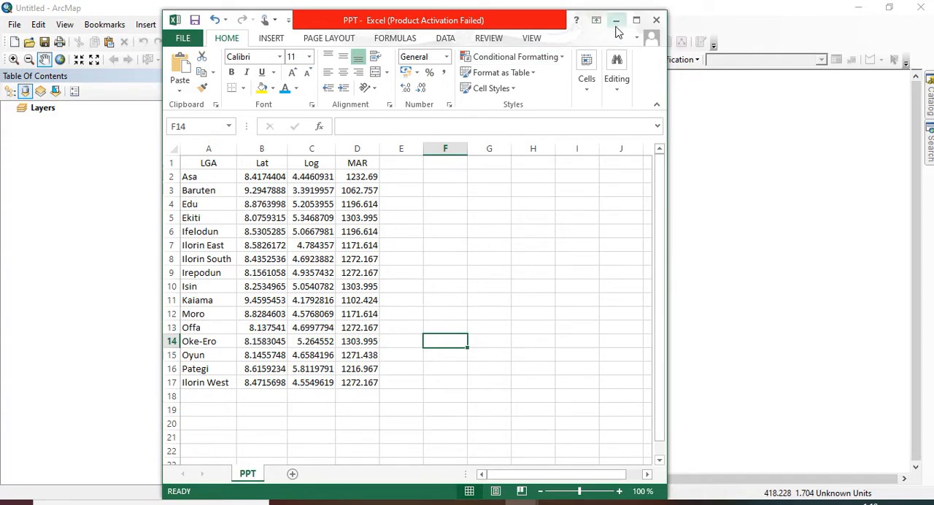
Step: Minimize Excel to reveal the empty ArcMap document and browse its File menu
click(612, 19)
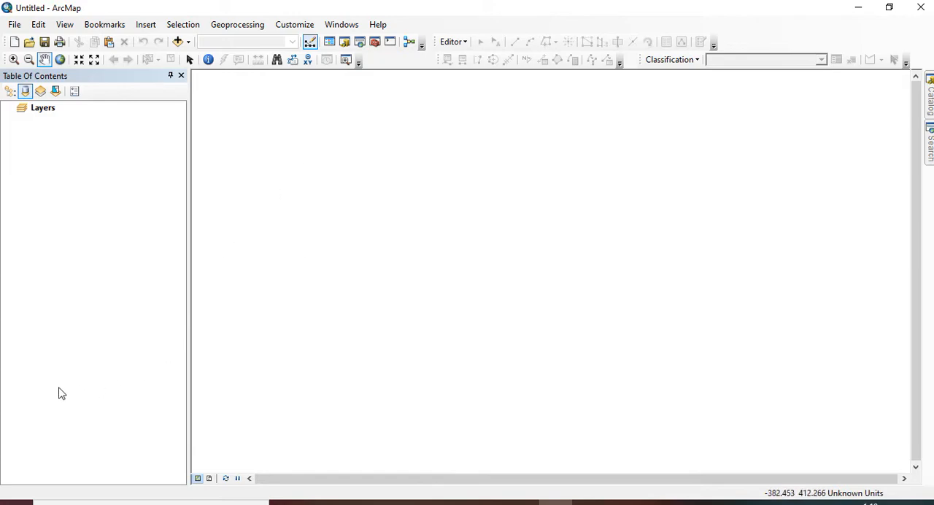
mouse_move(11, 319)
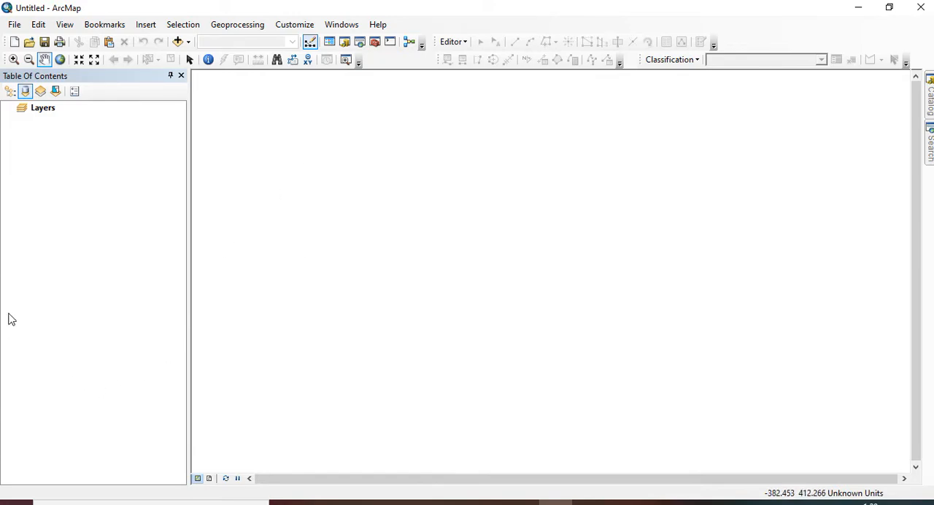
mouse_move(72, 108)
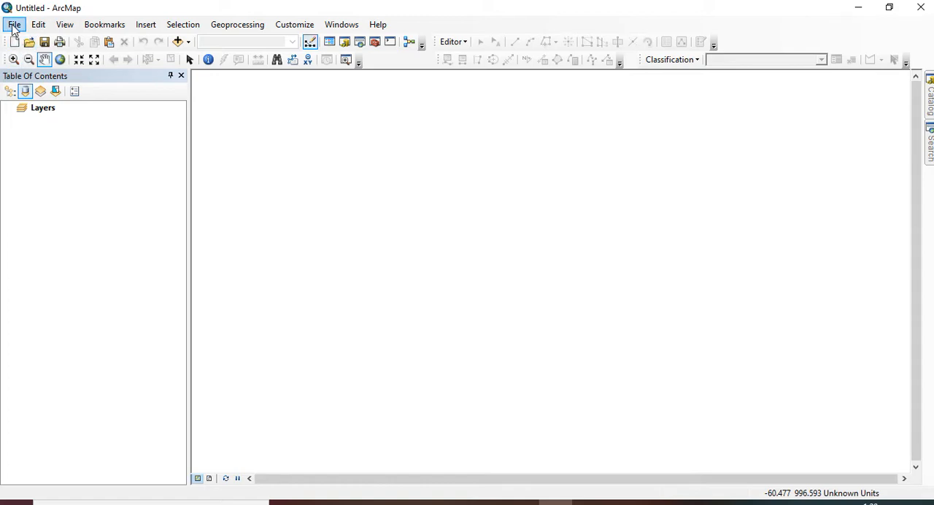
click(16, 24)
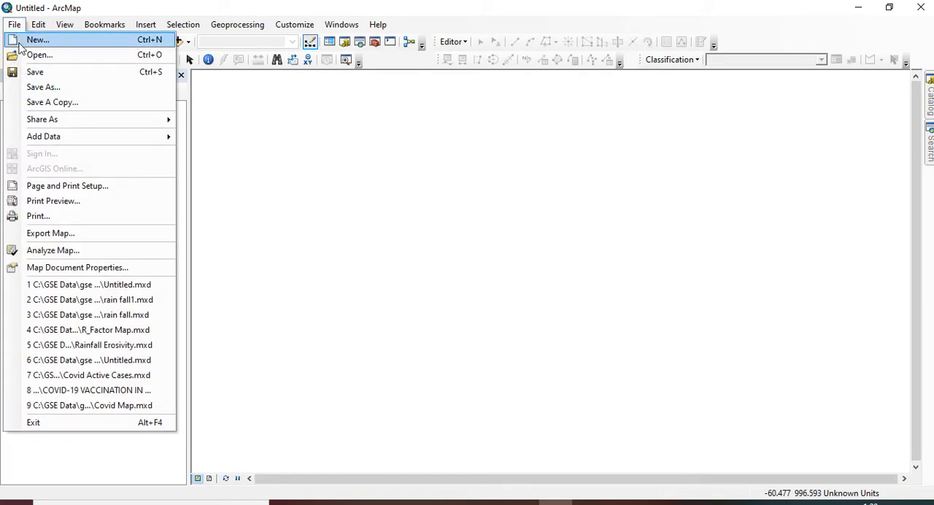
mouse_move(37, 36)
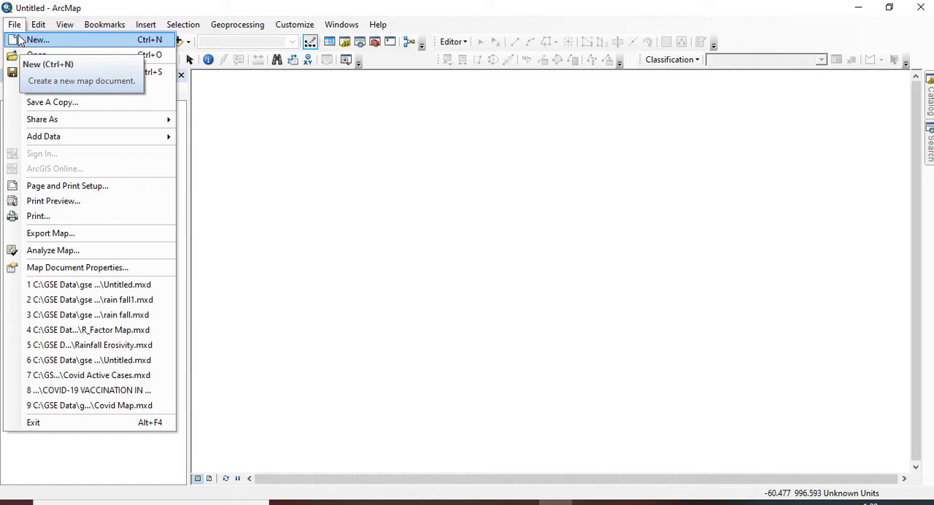
mouse_move(35, 72)
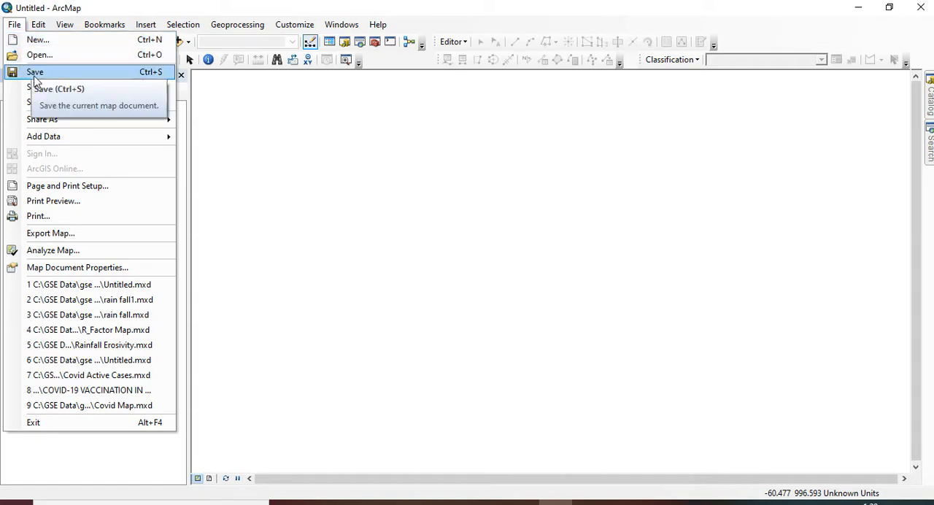
mouse_move(50, 233)
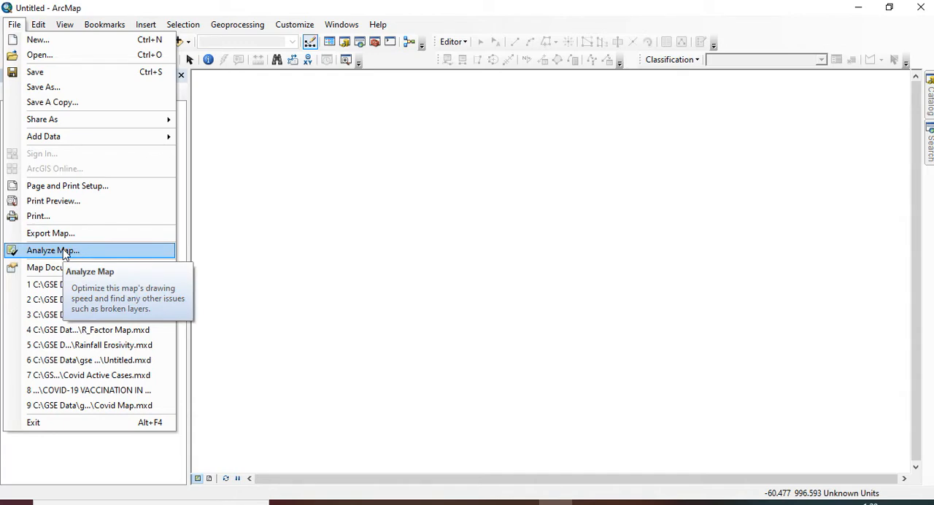
mouse_move(50, 232)
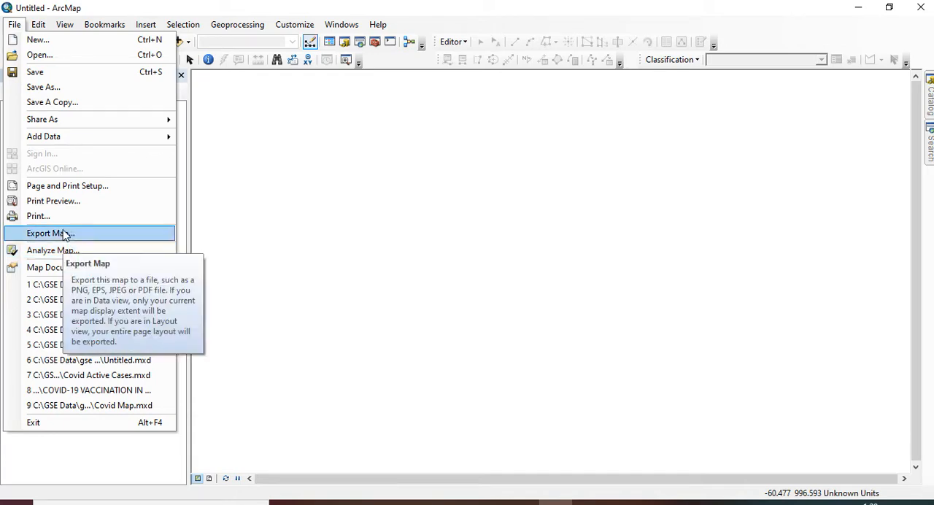
mouse_move(98, 137)
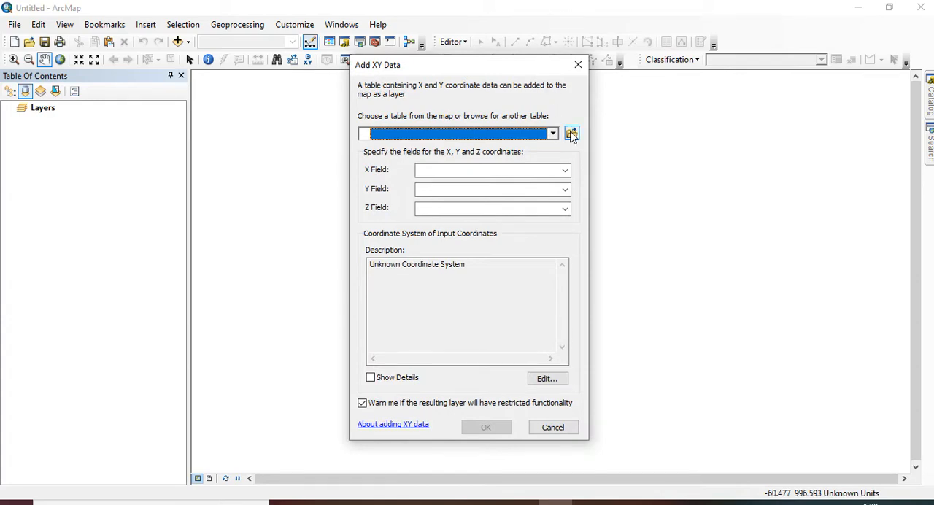
mouse_move(571, 134)
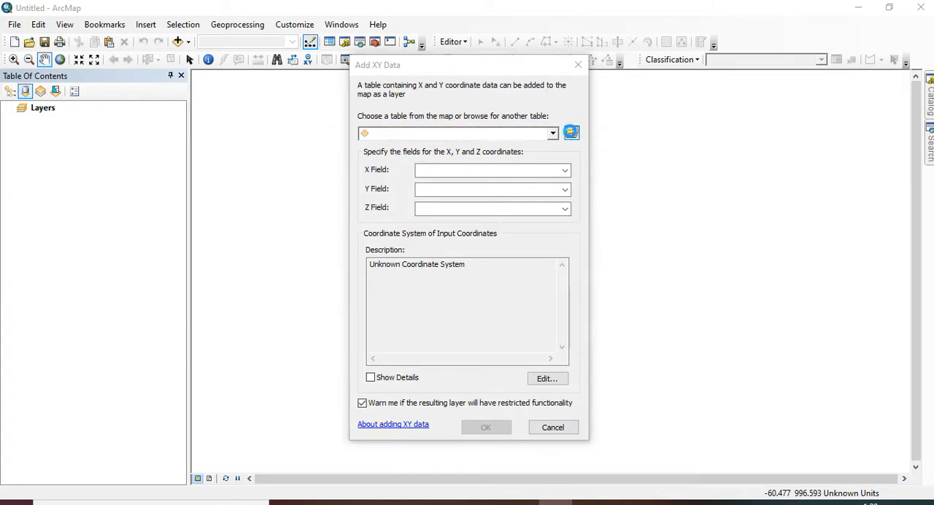
Step: Add PPT.csv from the Desktop as XY data, Log as X and Lat as Y
click(571, 132)
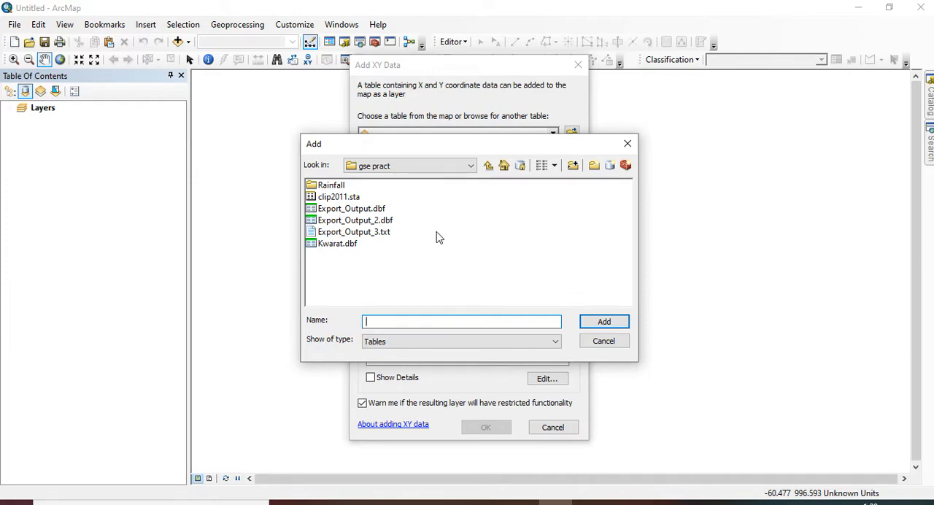
mouse_move(476, 175)
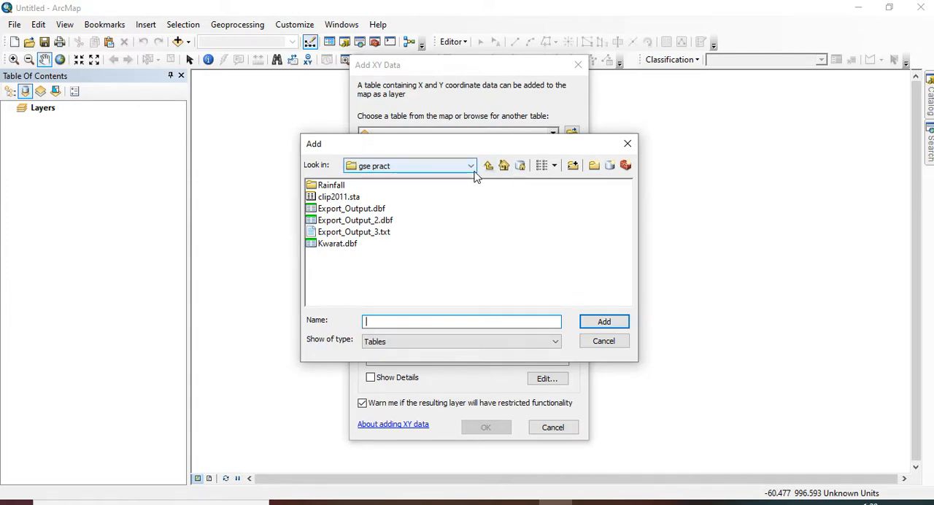
click(471, 165)
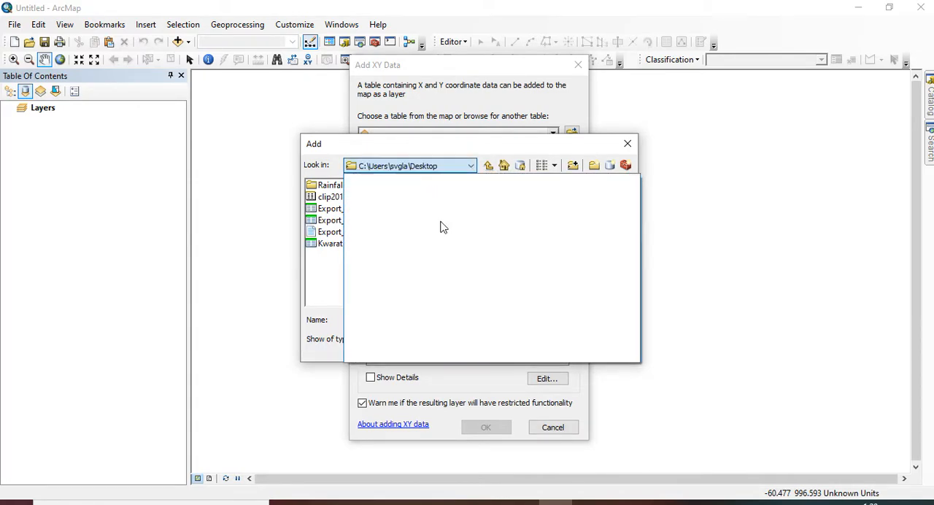
click(447, 220)
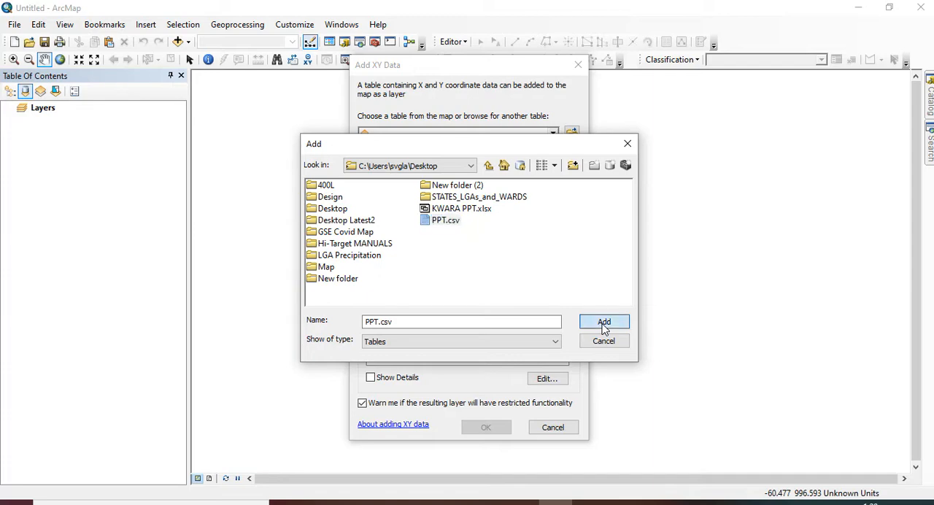
click(604, 321)
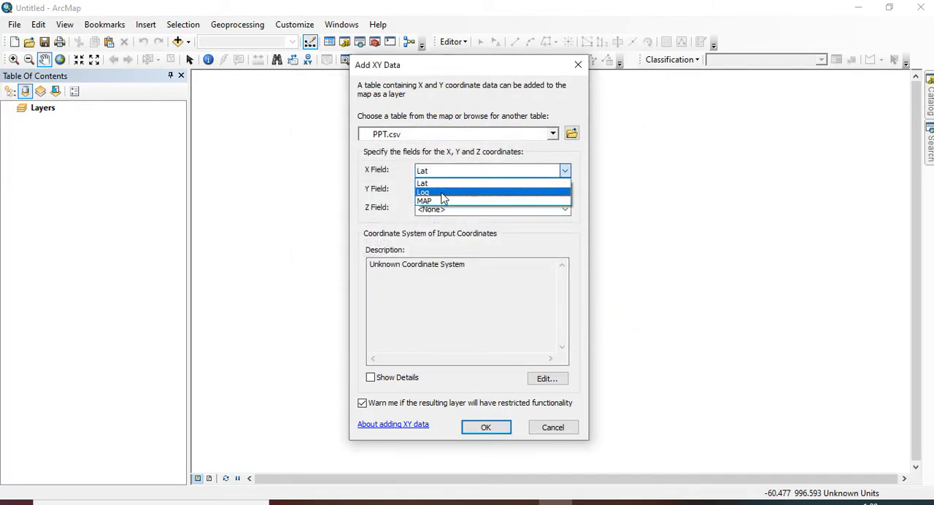
click(424, 192)
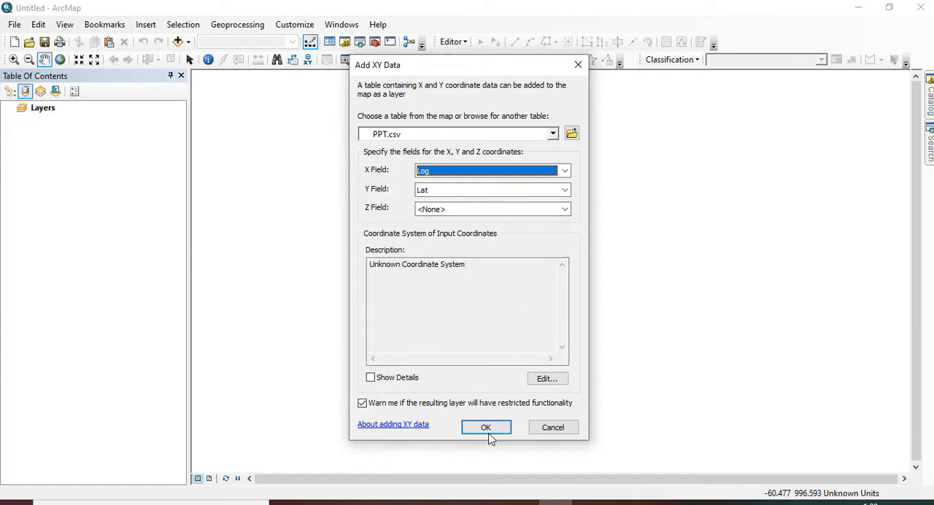
mouse_move(487, 433)
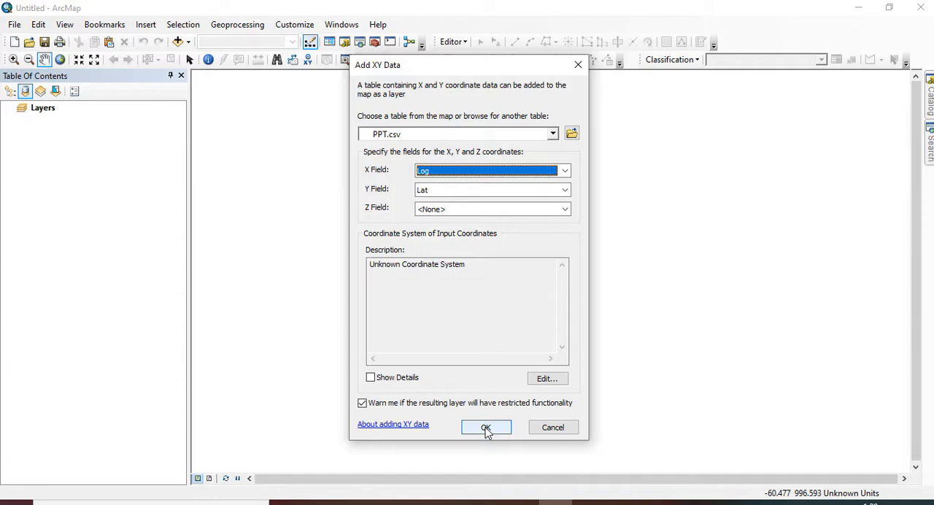
click(486, 427)
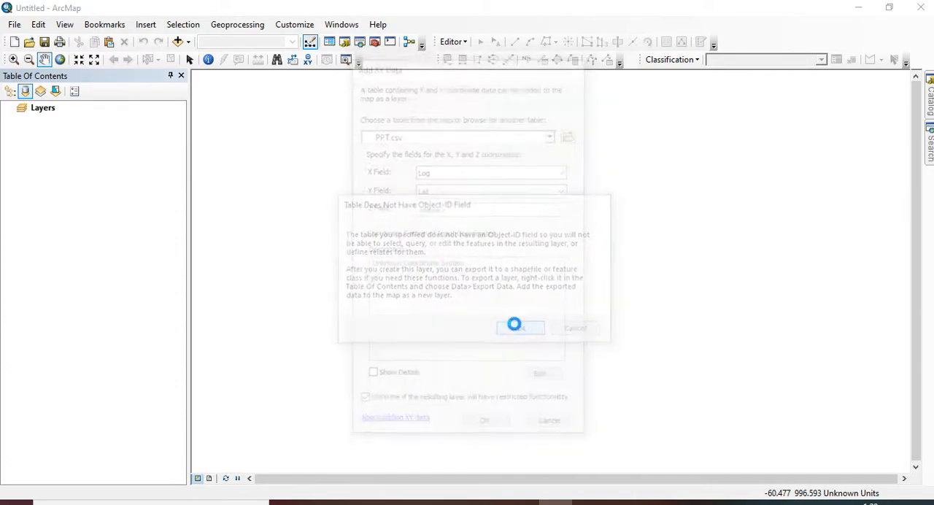
Step: Accept the 'Table Does Not Have Object-ID Field' warning to show the PPT.csv Events points
click(521, 327)
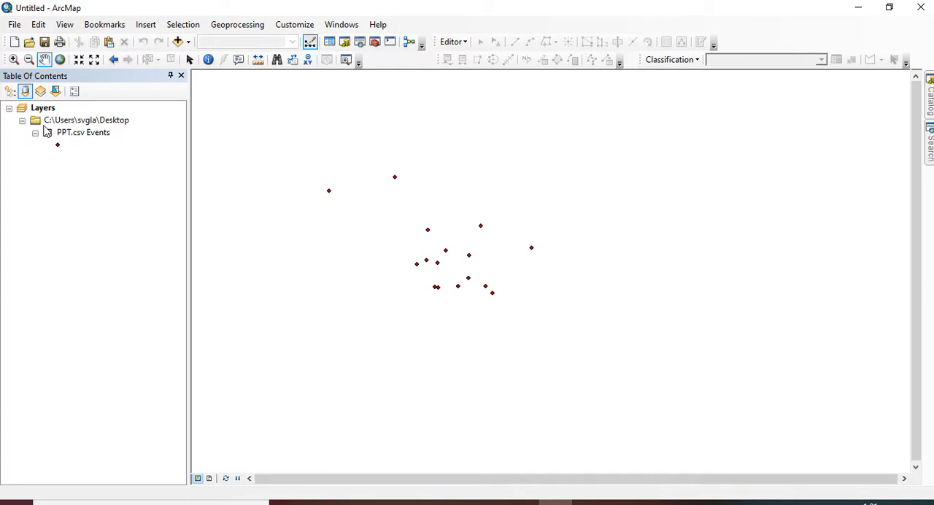
Step: Export the PPT.csv Events layer as RF__STN.shp in the Rainfall folder
right_click(82, 132)
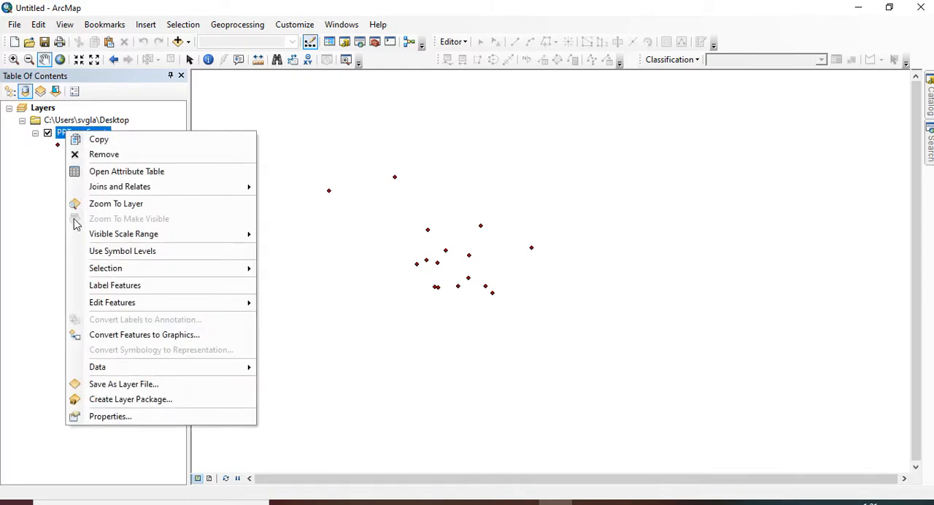
mouse_move(97, 367)
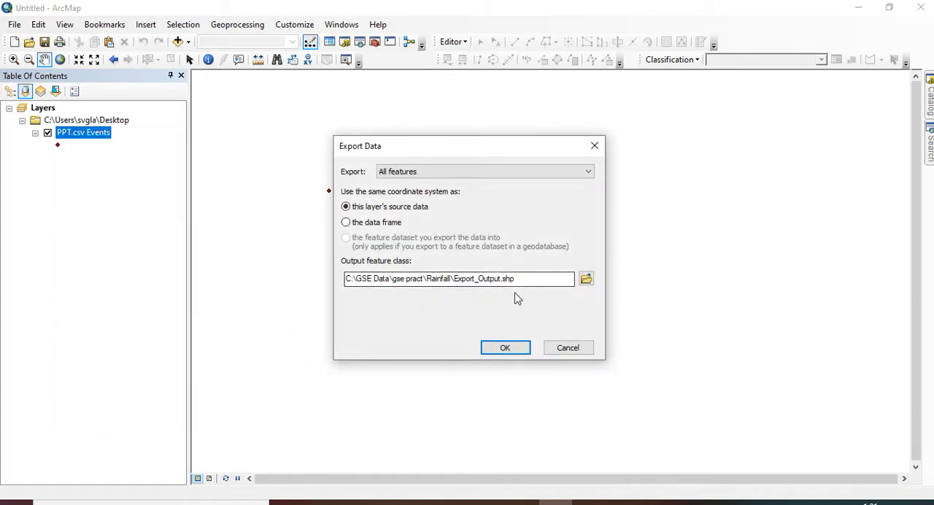
click(522, 279)
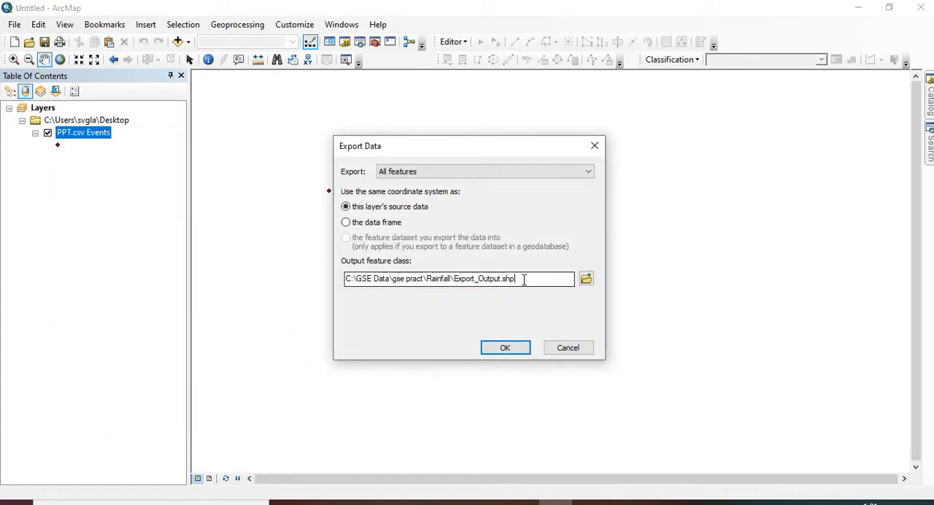
double_click(488, 279)
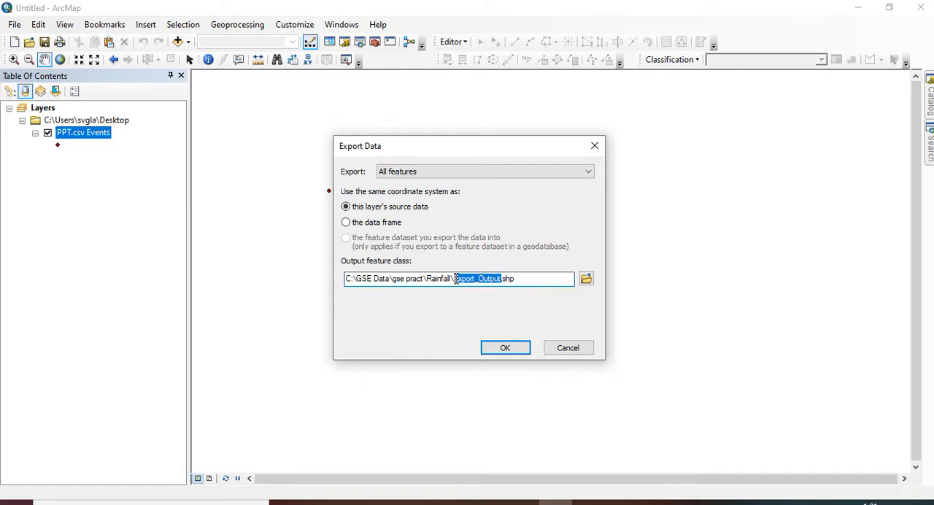
mouse_move(477, 337)
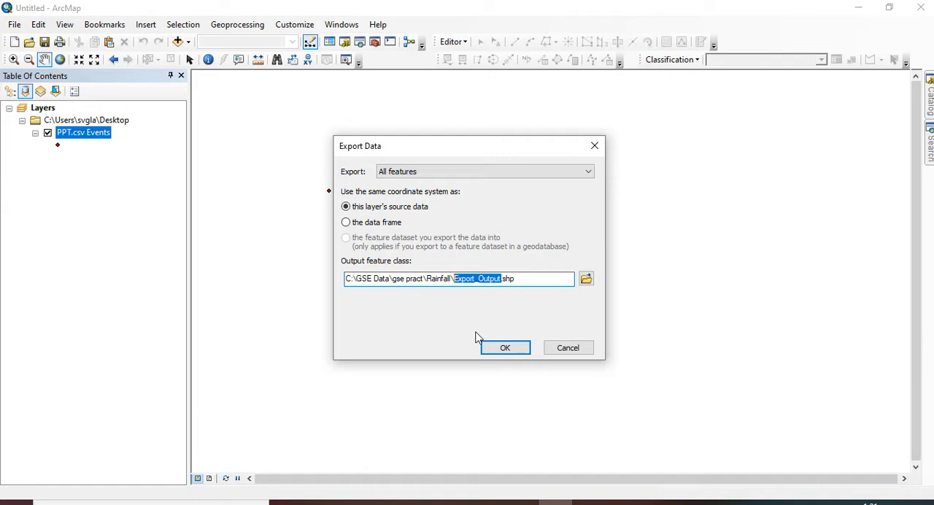
text(R)
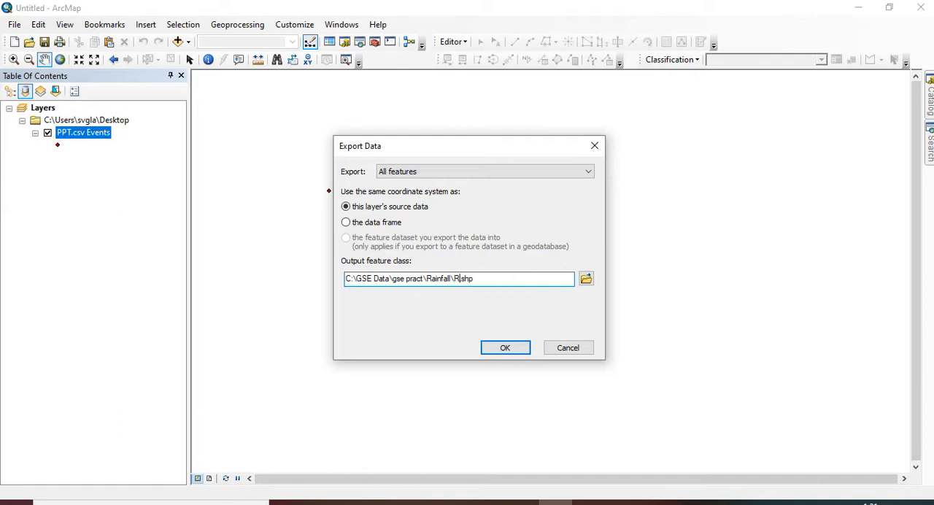
text(F__STN)
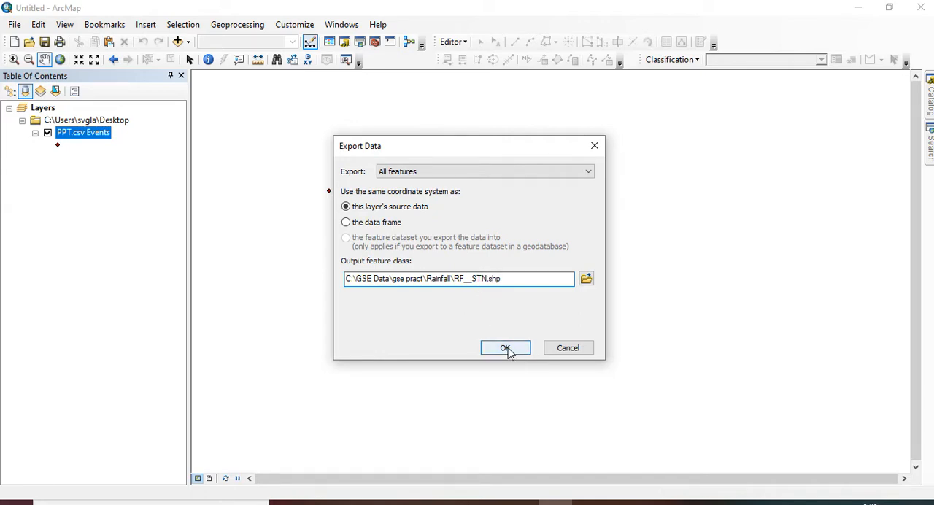
click(505, 347)
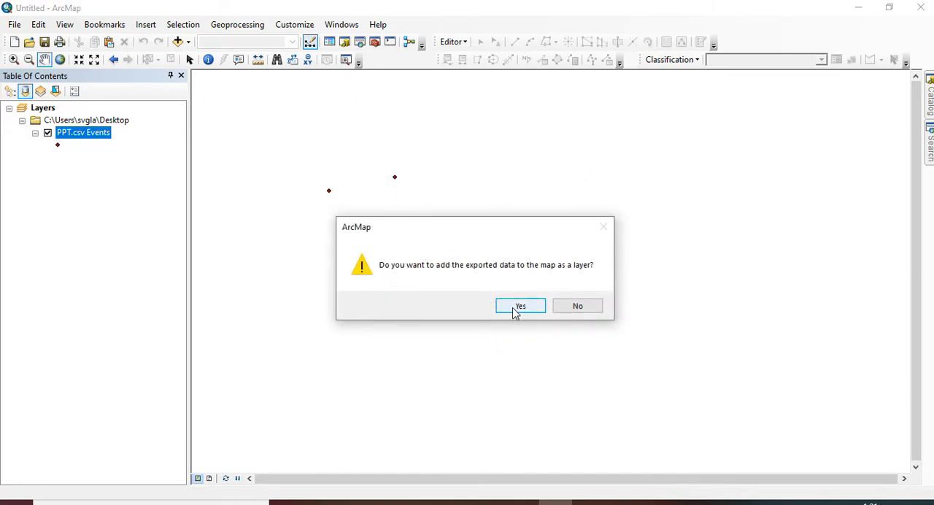
Step: Add RF__STN to the map and switch off the PPT.csv Events layer
click(520, 305)
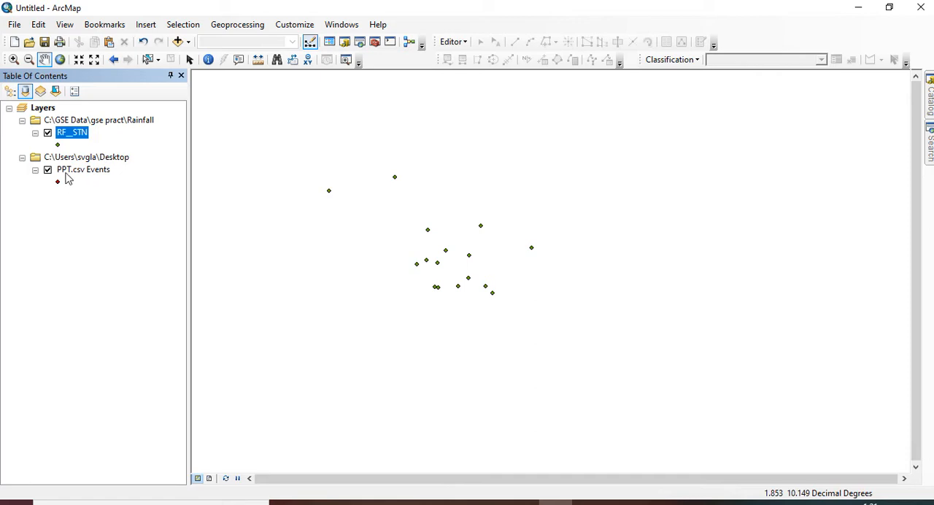
click(82, 169)
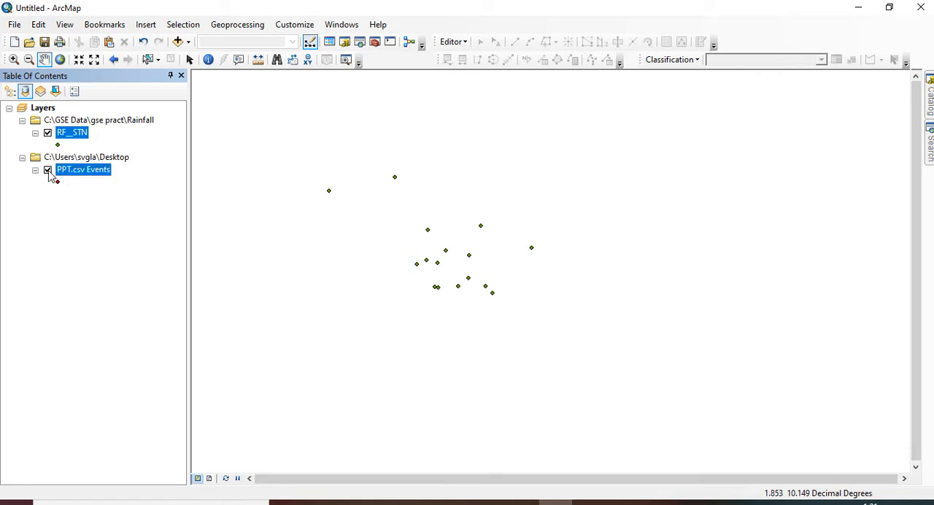
click(48, 169)
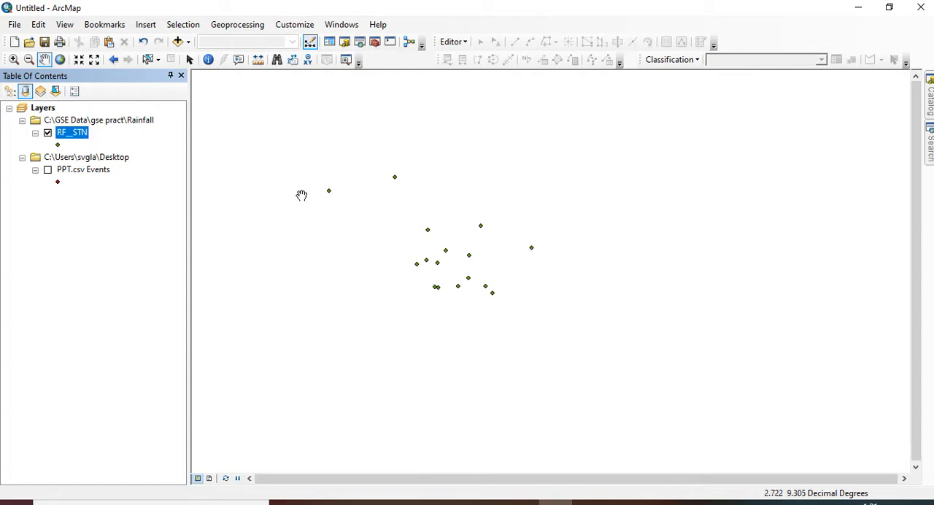
mouse_move(388, 269)
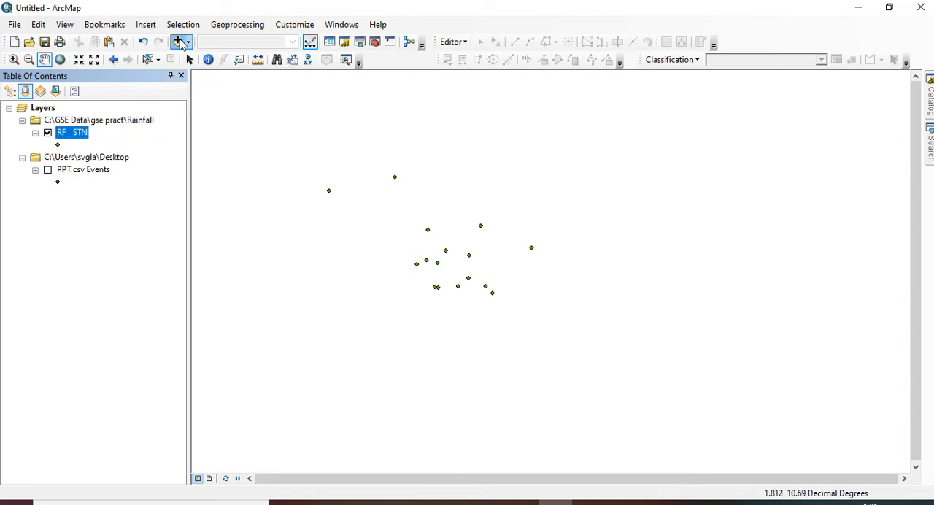
Step: Add Kwara_Mapt.shp from C:\GSE Data\gse pract to the map
click(177, 42)
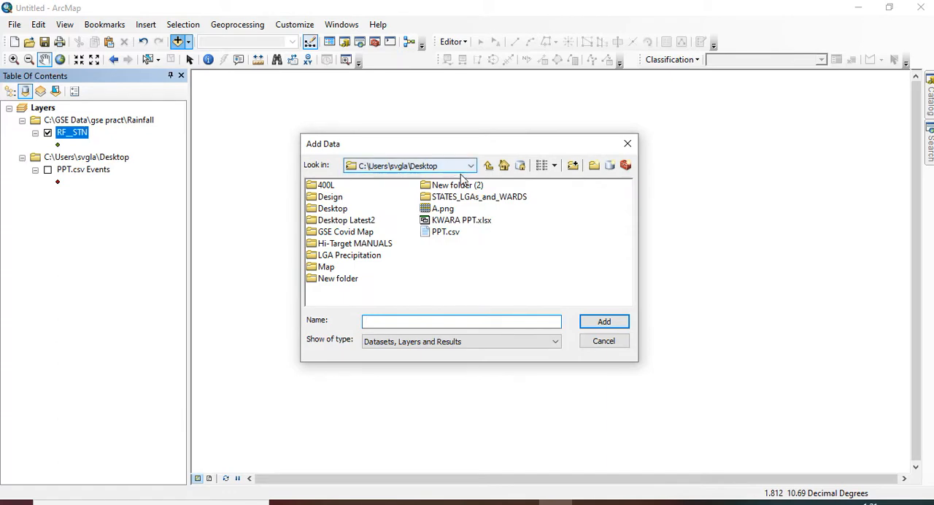
click(472, 165)
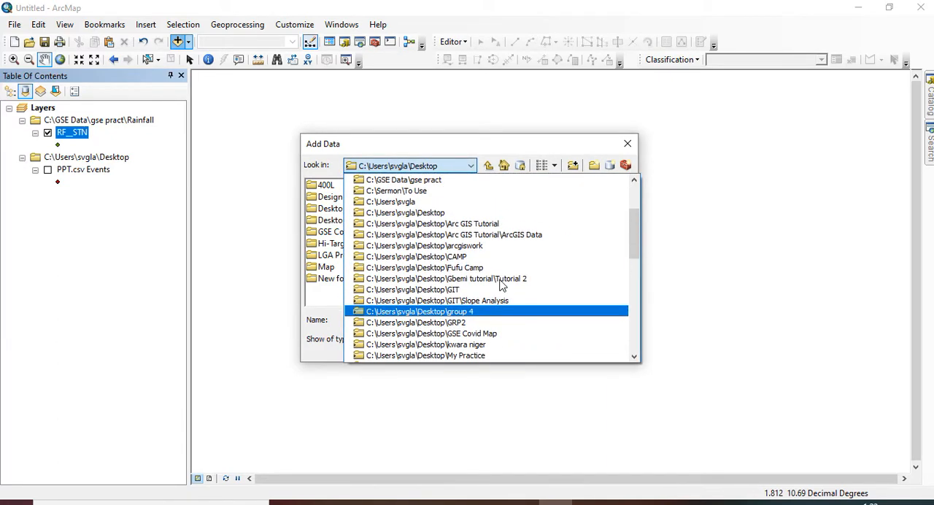
click(395, 179)
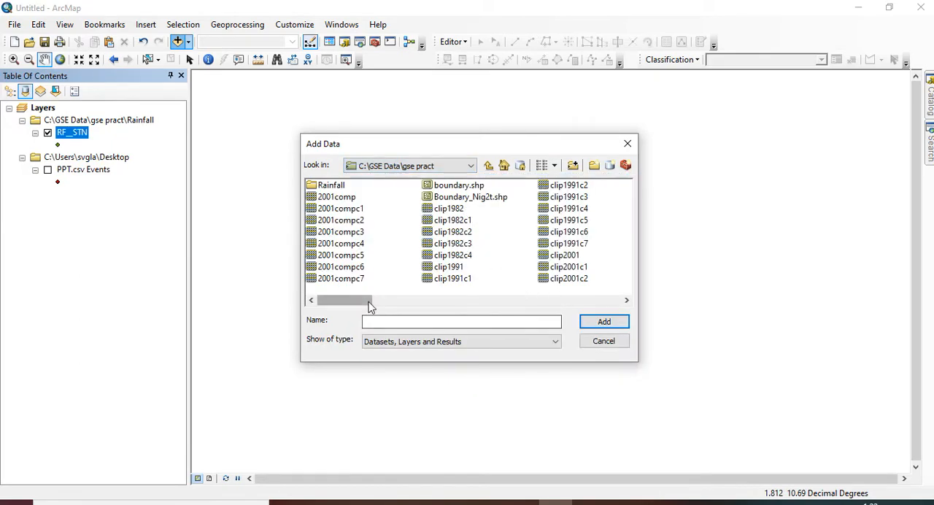
drag(343, 300, 562, 300)
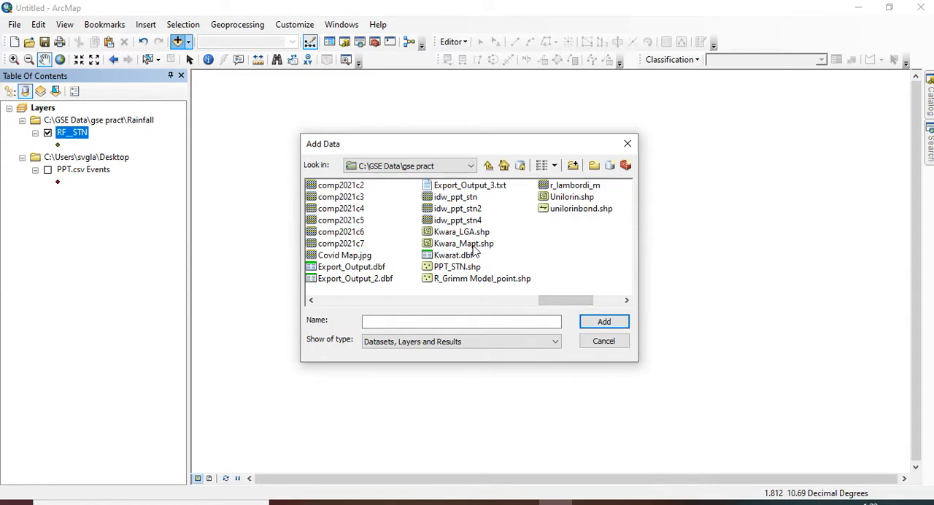
click(464, 243)
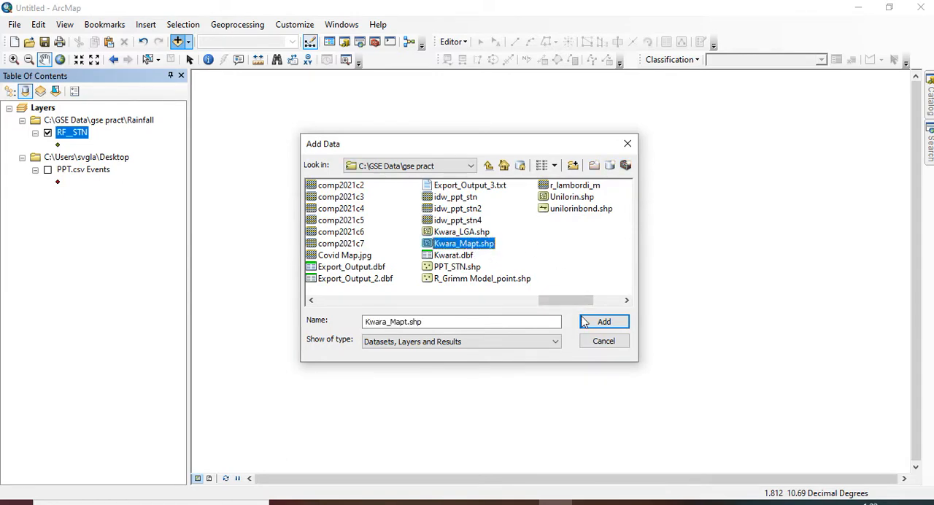
click(604, 321)
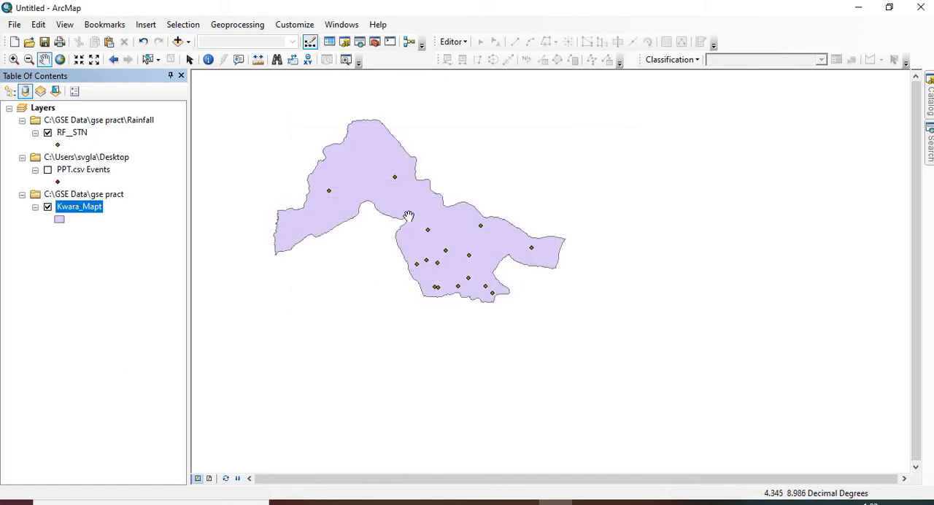
mouse_move(337, 315)
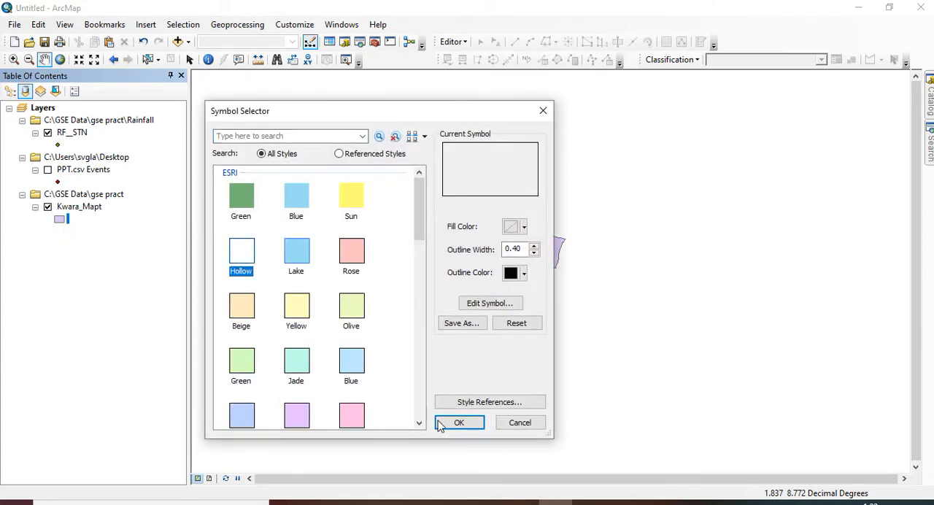
Step: Give the Kwara_Mapt layer the Hollow symbol, leaving a black outline
click(460, 422)
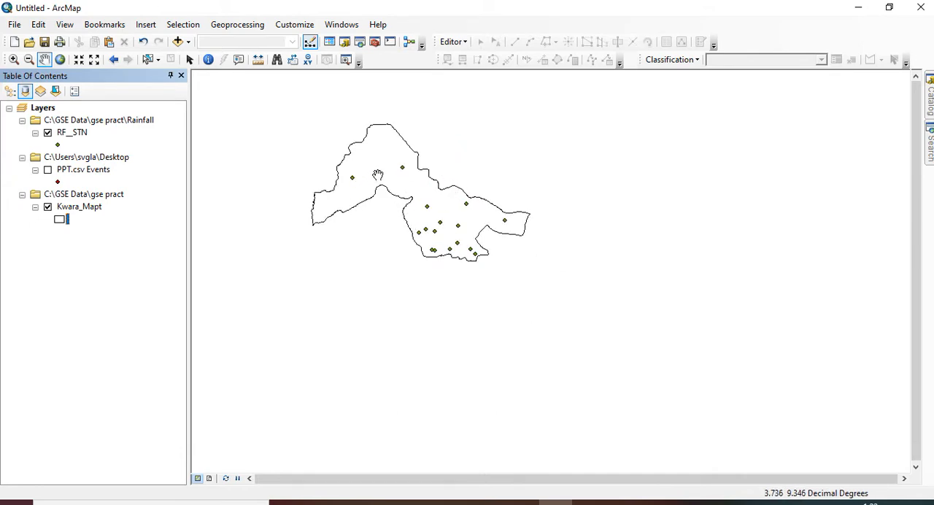
mouse_move(402, 197)
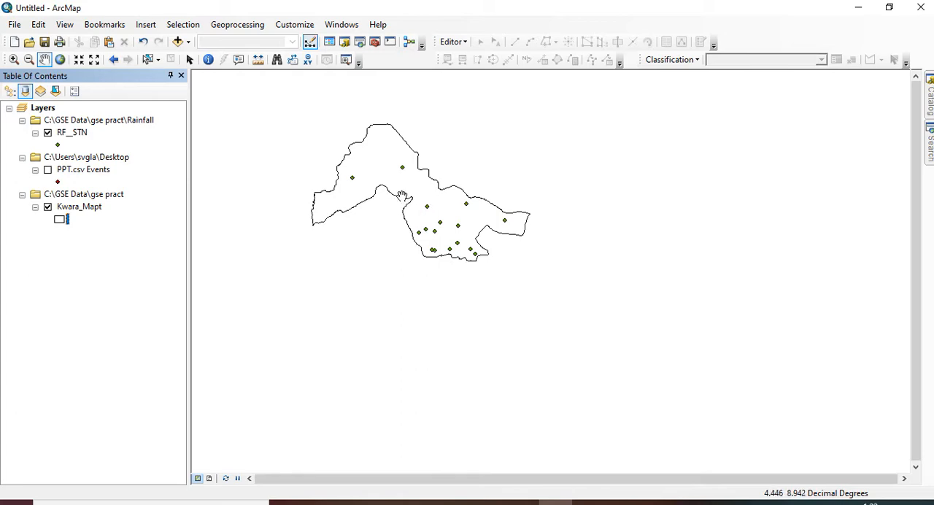
mouse_move(389, 144)
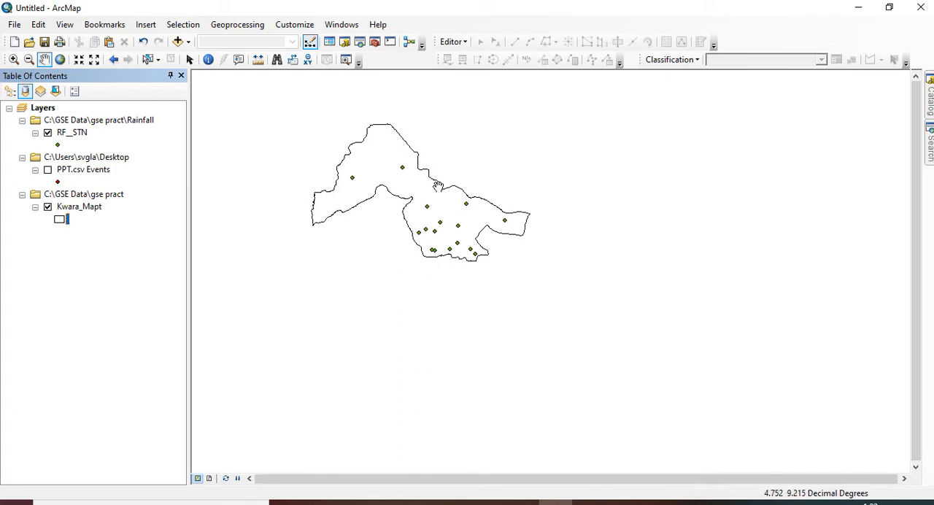
mouse_move(440, 201)
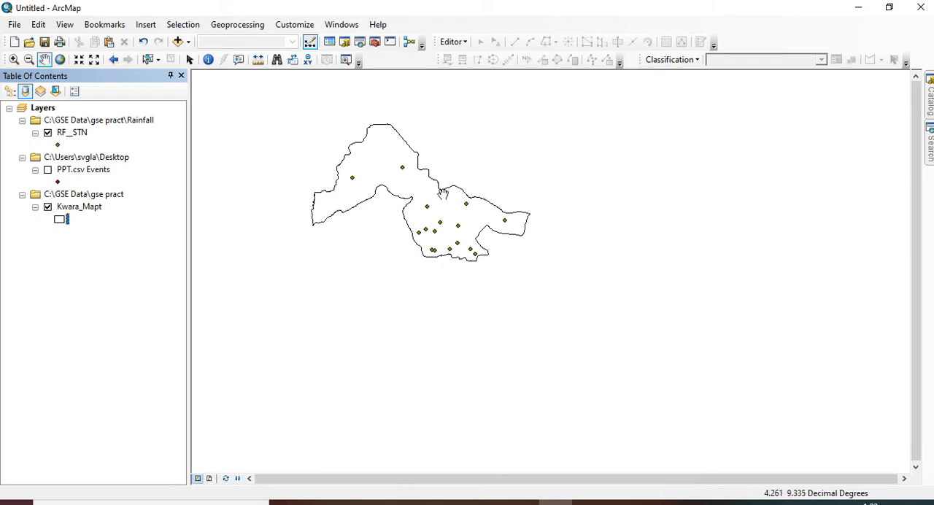
mouse_move(489, 221)
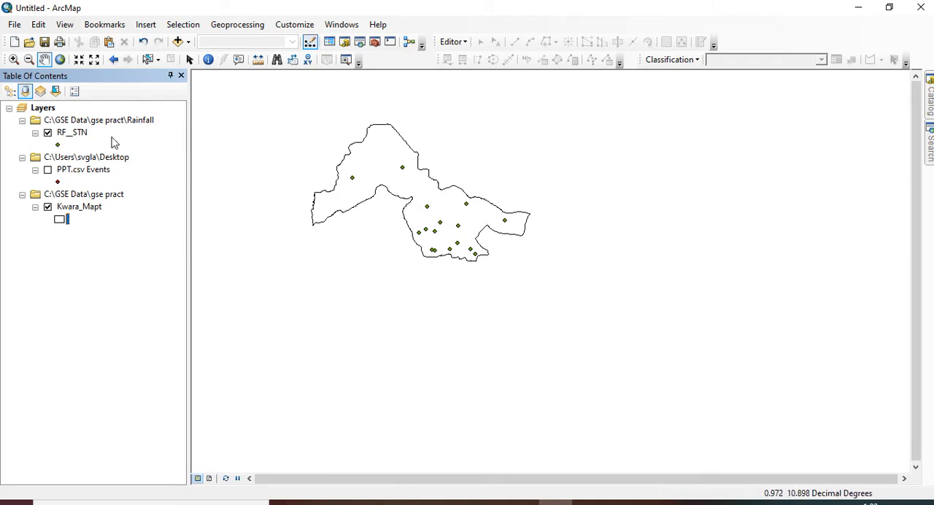
mouse_move(375, 42)
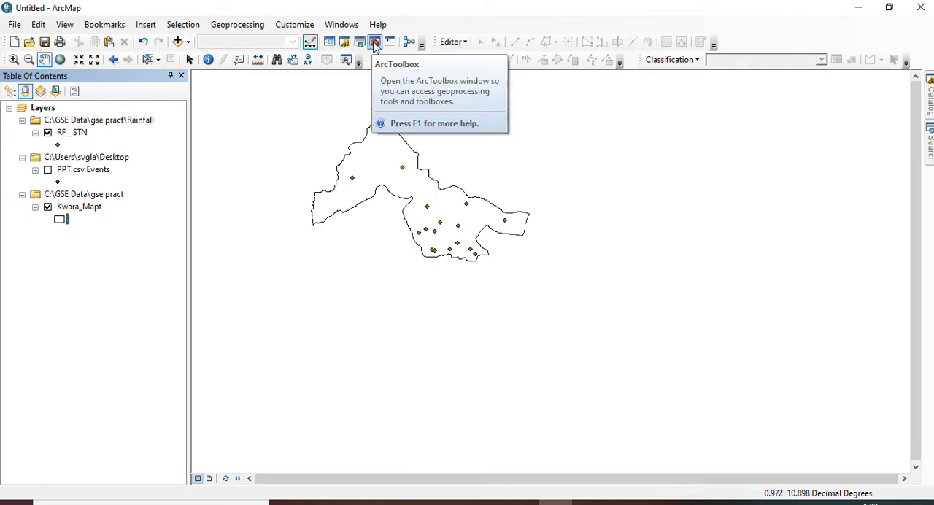
Step: Open ArcToolbox and expand Spatial Analyst Tools > Interpolation
click(376, 42)
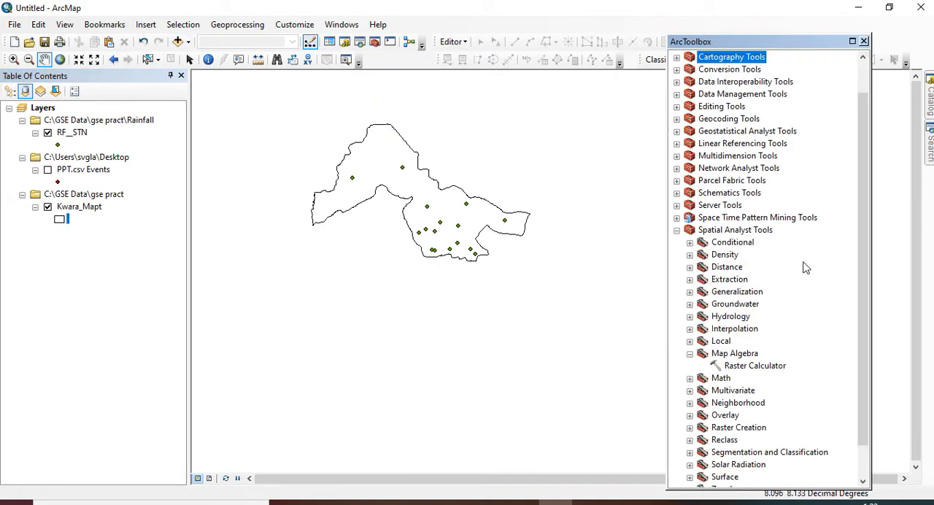
mouse_move(803, 294)
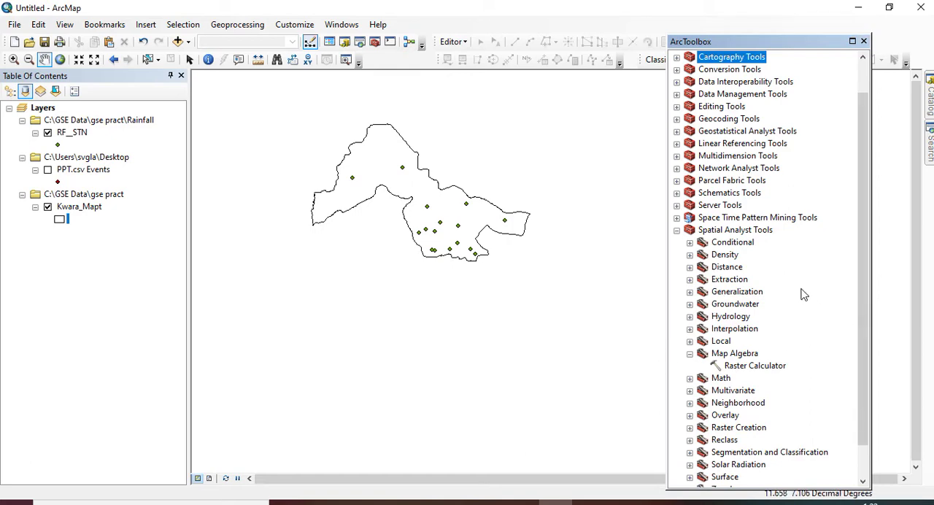
mouse_move(699, 237)
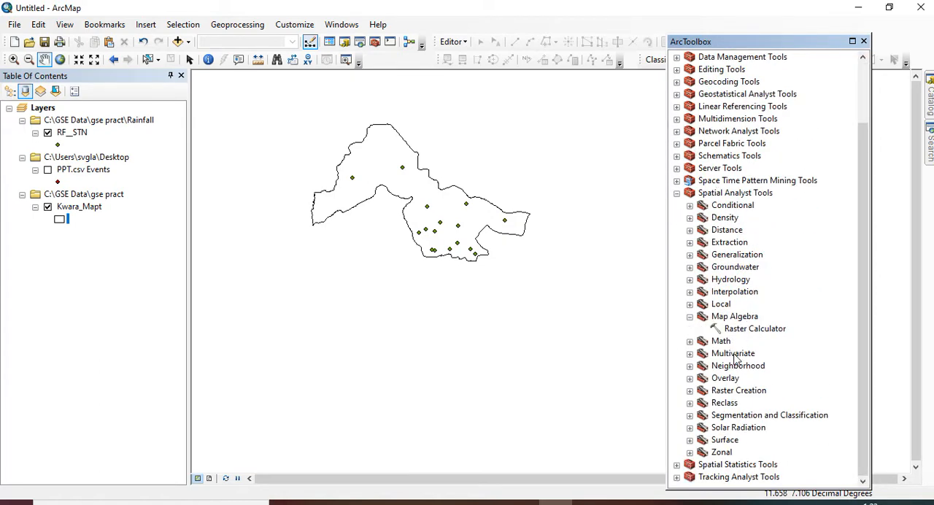
mouse_move(717, 264)
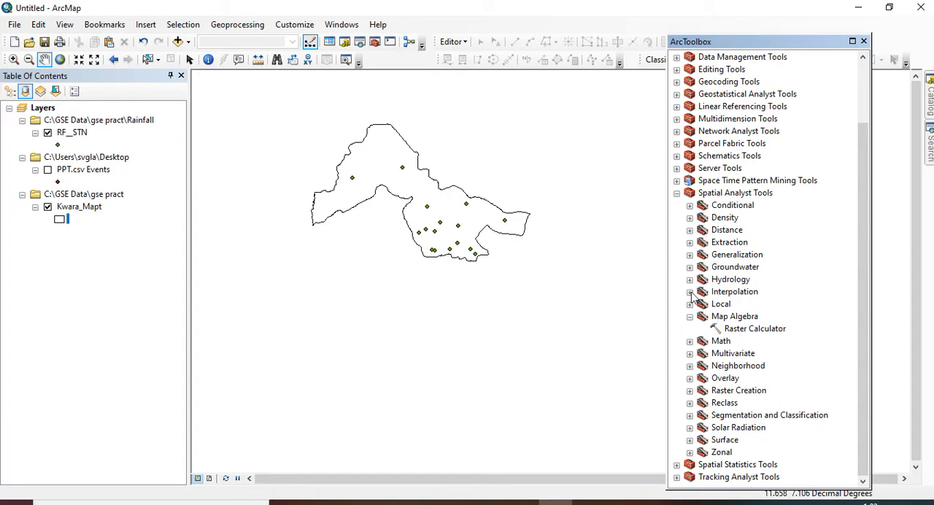
click(691, 291)
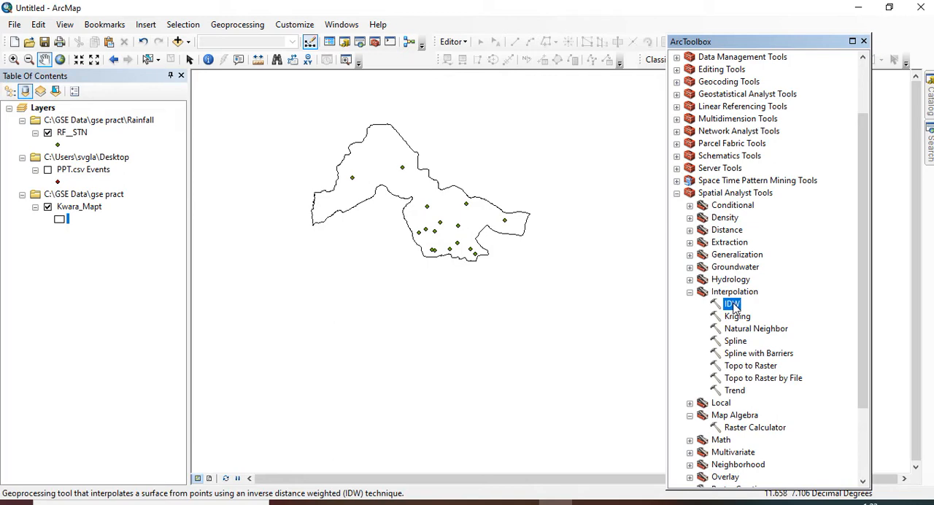
Step: Set up IDW on RF__STN with MAP as Z value and output raster MAR
double_click(730, 303)
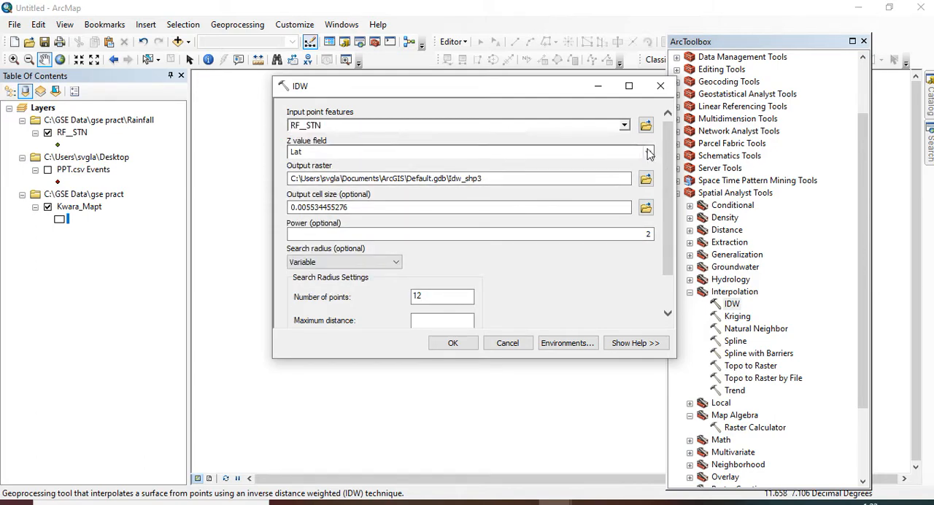
click(648, 152)
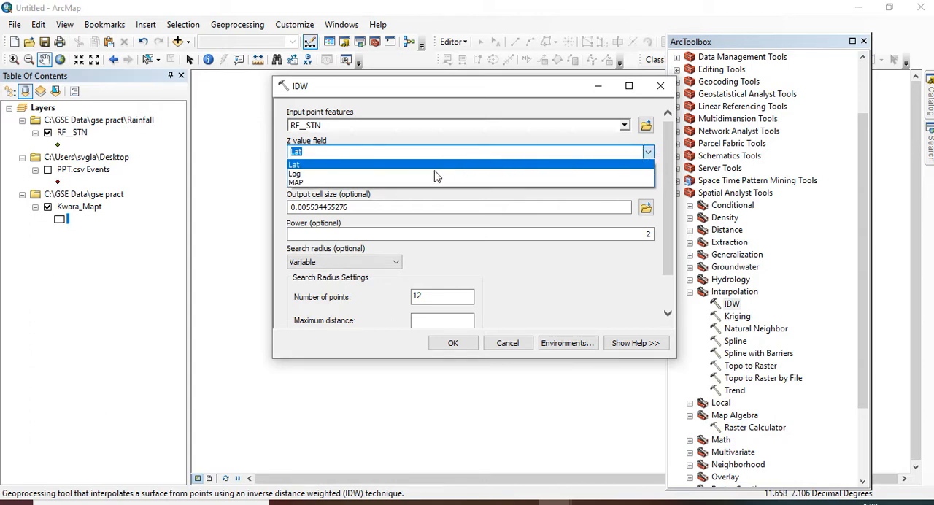
mouse_move(297, 181)
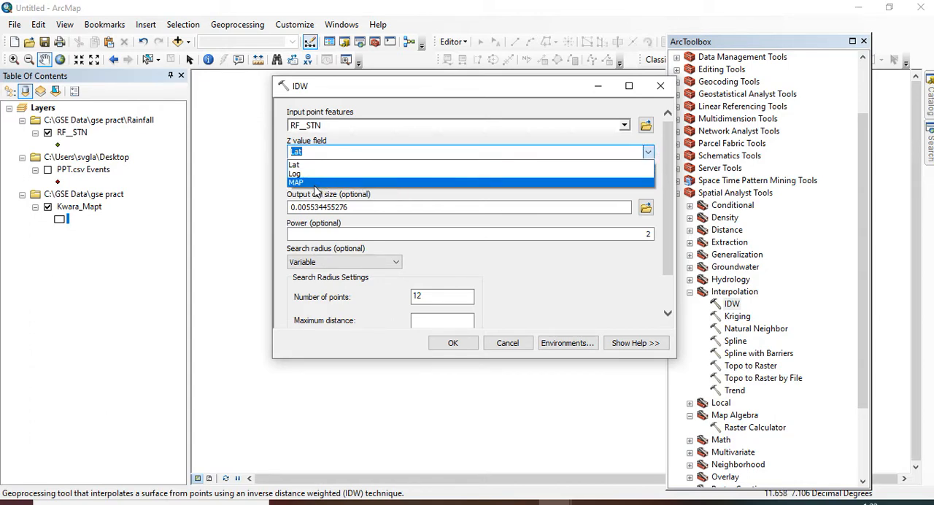
click(296, 181)
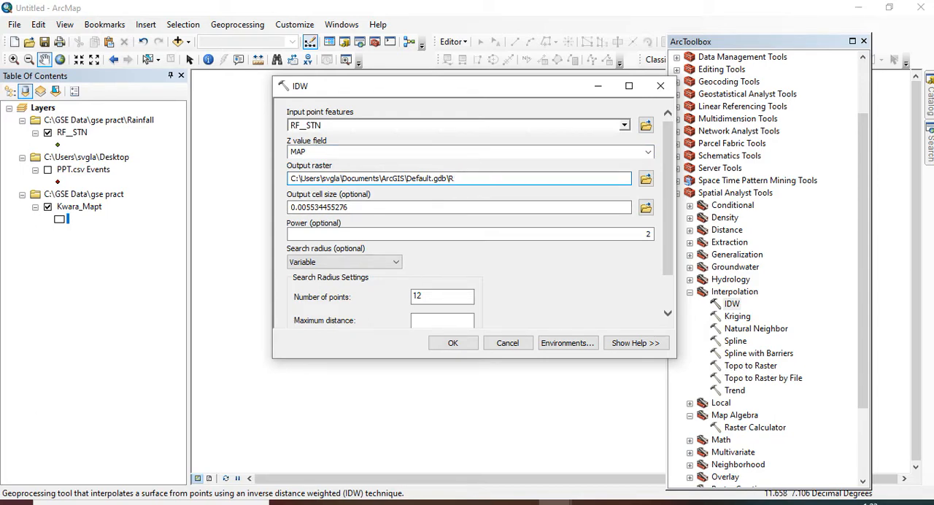
text(_)
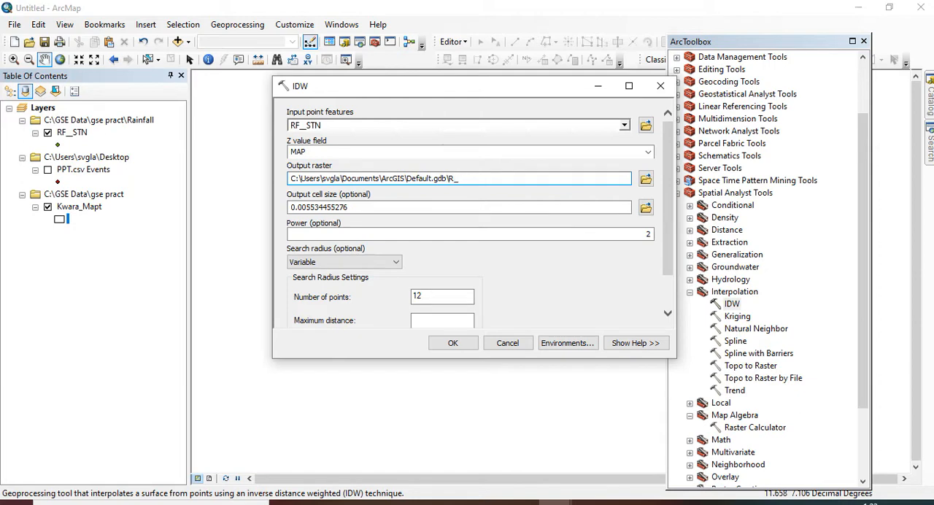
key(Backspace)
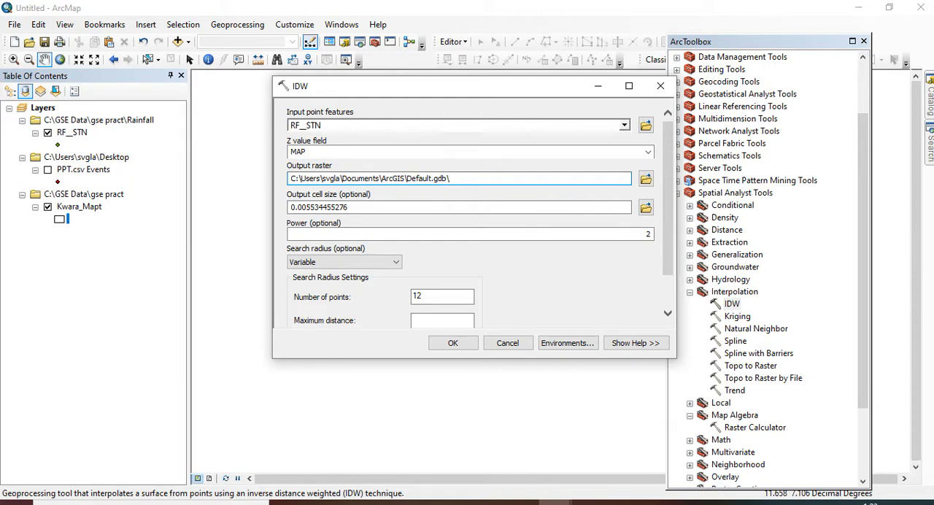
text(MAR)
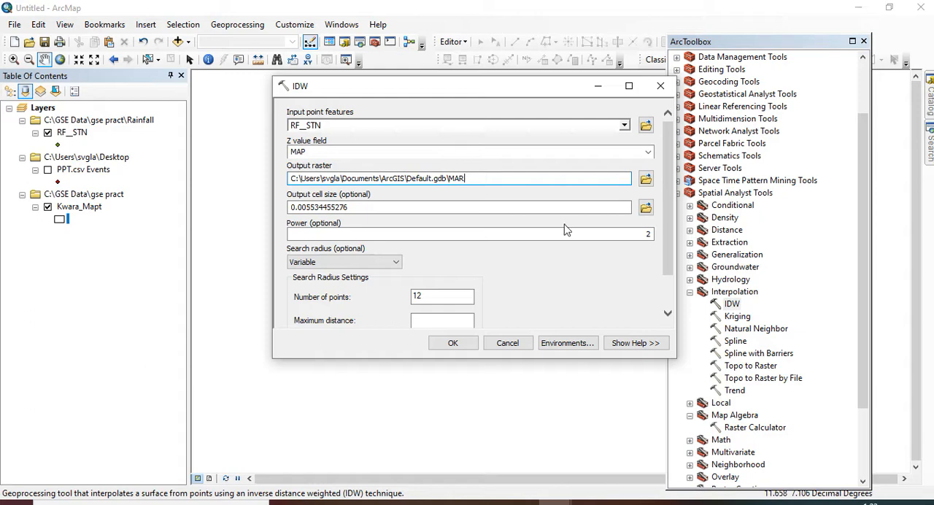
mouse_move(480, 233)
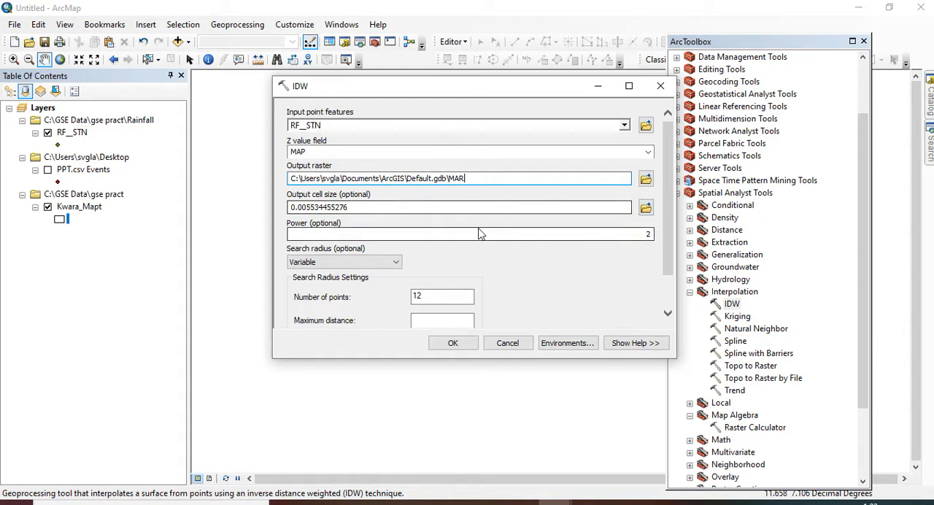
mouse_move(568, 351)
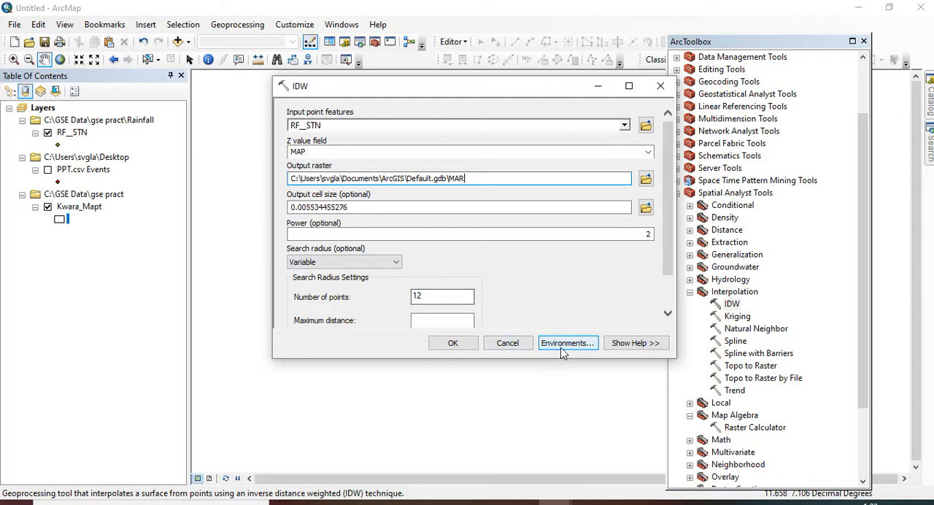
Step: Set the IDW environment Processing Extent to 'Same as layer Kwara_Mapt' and Mask to Kwara_Mapt
click(568, 344)
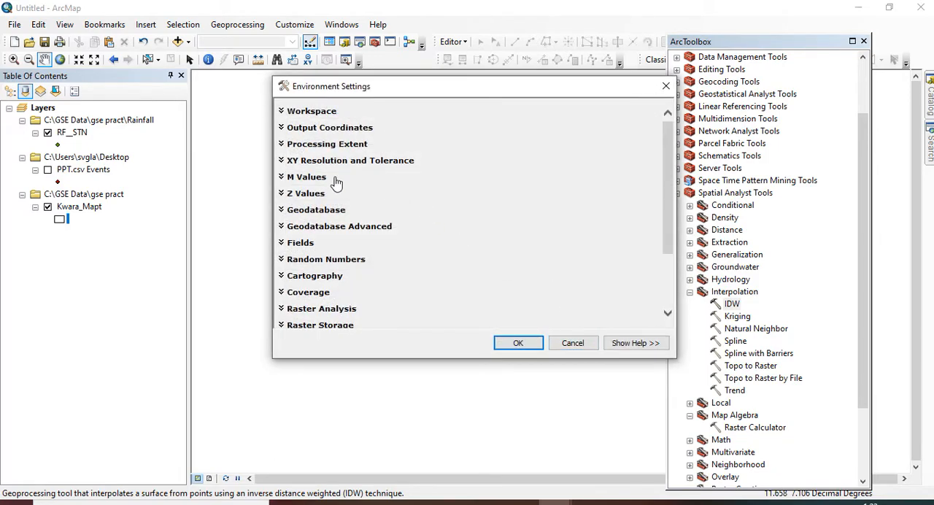
click(327, 143)
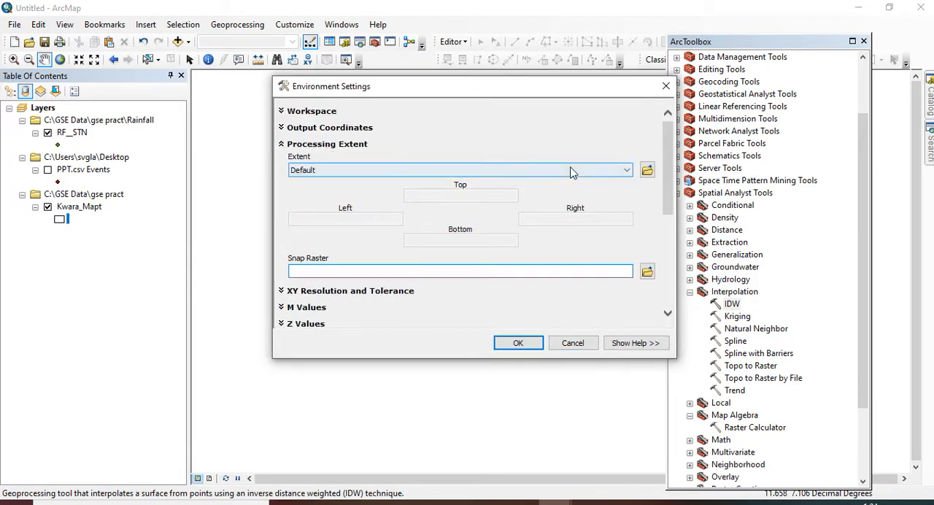
click(624, 169)
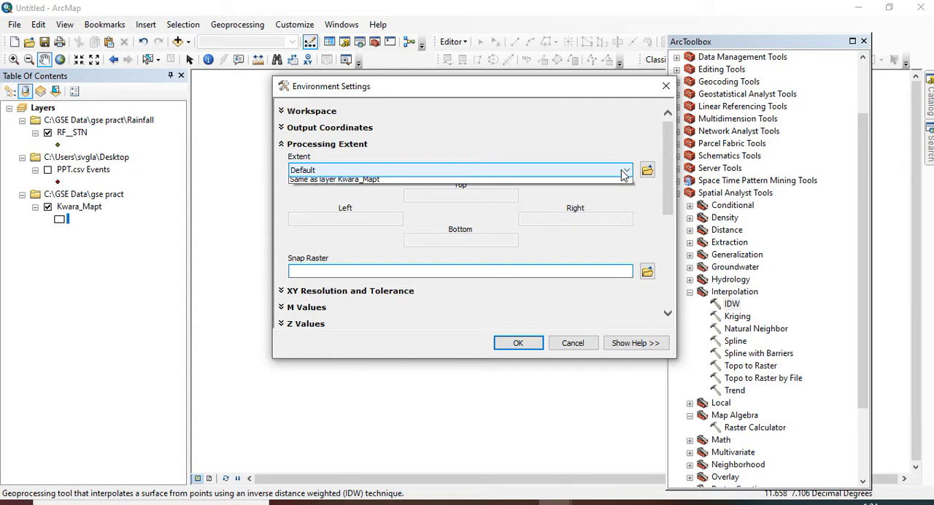
click(625, 171)
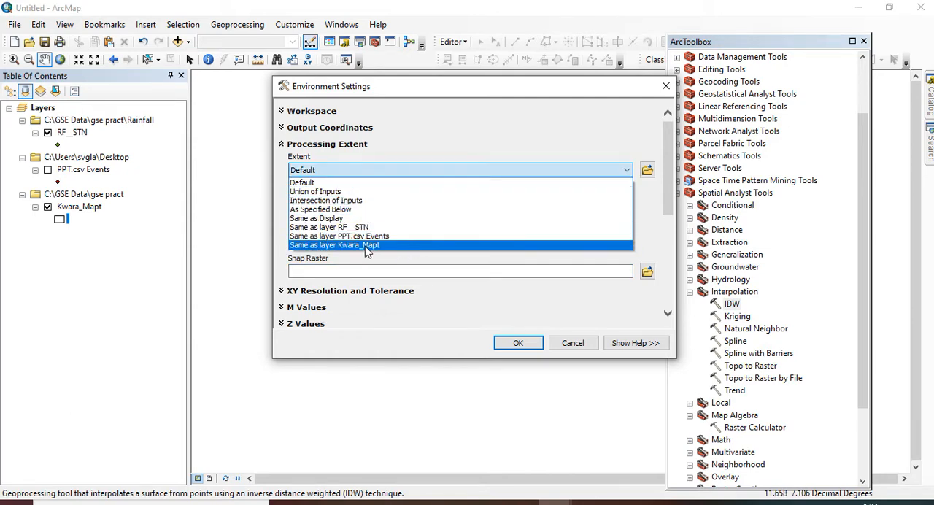
click(335, 244)
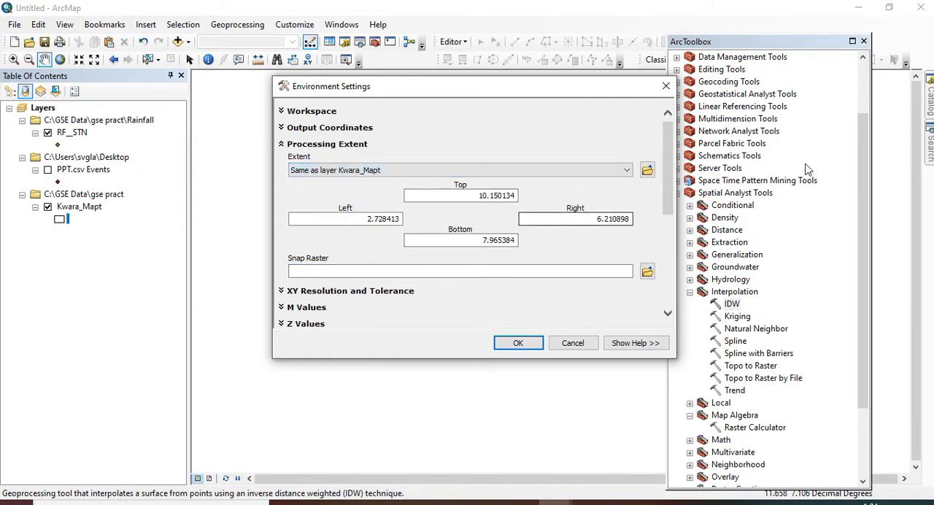
mouse_move(670, 162)
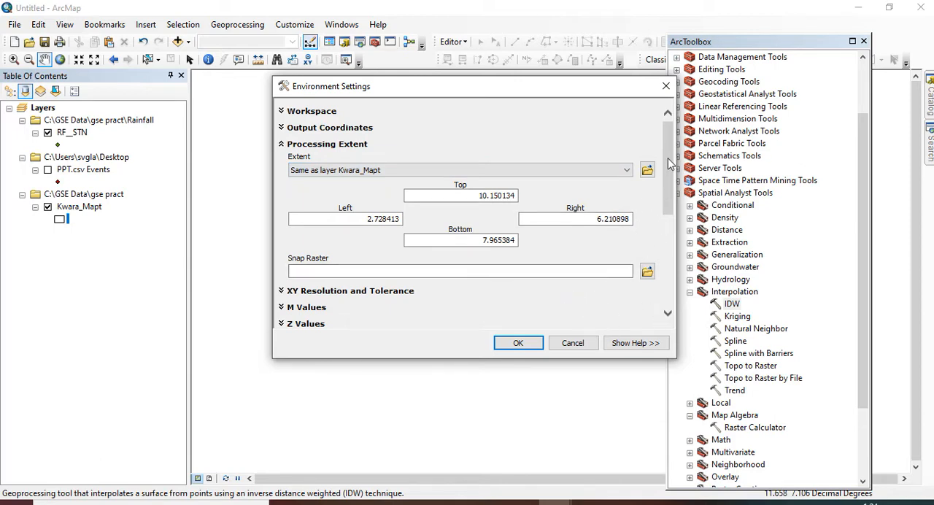
scroll(down, 3)
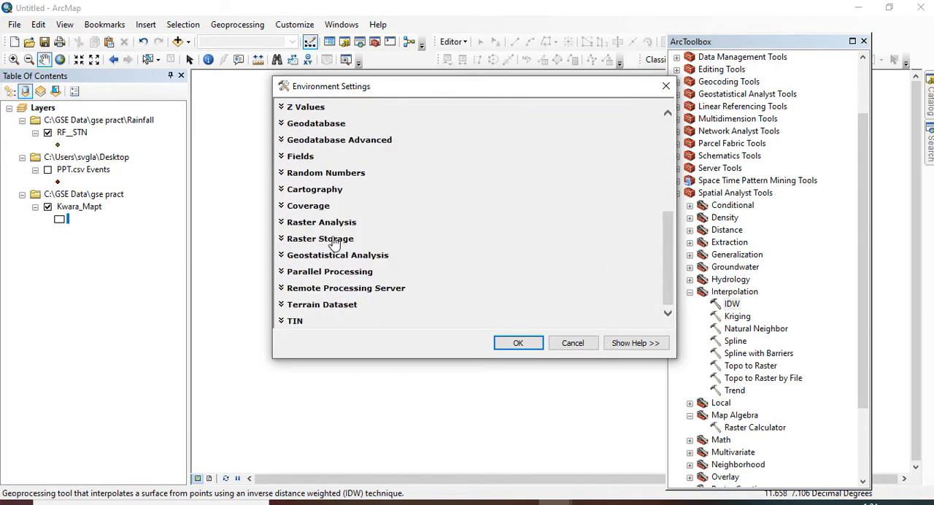
click(321, 222)
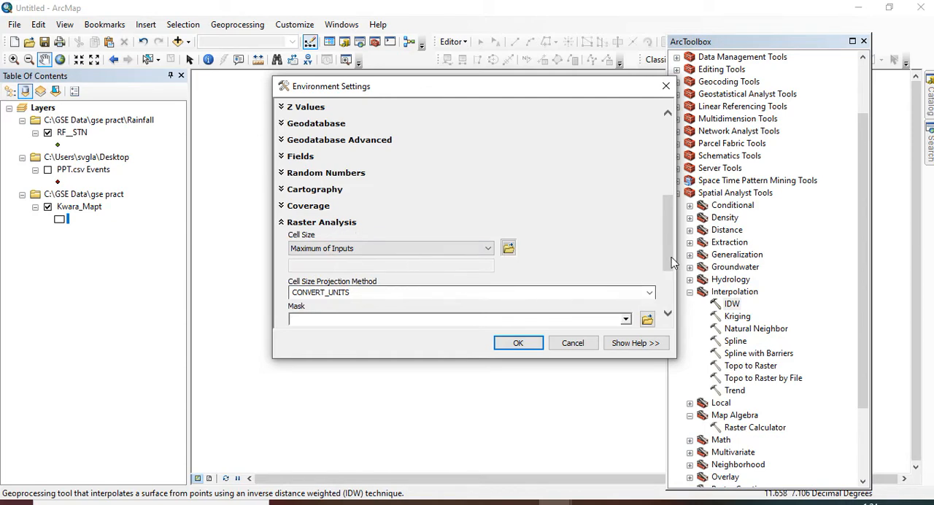
scroll(down, 3)
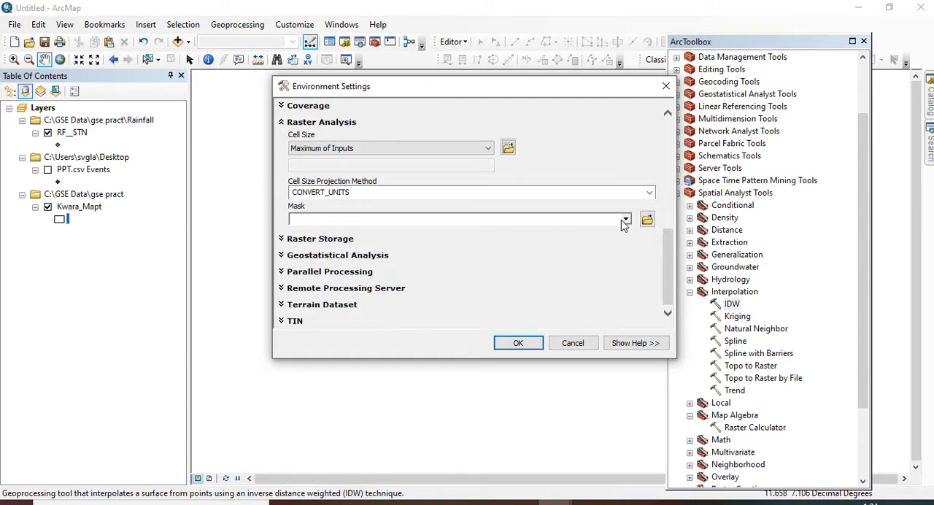
click(623, 219)
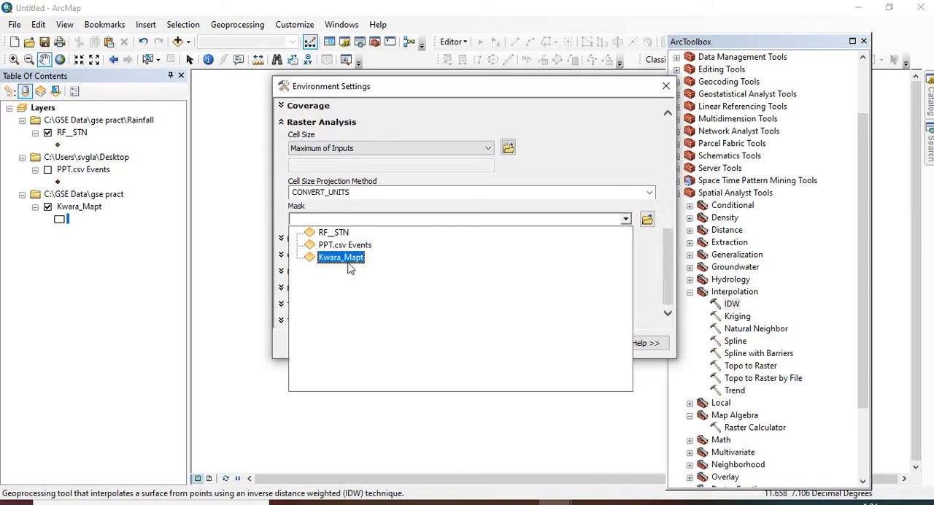
click(340, 257)
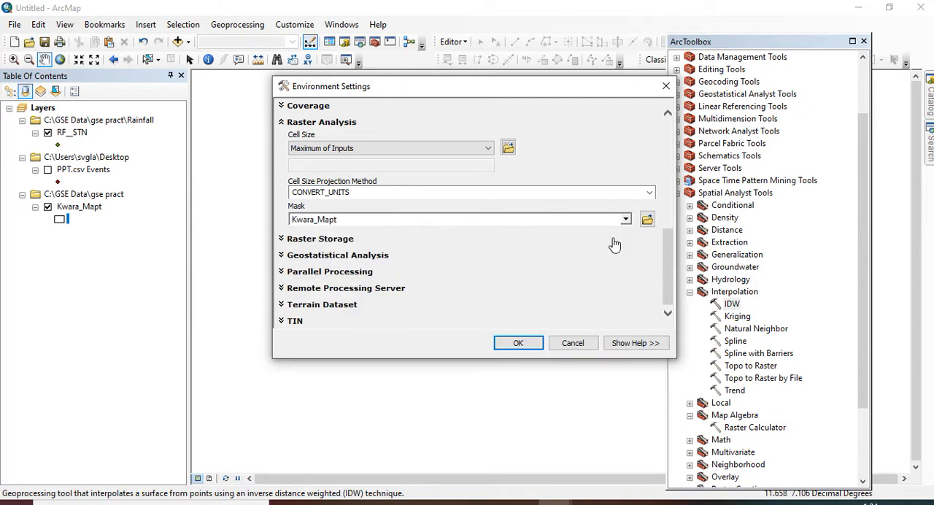
click(519, 342)
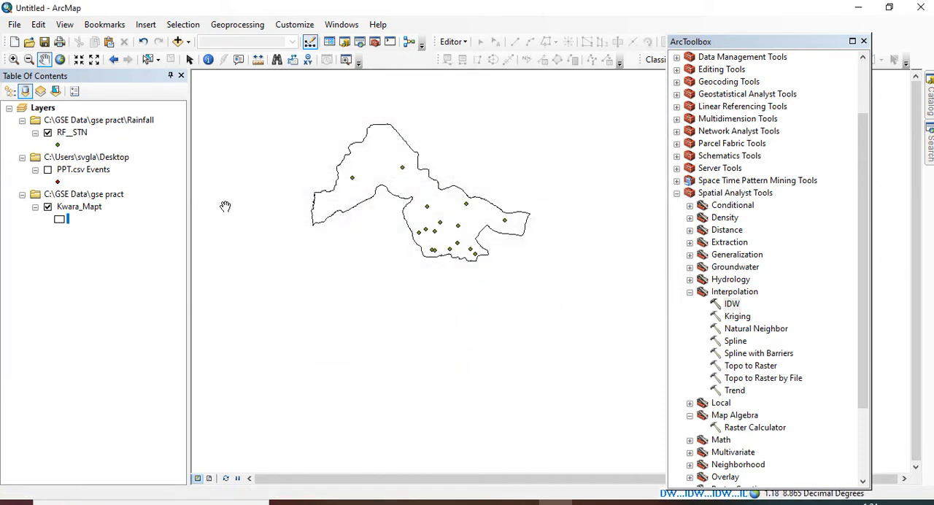
mouse_move(373, 263)
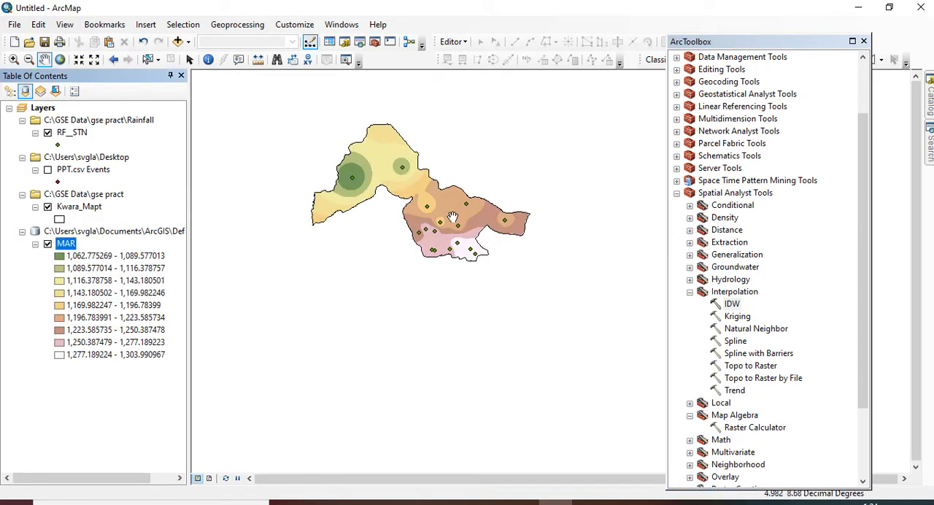
mouse_move(608, 262)
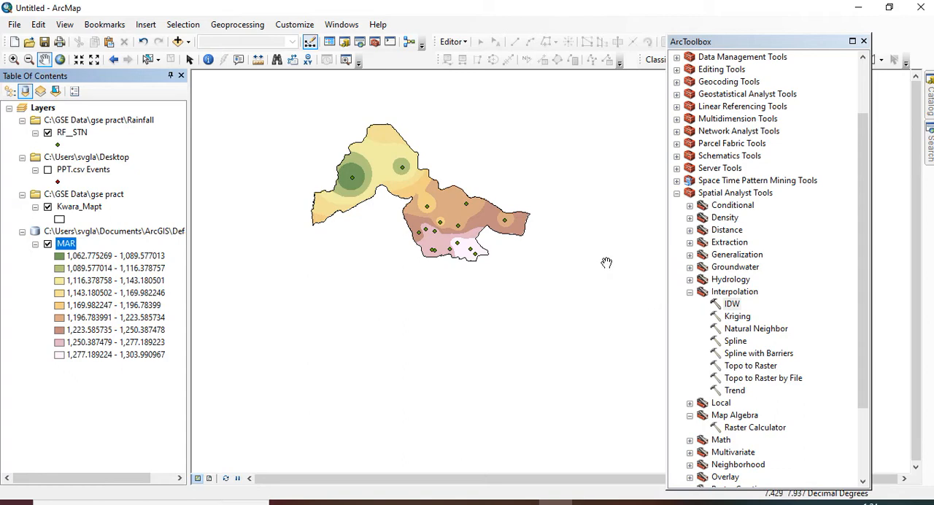
mouse_move(377, 206)
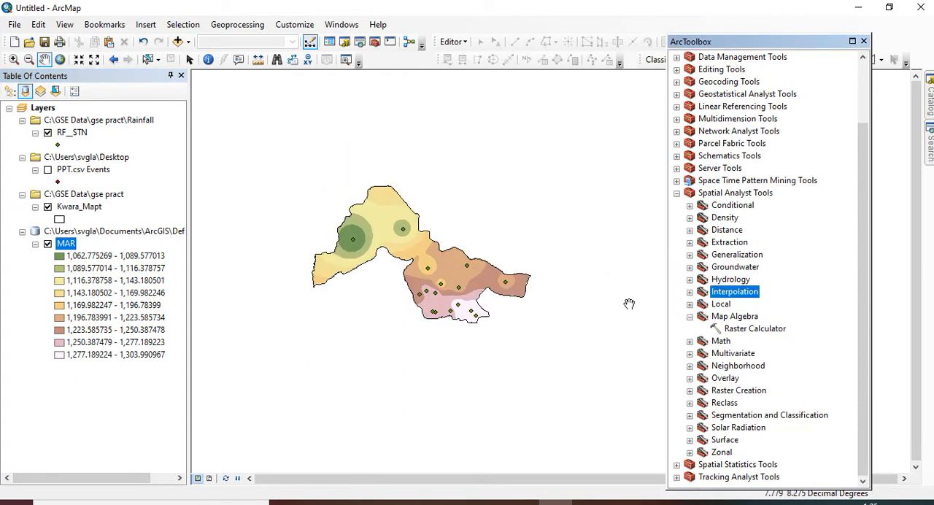
mouse_move(437, 124)
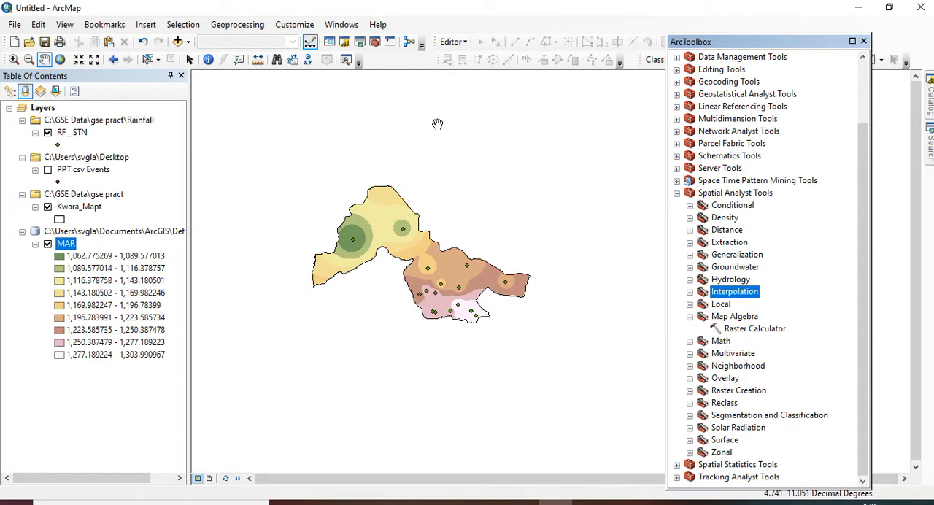
mouse_move(718, 292)
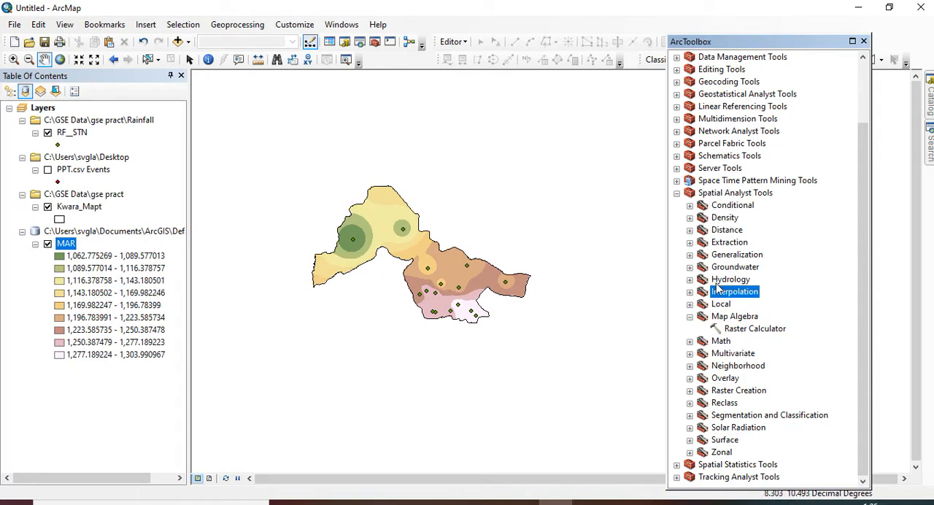
mouse_move(334, 269)
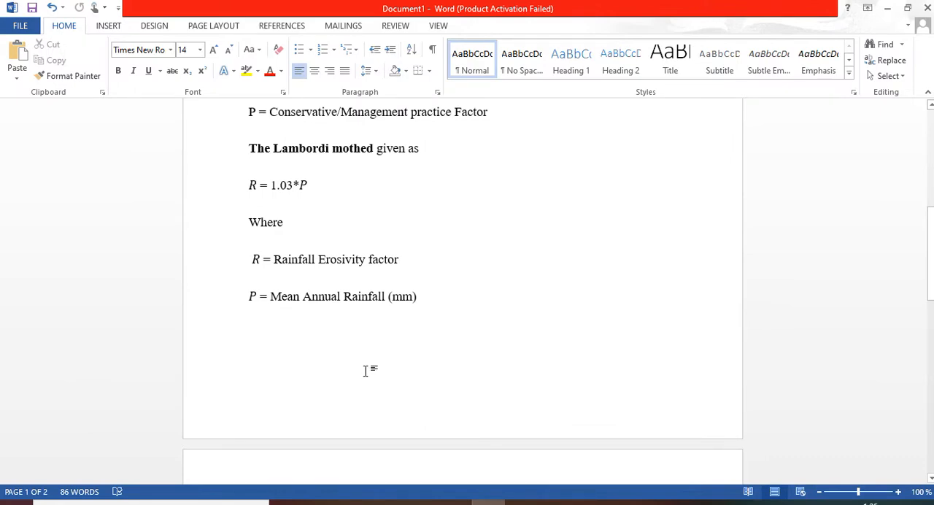
mouse_move(255, 247)
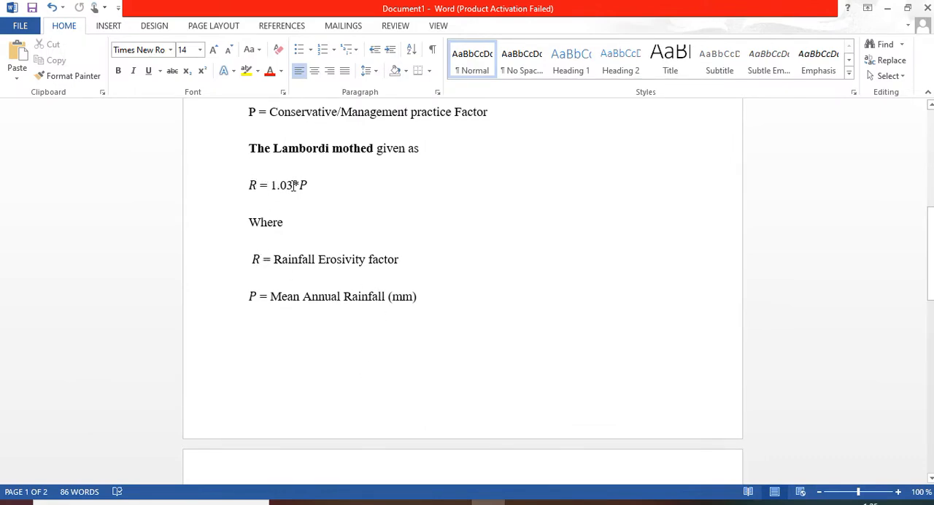
mouse_move(758, 127)
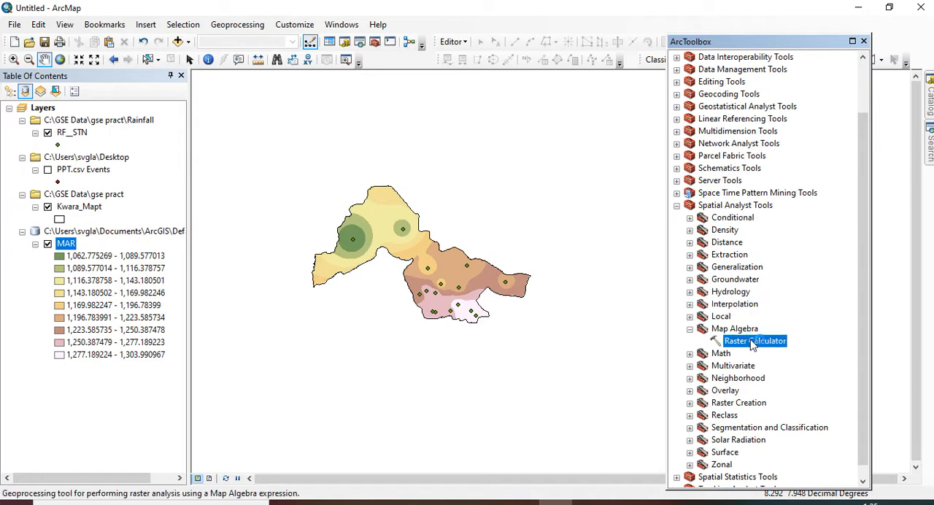
Step: Run R=1.03 * "MAR" in Raster Calculator, producing the mar_rasterc1 raster
double_click(755, 341)
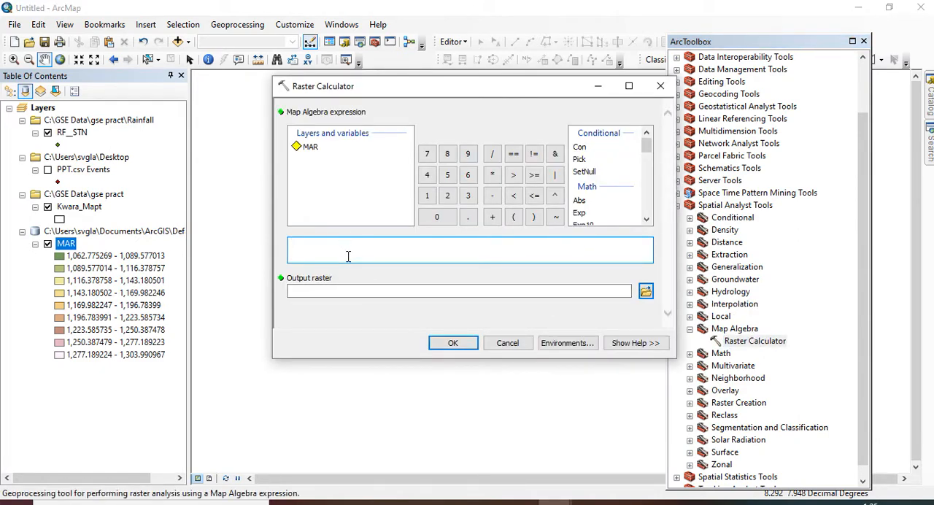
text(R)
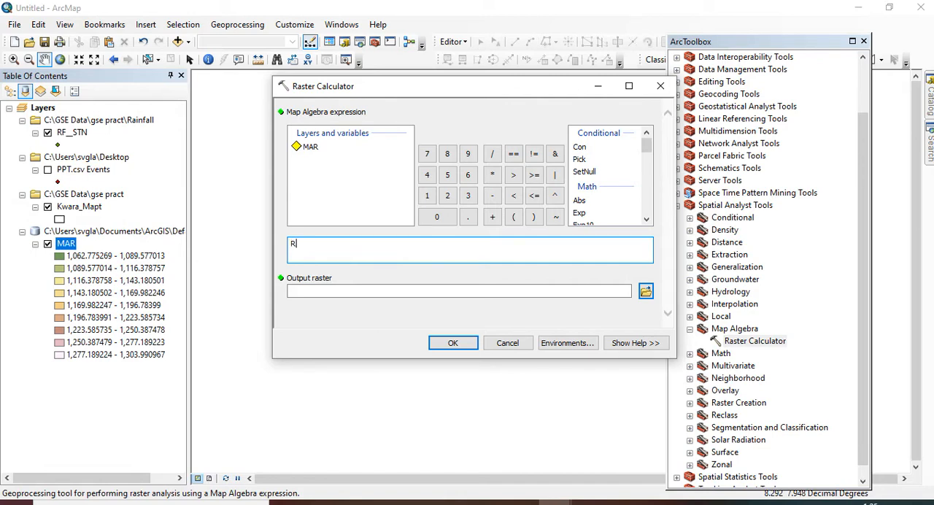
text(=)
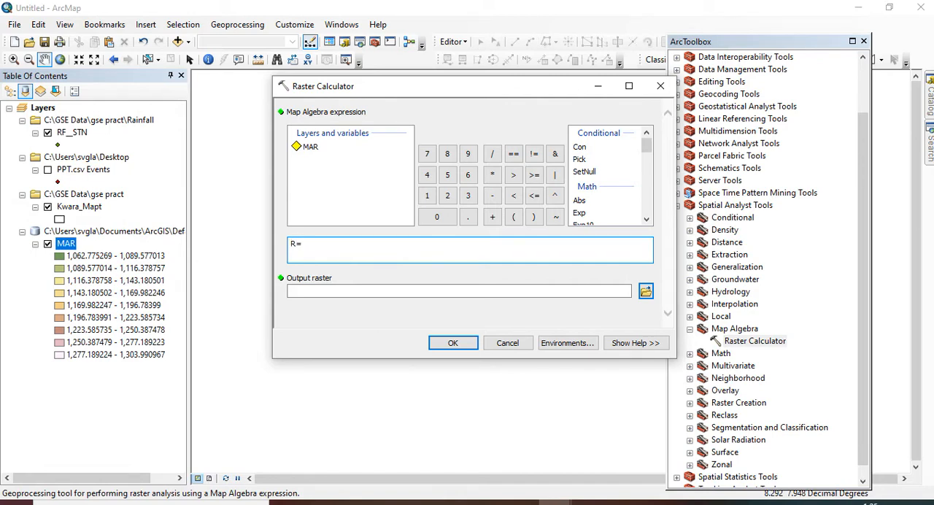
text(1)
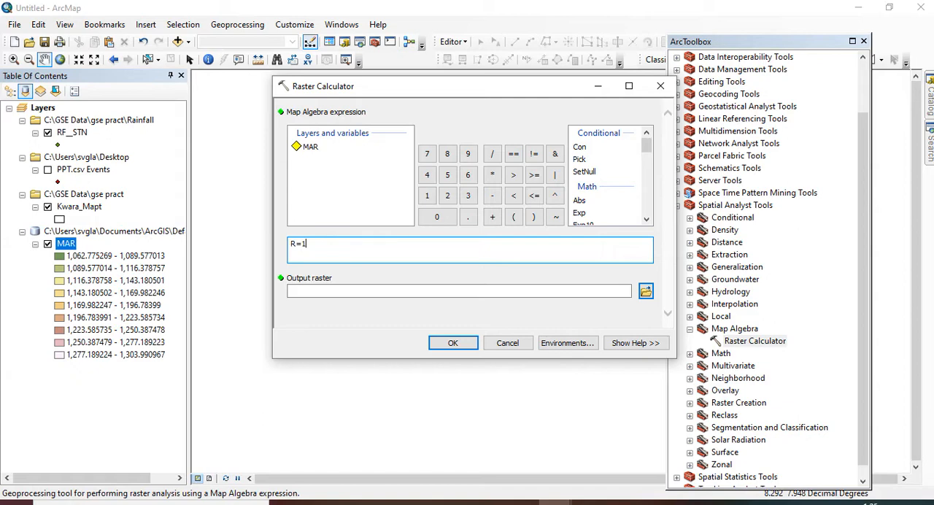
text(.)
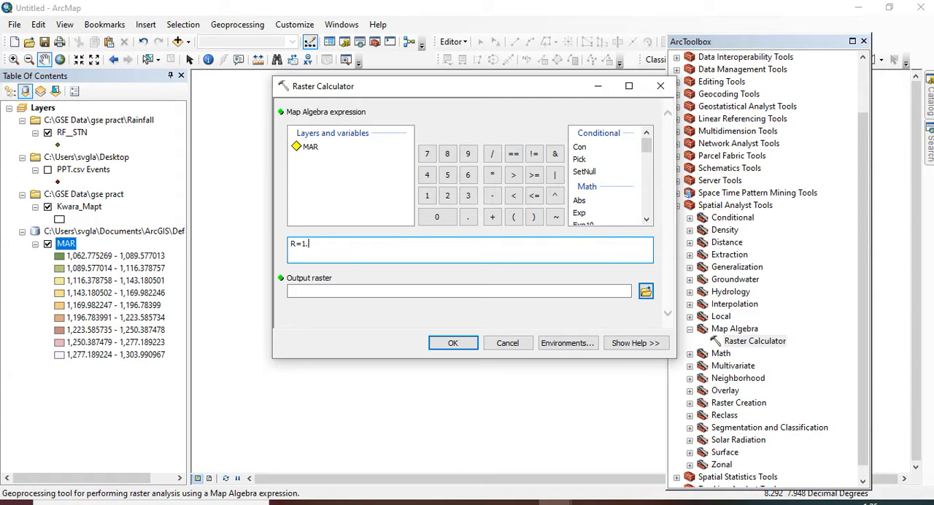
text(03)
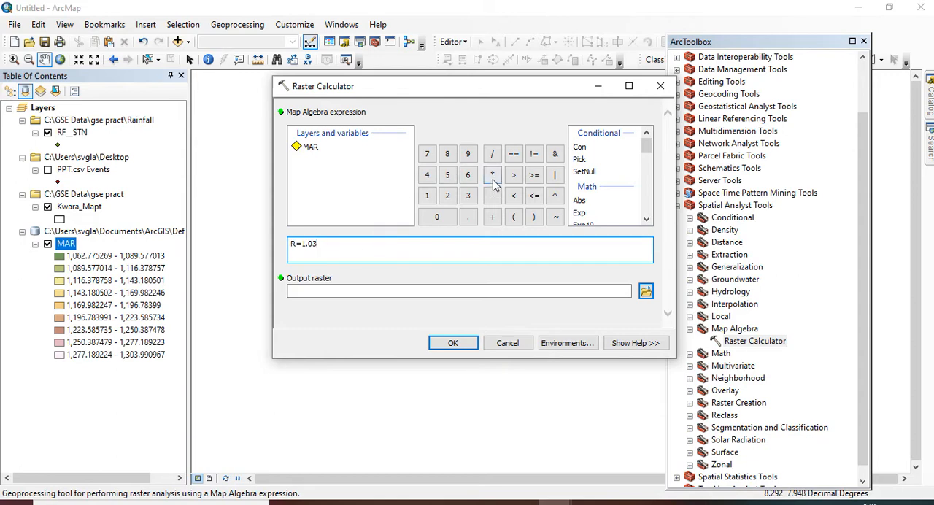
click(492, 175)
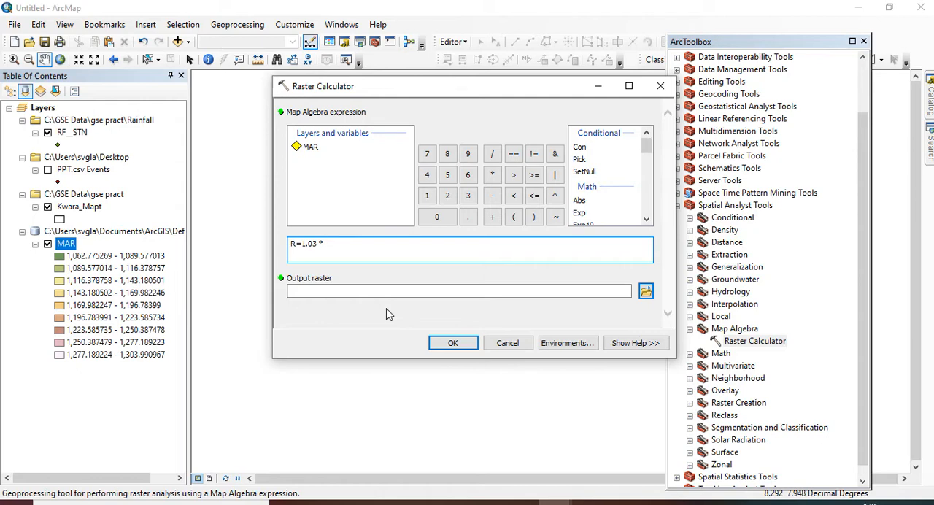
text(P)
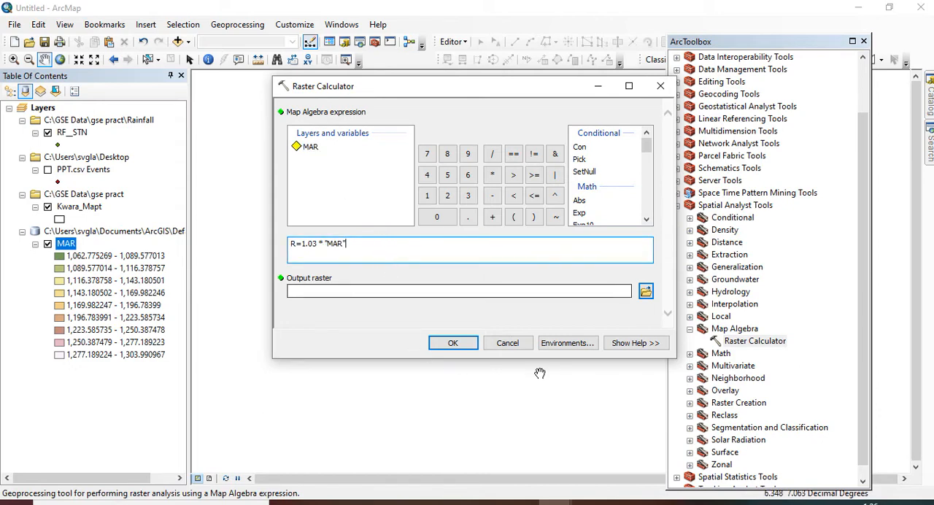
mouse_move(431, 344)
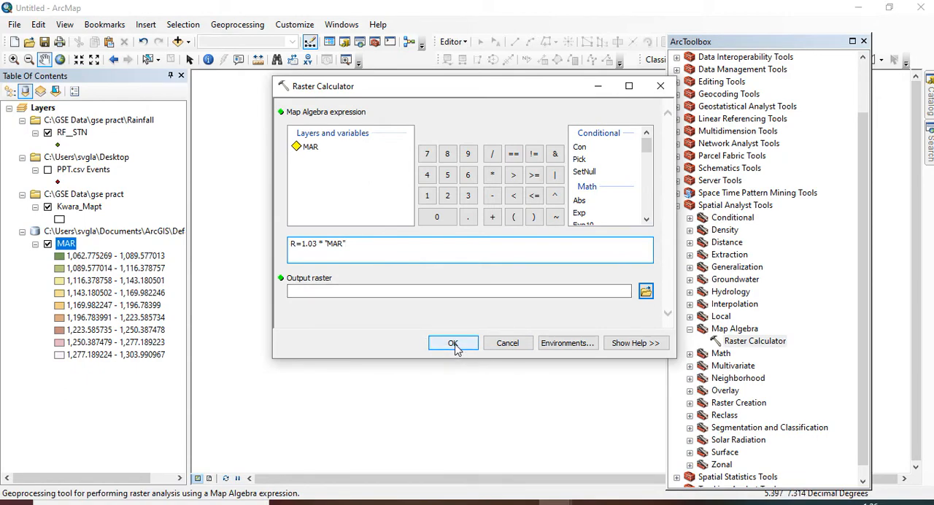
click(452, 343)
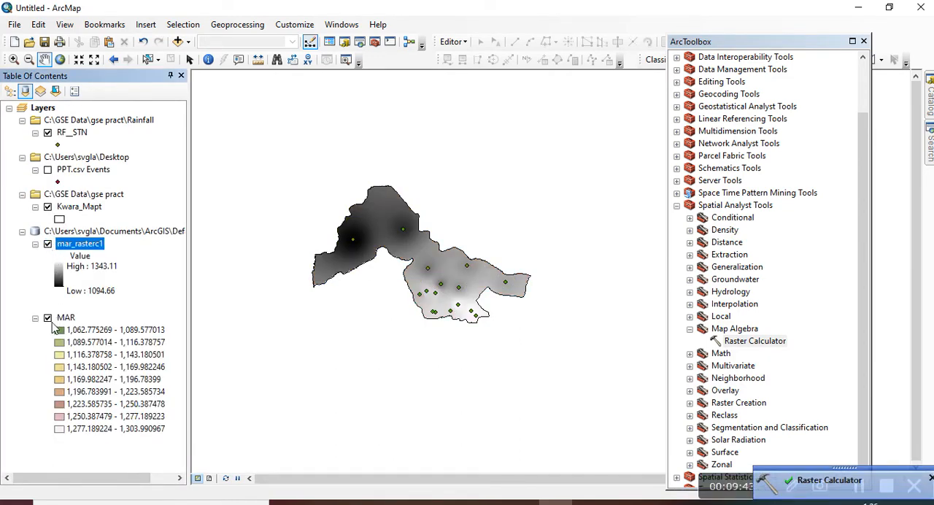
Step: Hide the MAR layer and rename the new erosivity raster layer to R_Factor
click(48, 318)
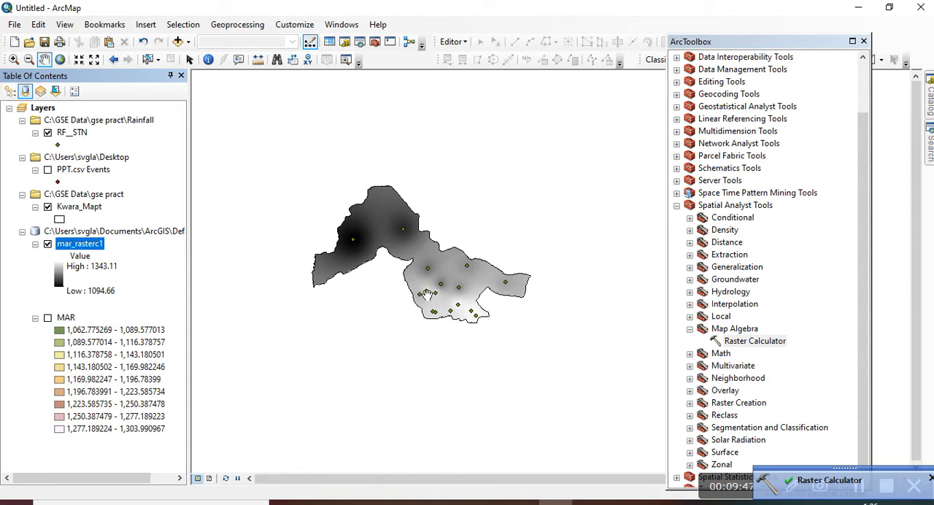
mouse_move(387, 265)
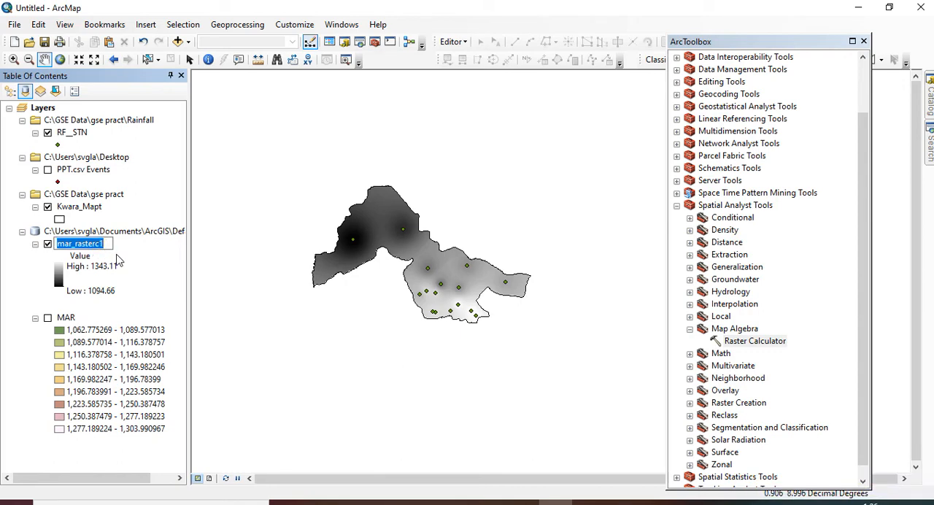
text(R)
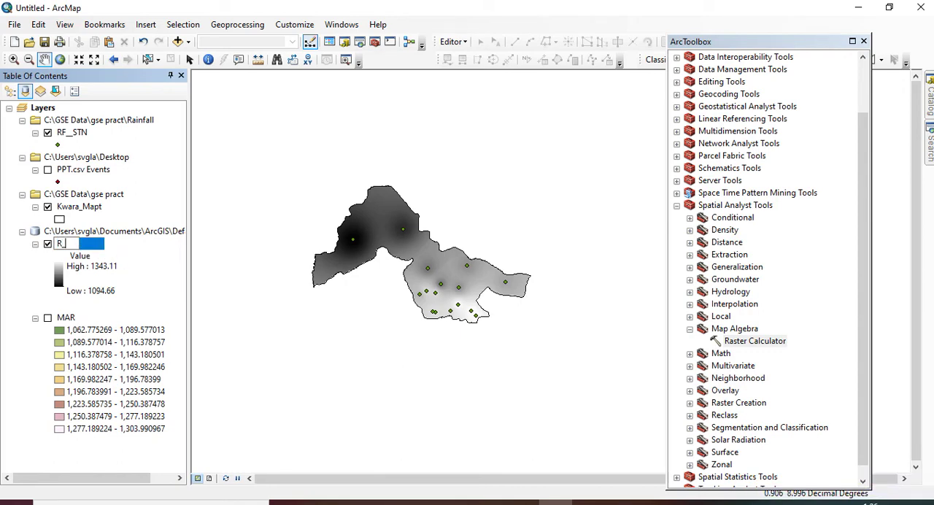
text(_Factor)
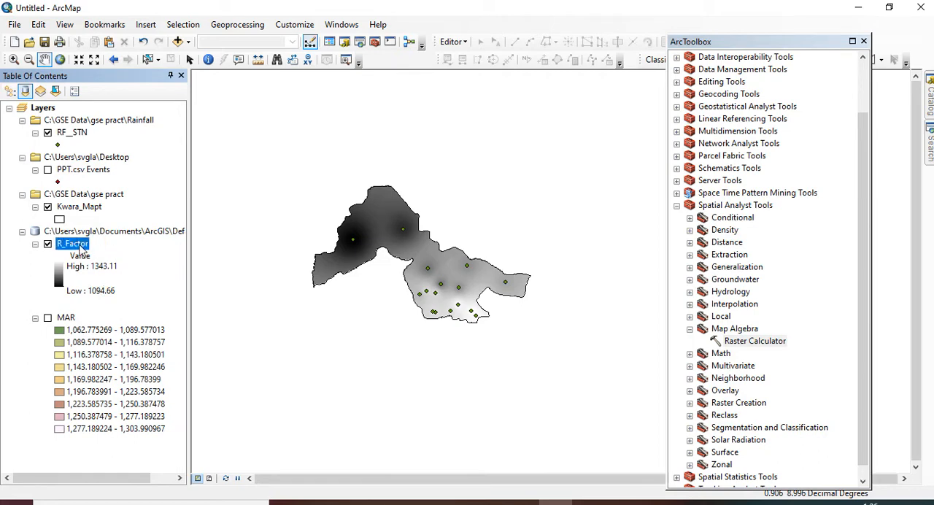
double_click(72, 244)
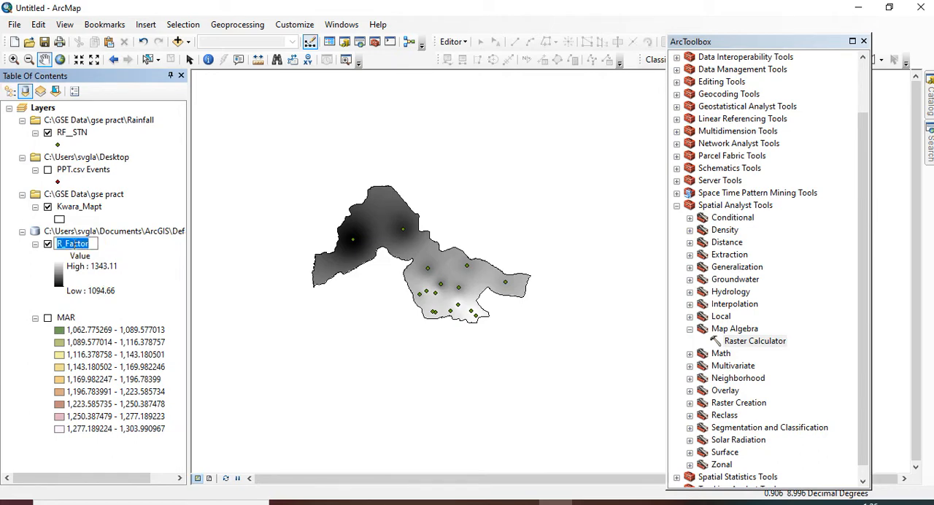
right_click(72, 243)
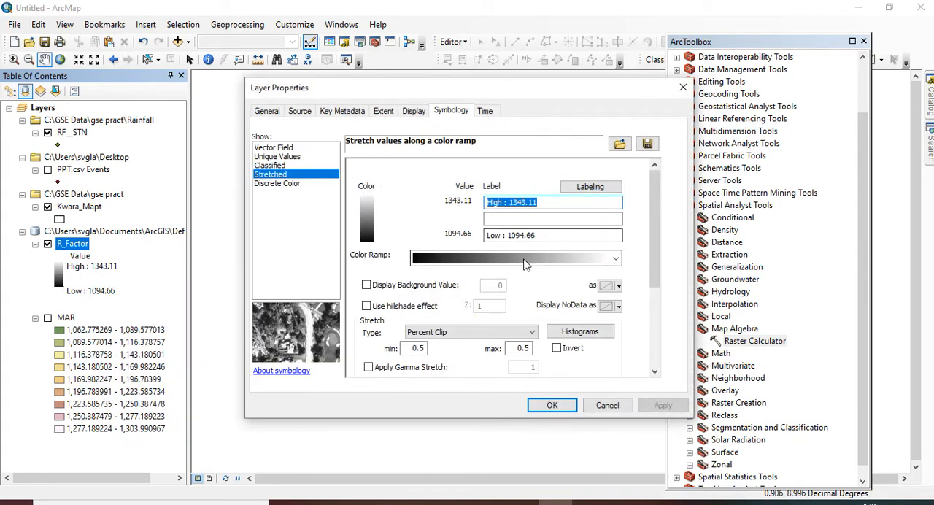
Step: Apply the yellow-magenta-blue stretched colour ramp to R_Factor
click(614, 258)
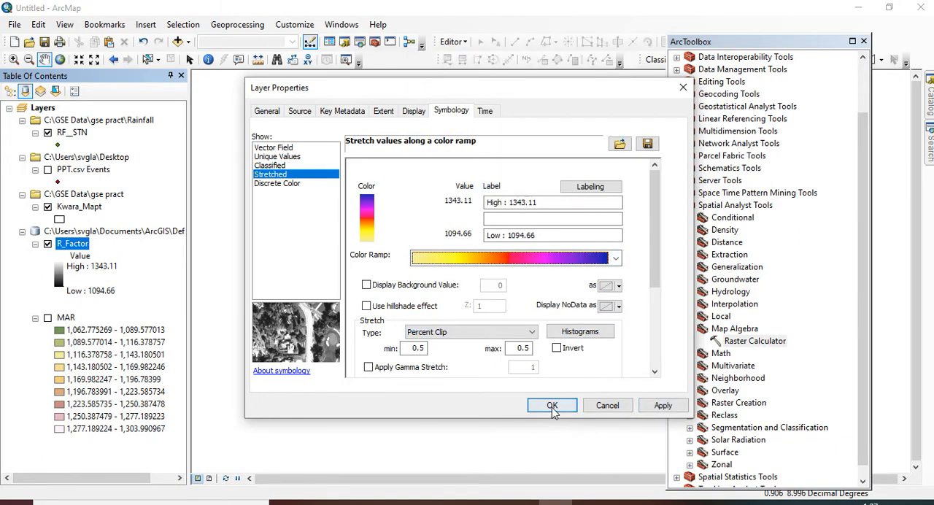
click(552, 405)
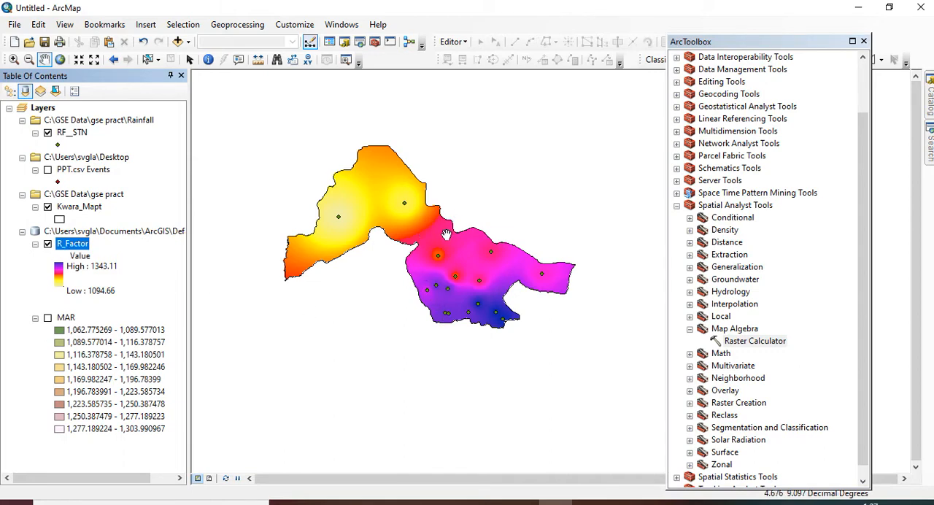
mouse_move(313, 194)
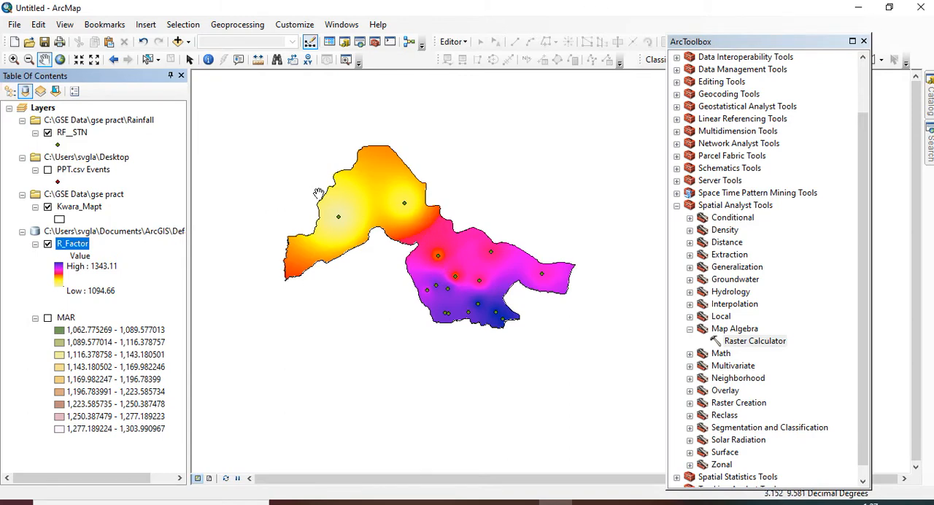
mouse_move(176, 42)
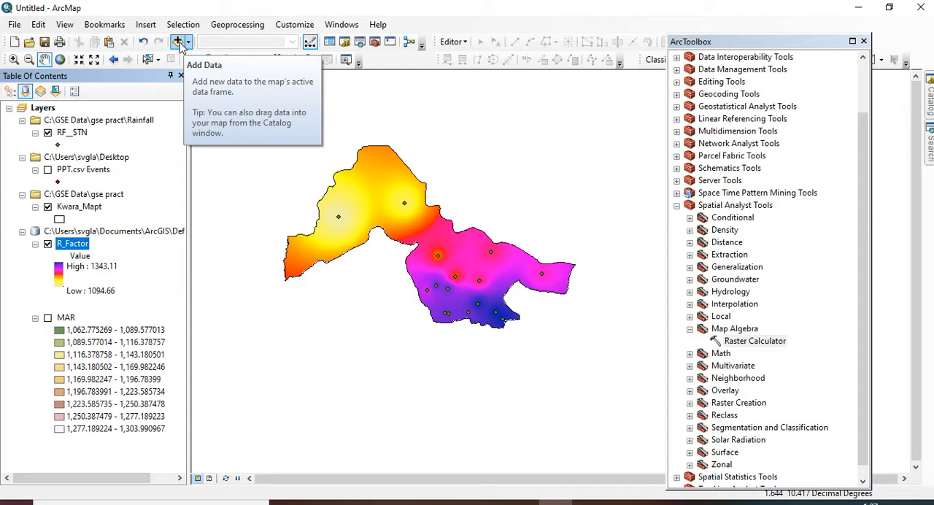
Step: Add Kwara_LGA.shp from the gse pract folder to the map
click(175, 41)
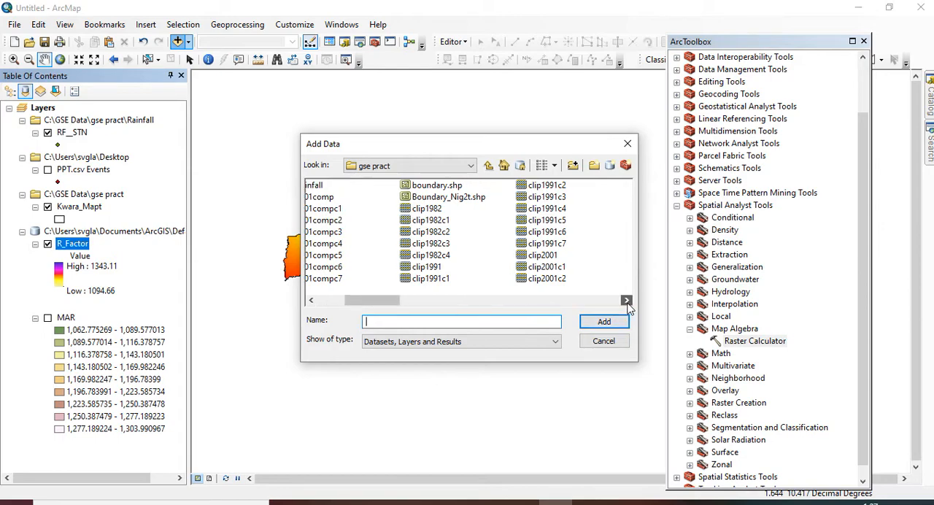
click(626, 300)
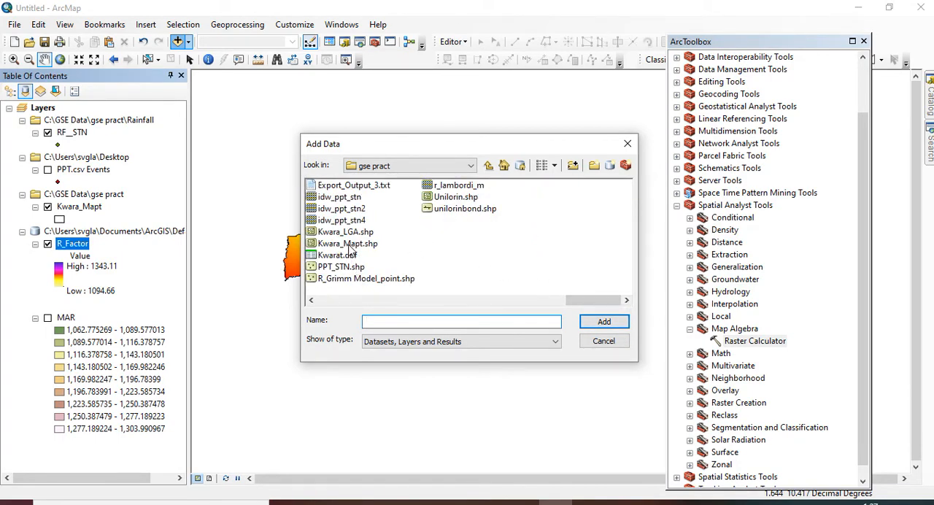
click(345, 231)
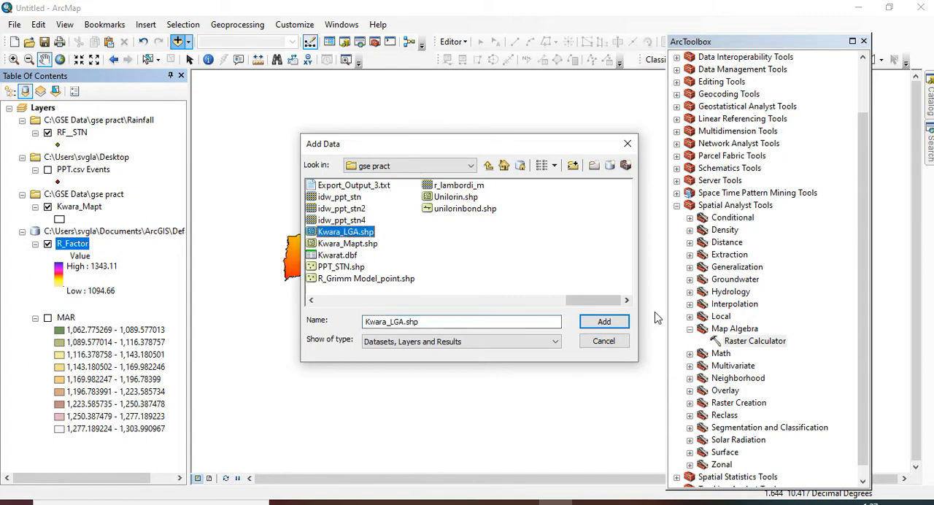
click(604, 321)
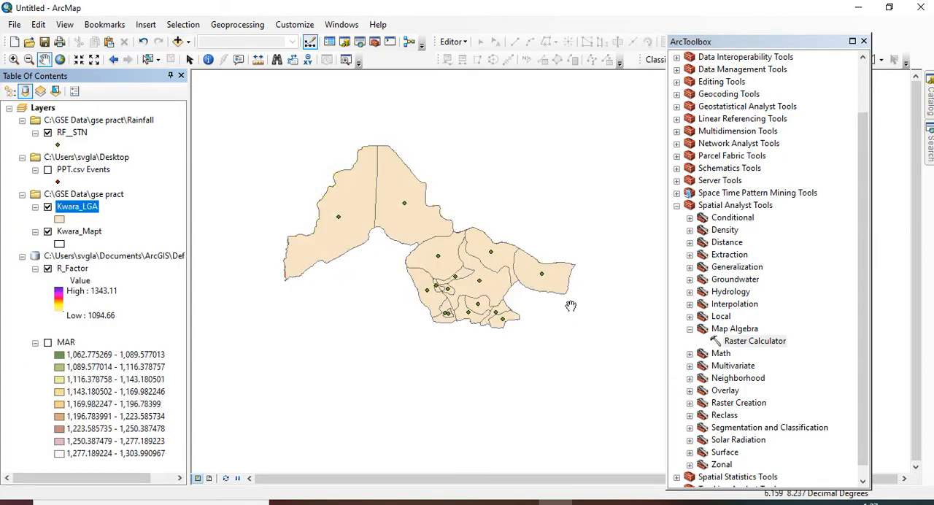
mouse_move(216, 206)
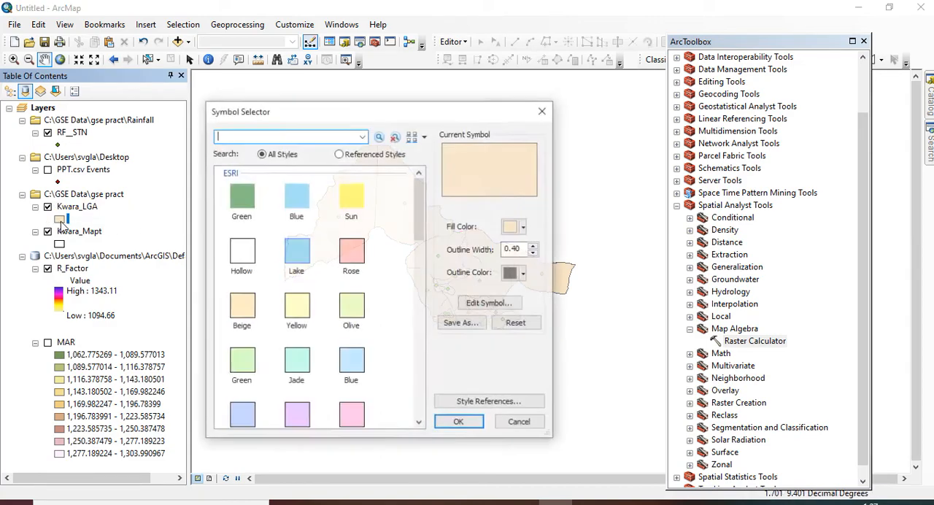
Step: Give Kwara_LGA a Hollow symbol and turn on its feature labels
click(459, 421)
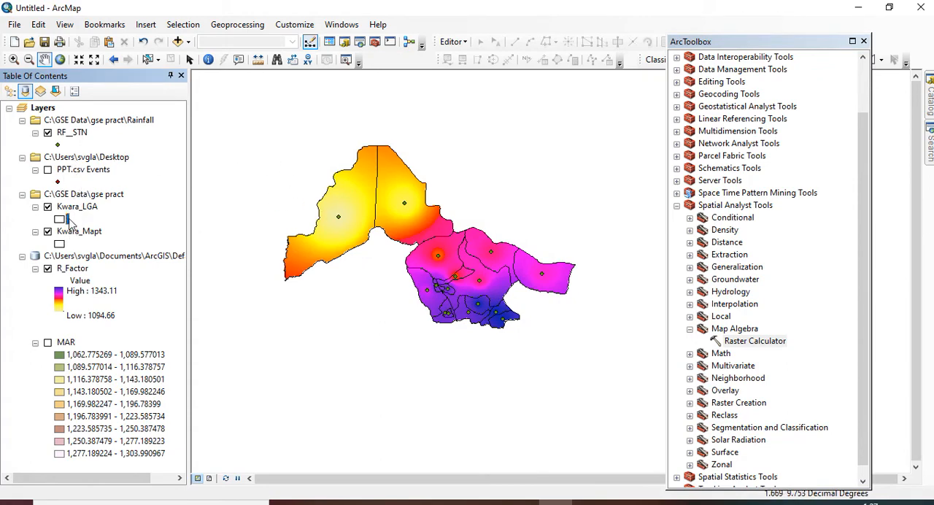
click(77, 206)
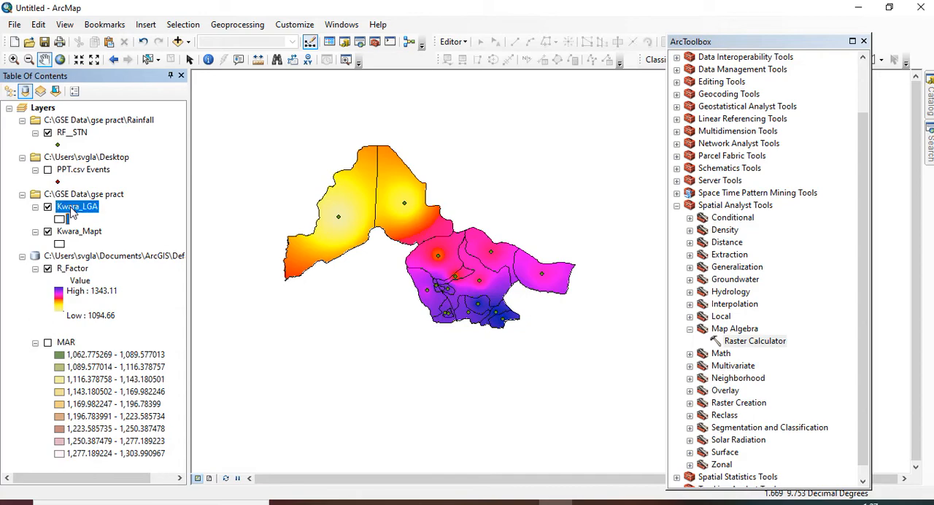
right_click(77, 206)
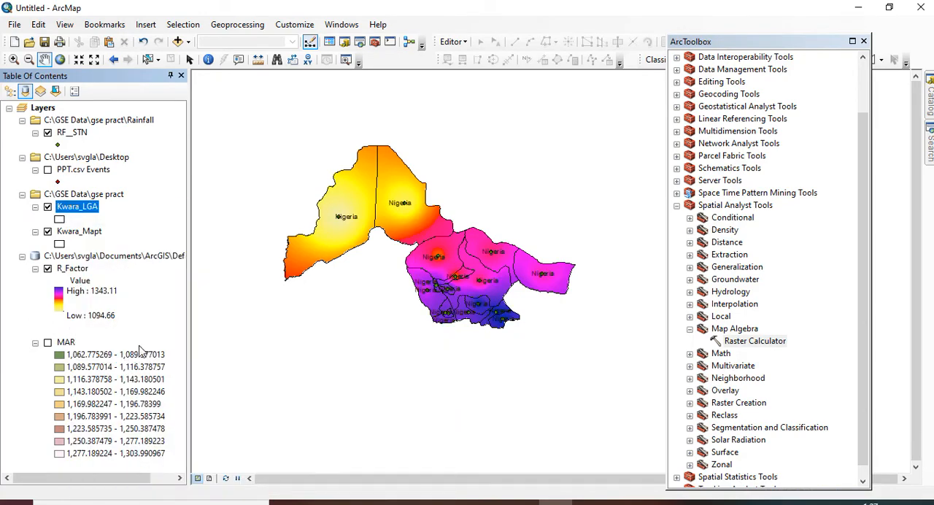
right_click(76, 207)
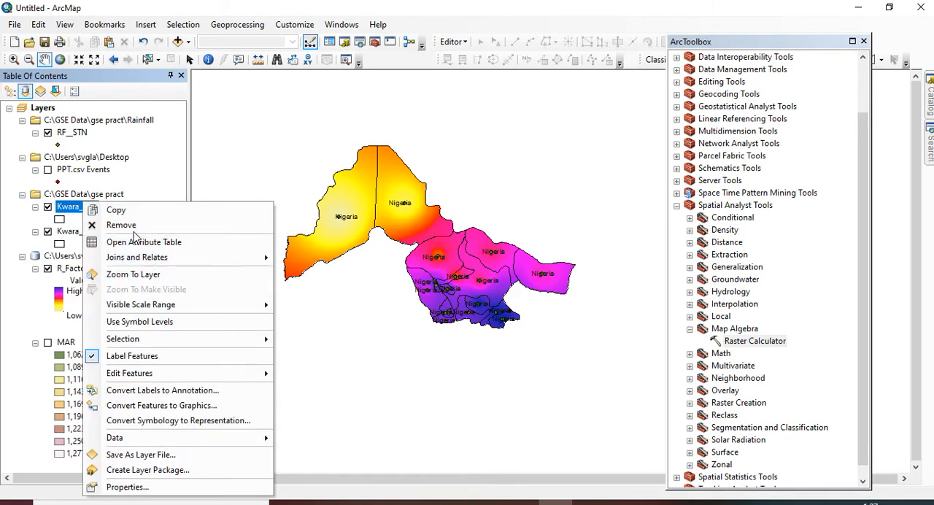
mouse_move(141, 455)
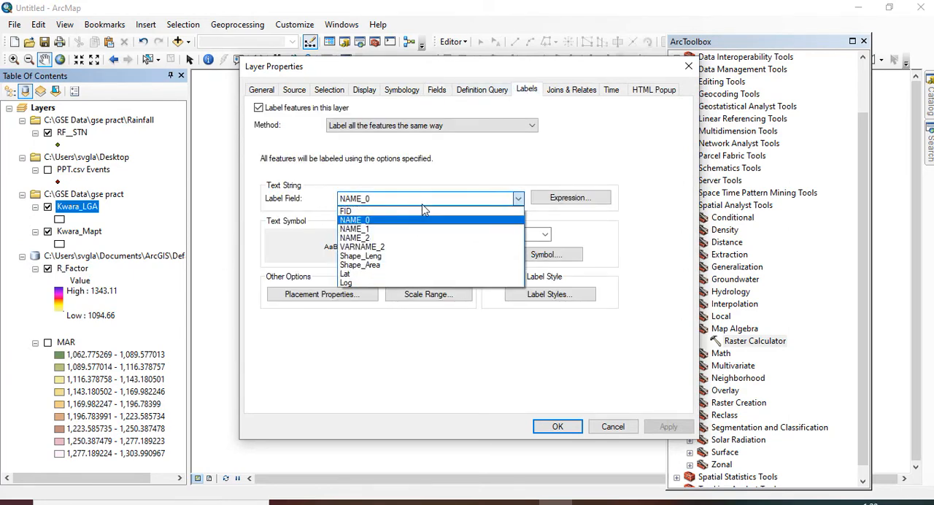
Step: Label Kwara_LGA polygons by the NAME_2 field and hide the RF__STN stations
click(359, 237)
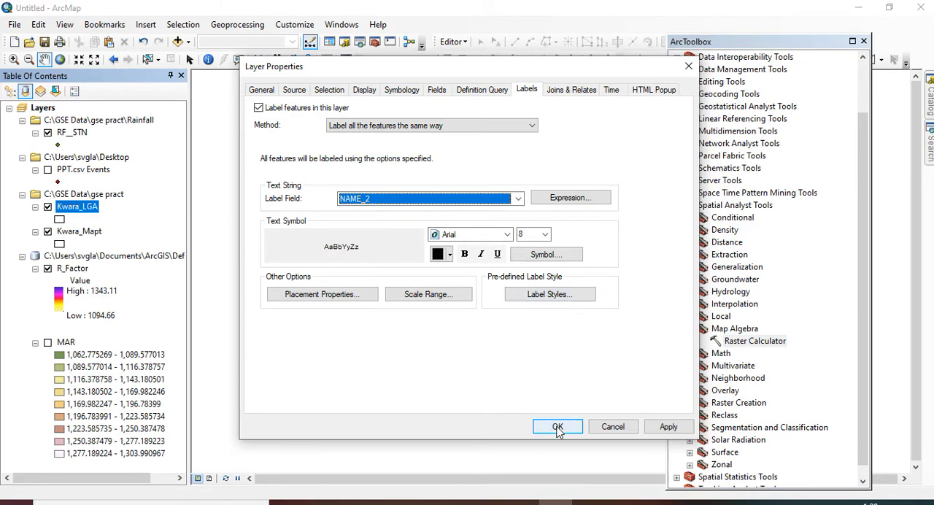
click(558, 426)
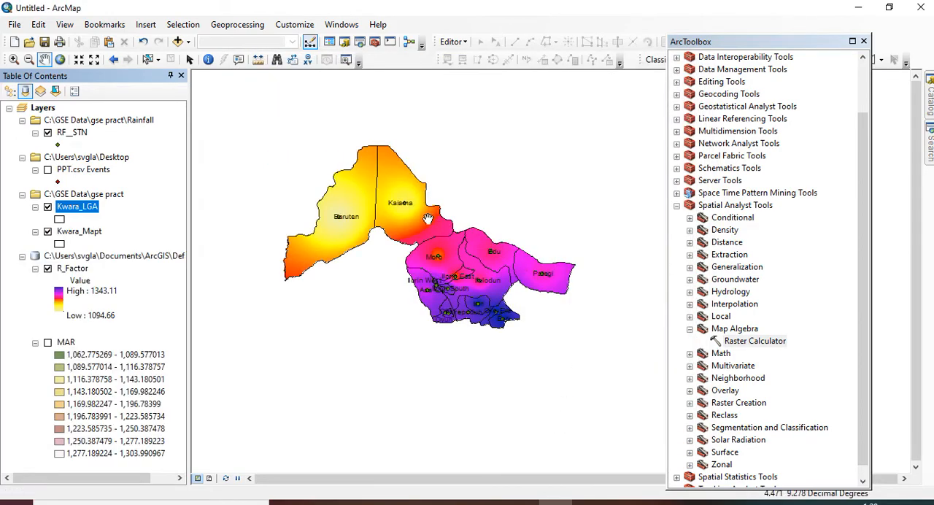
click(48, 132)
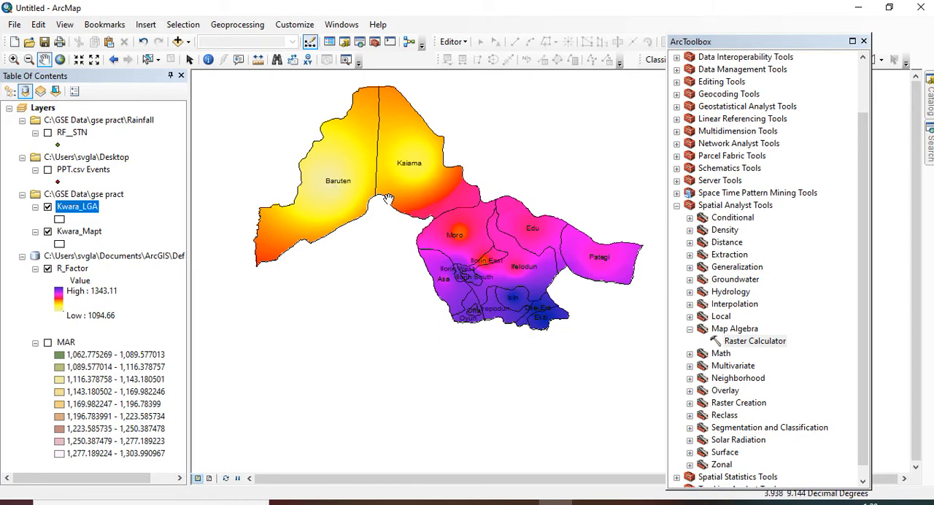
mouse_move(126, 317)
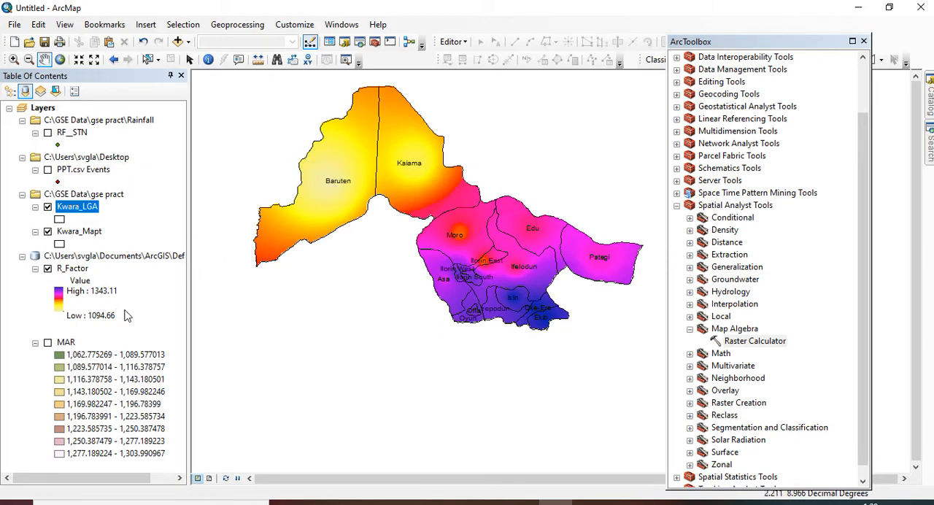
mouse_move(320, 236)
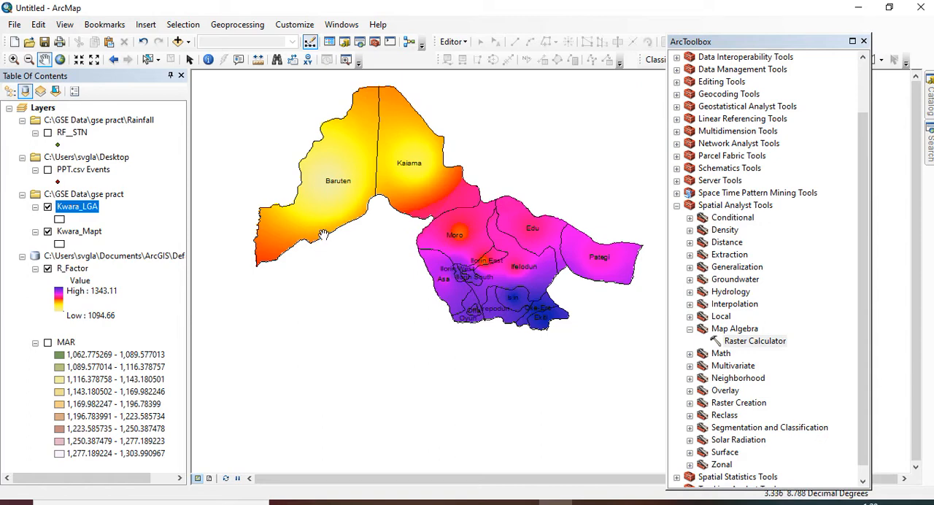
mouse_move(359, 192)
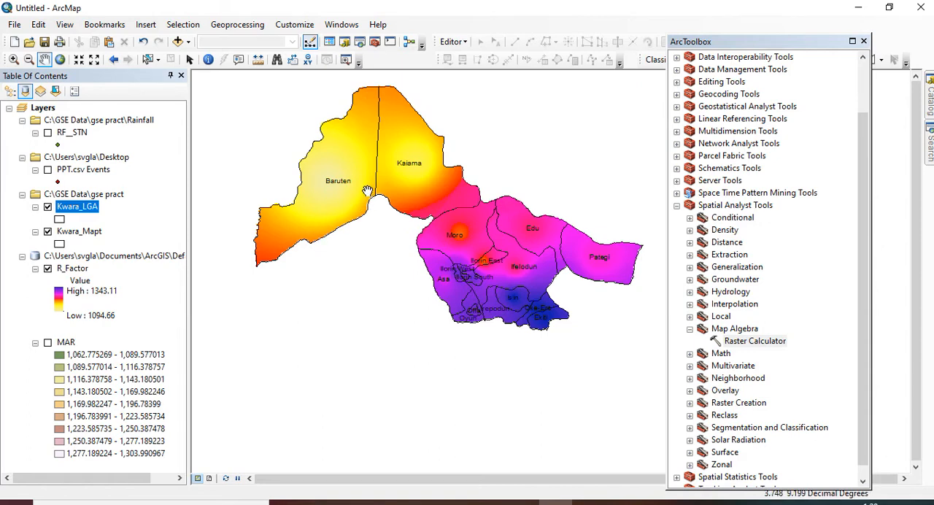
mouse_move(466, 259)
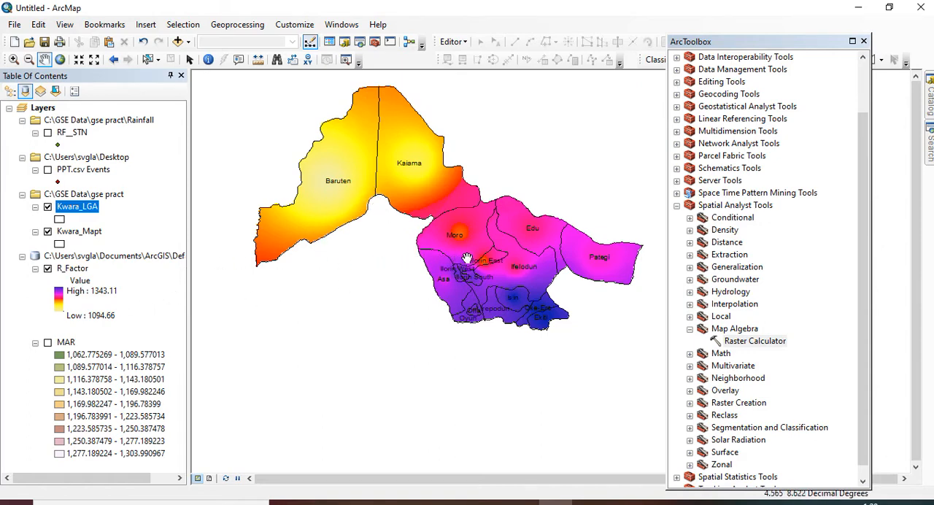
mouse_move(434, 277)
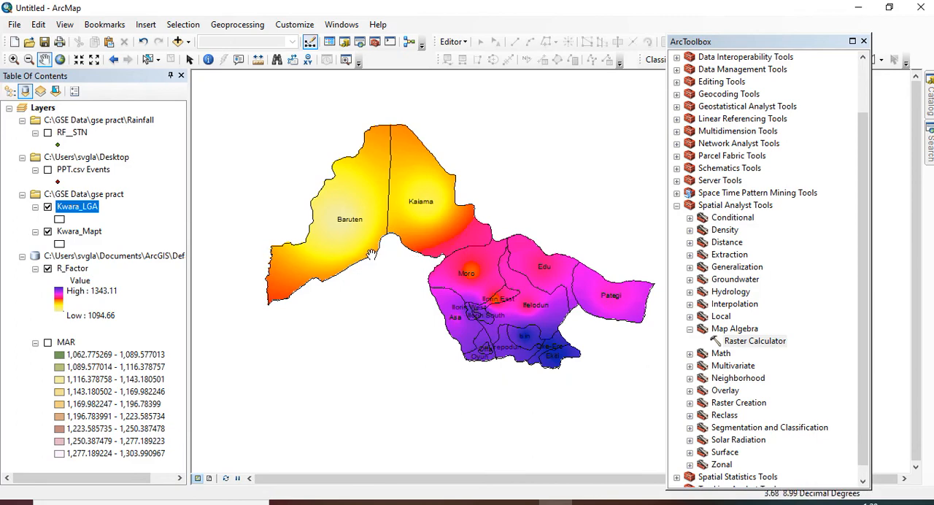
mouse_move(261, 230)
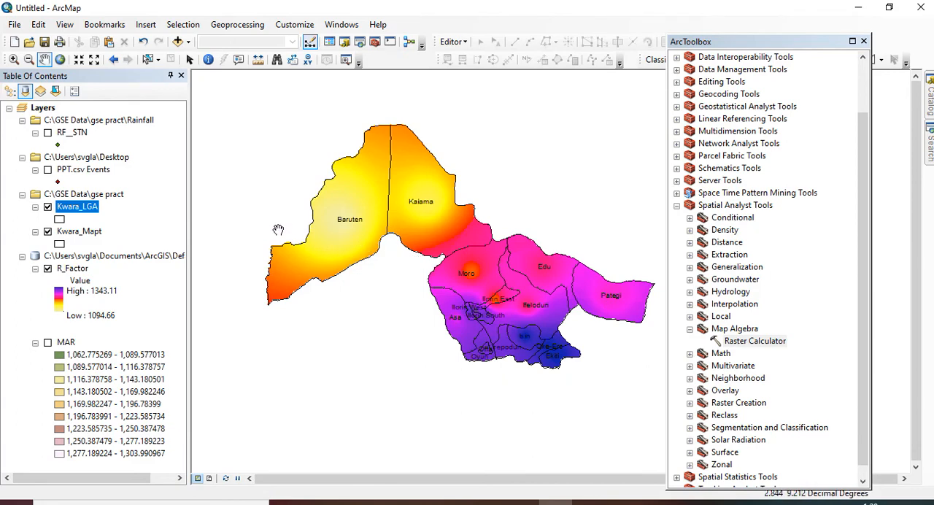
mouse_move(351, 263)
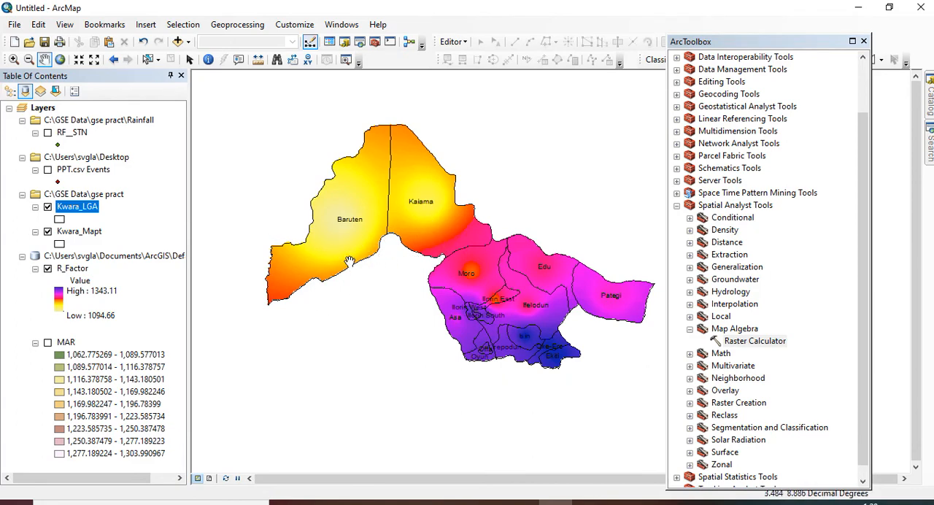
mouse_move(456, 272)
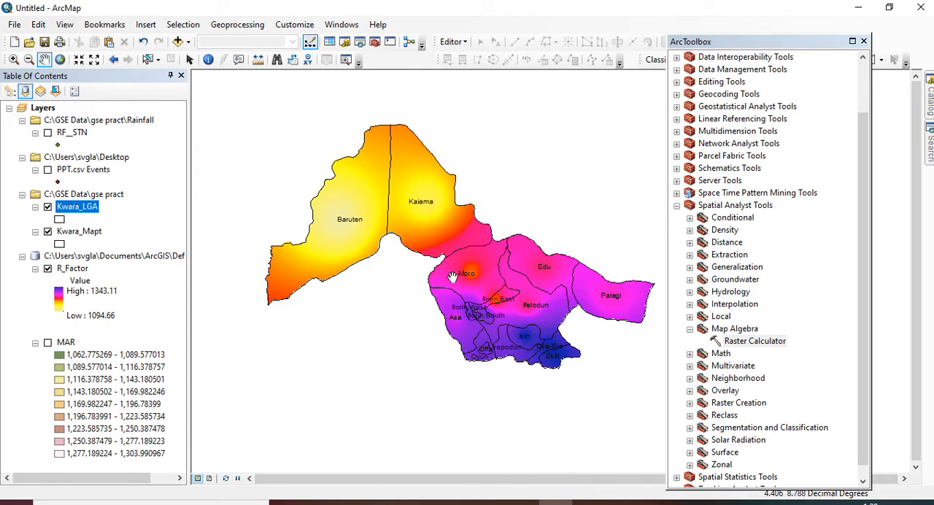
mouse_move(493, 233)
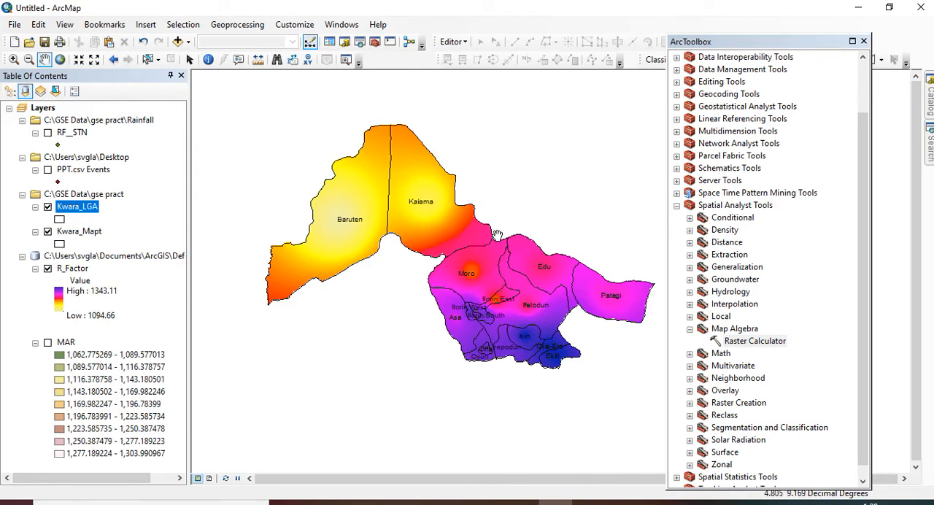
mouse_move(406, 178)
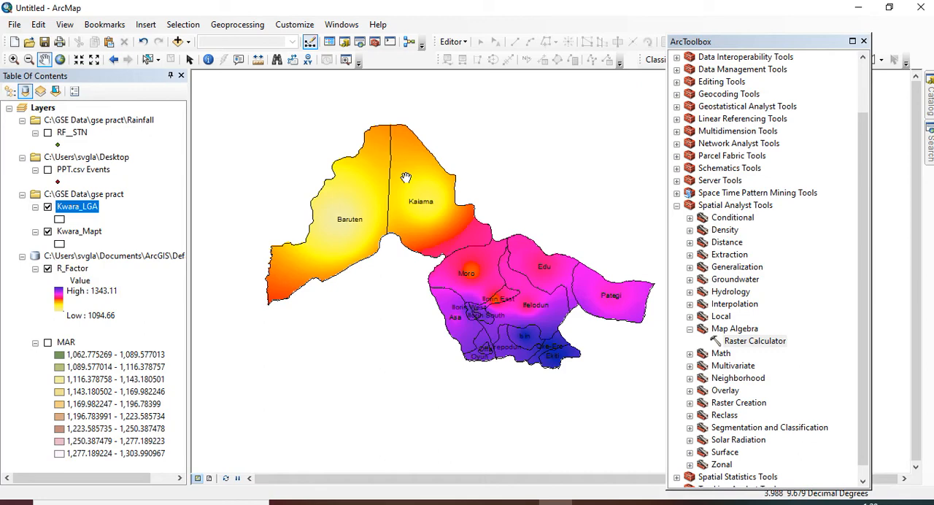
mouse_move(491, 236)
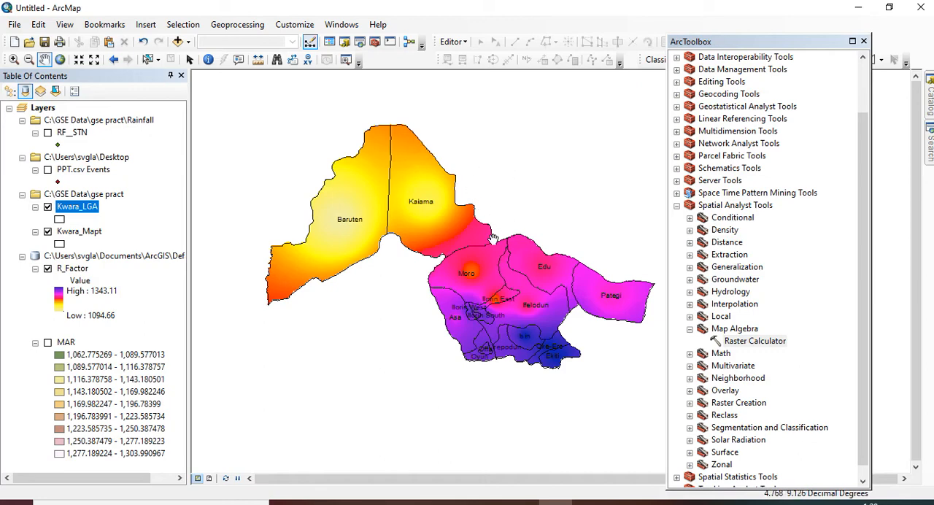